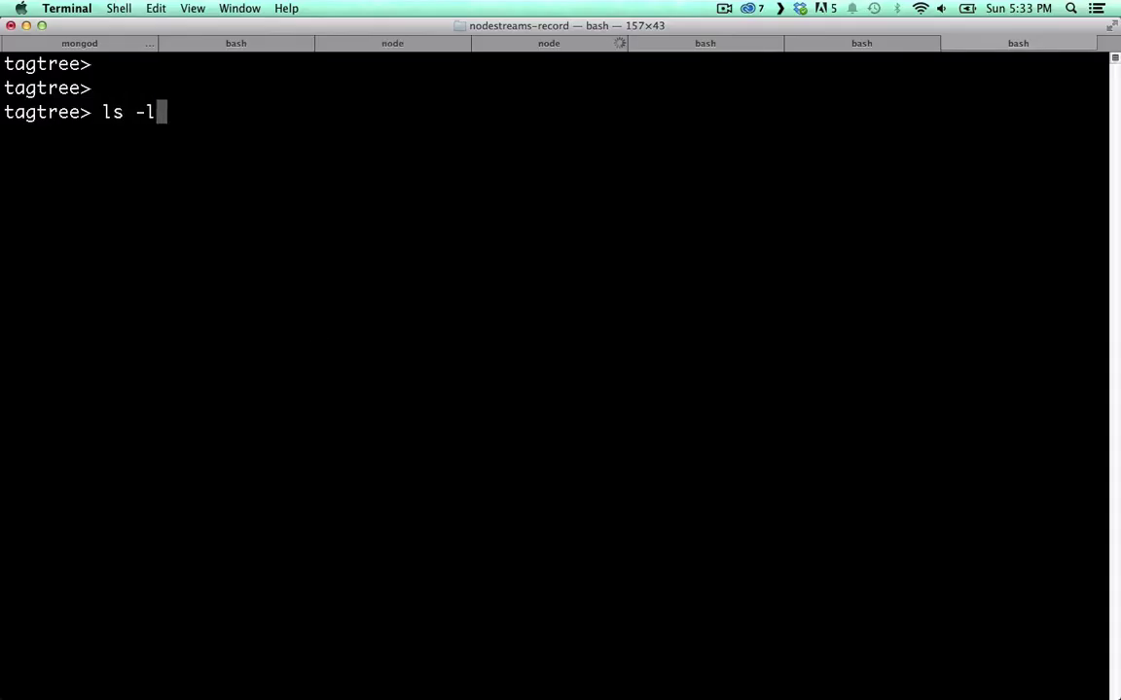
Run ls -la on the project folder, then launch the app with nodemon app.
key(Return)
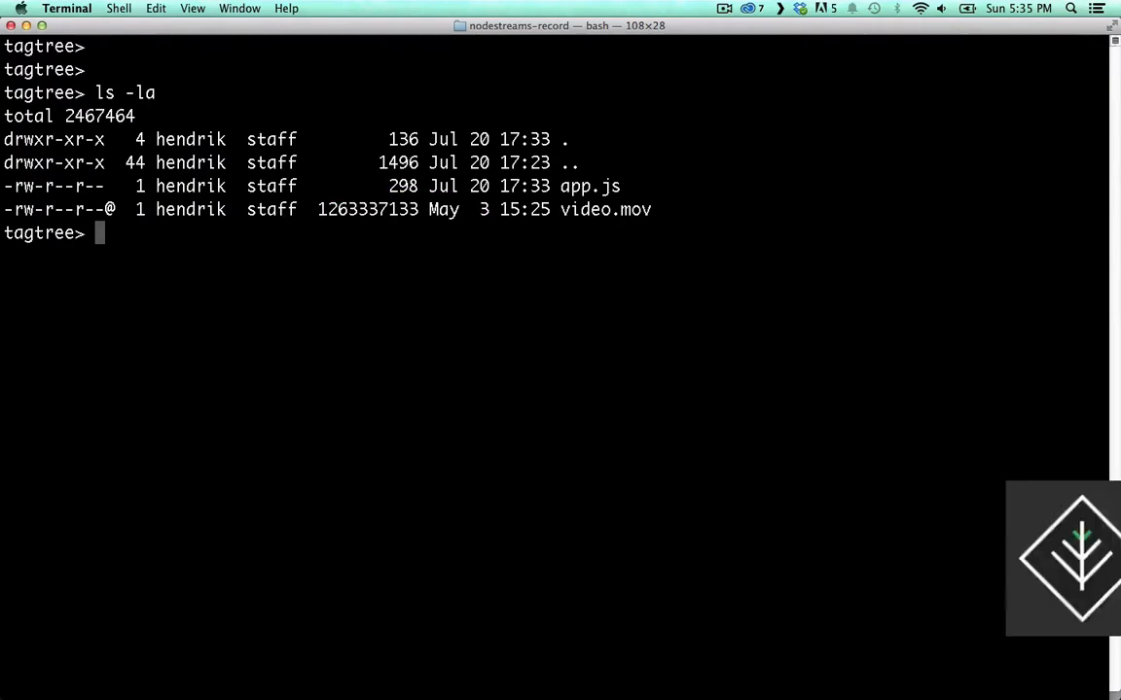
text(nodemon app)
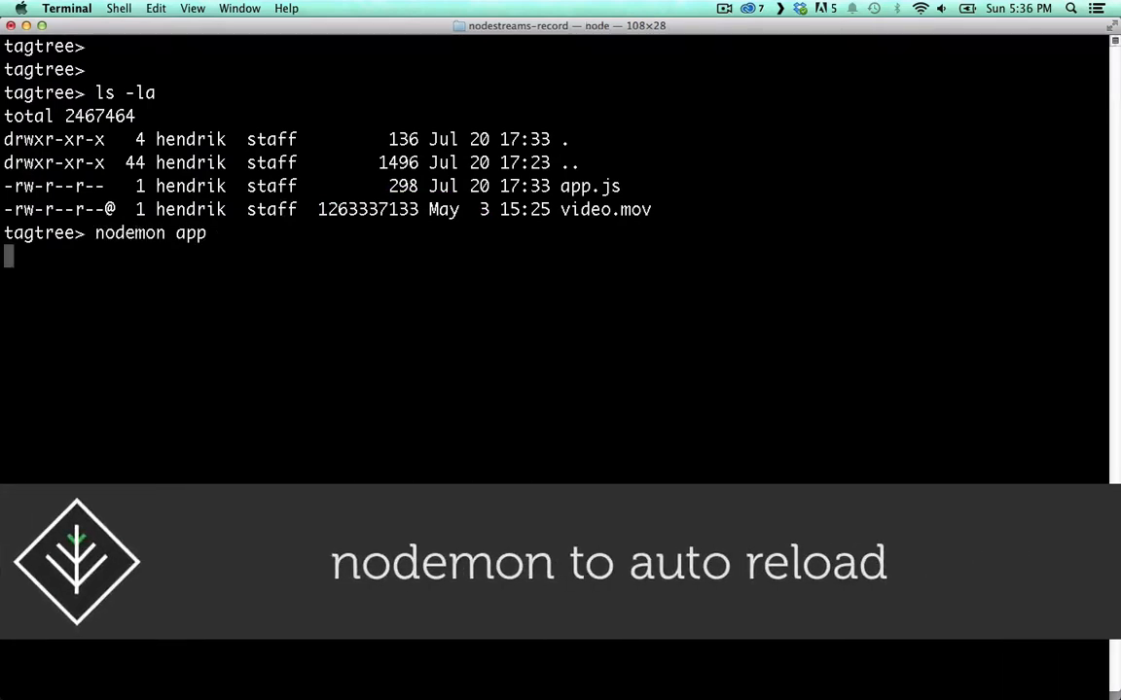
key(Return)
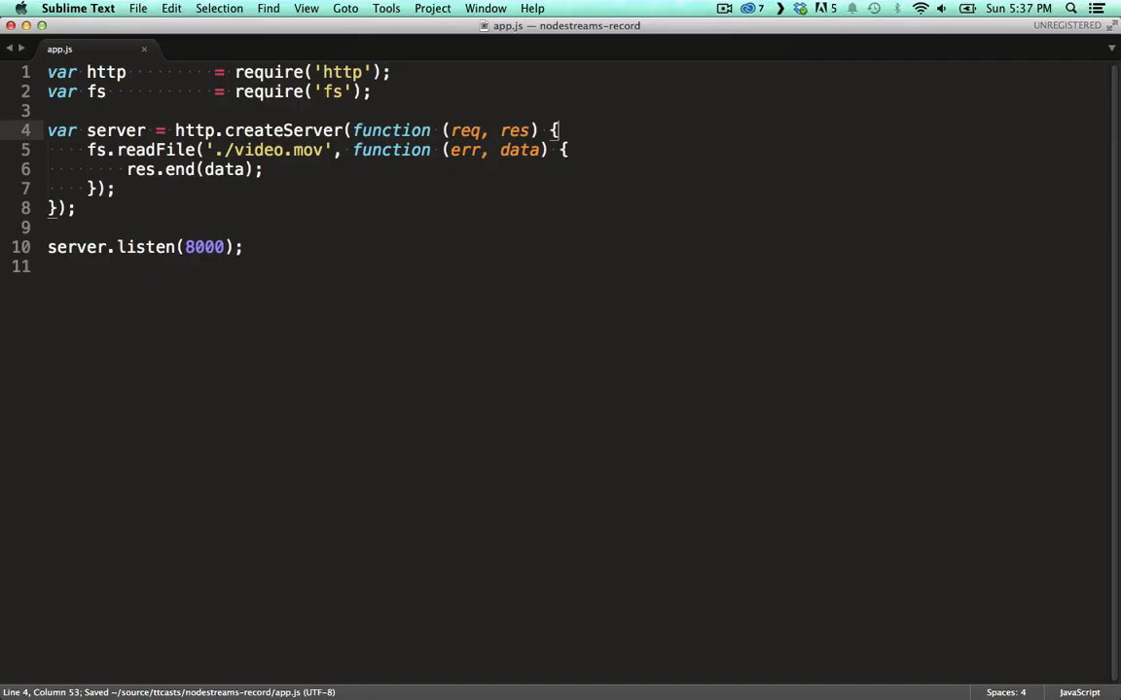
Replace the readFile block with var stream = fs.createReadStream('./video.mov') and stream.pipe(res).
click(265, 198)
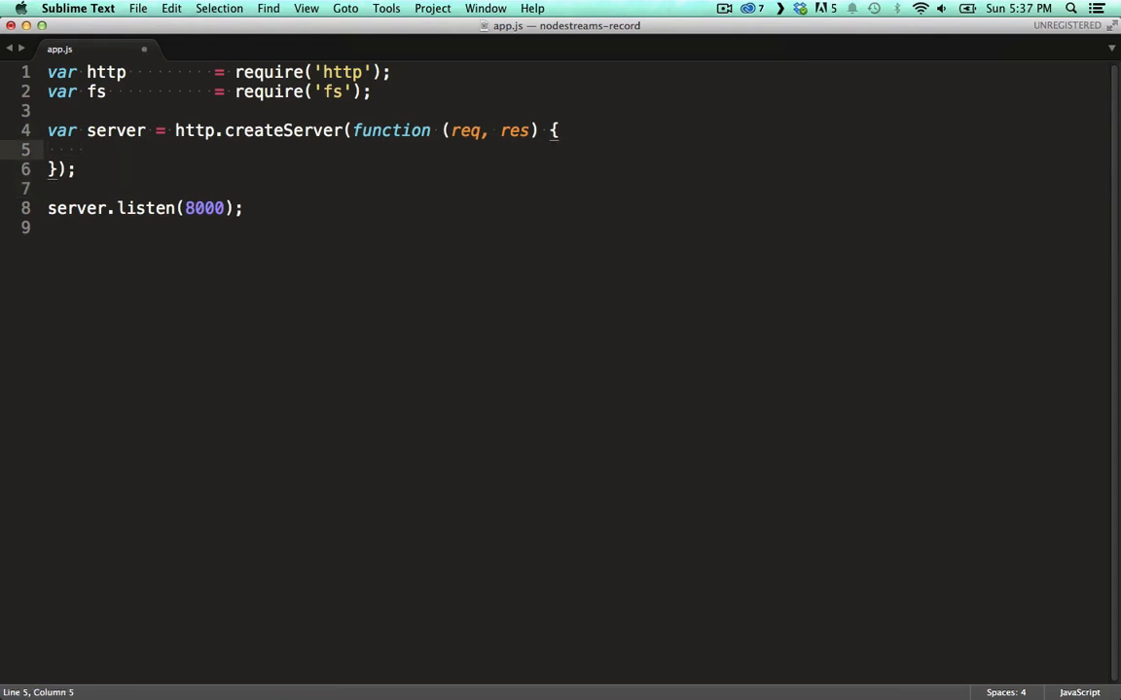
text(var st)
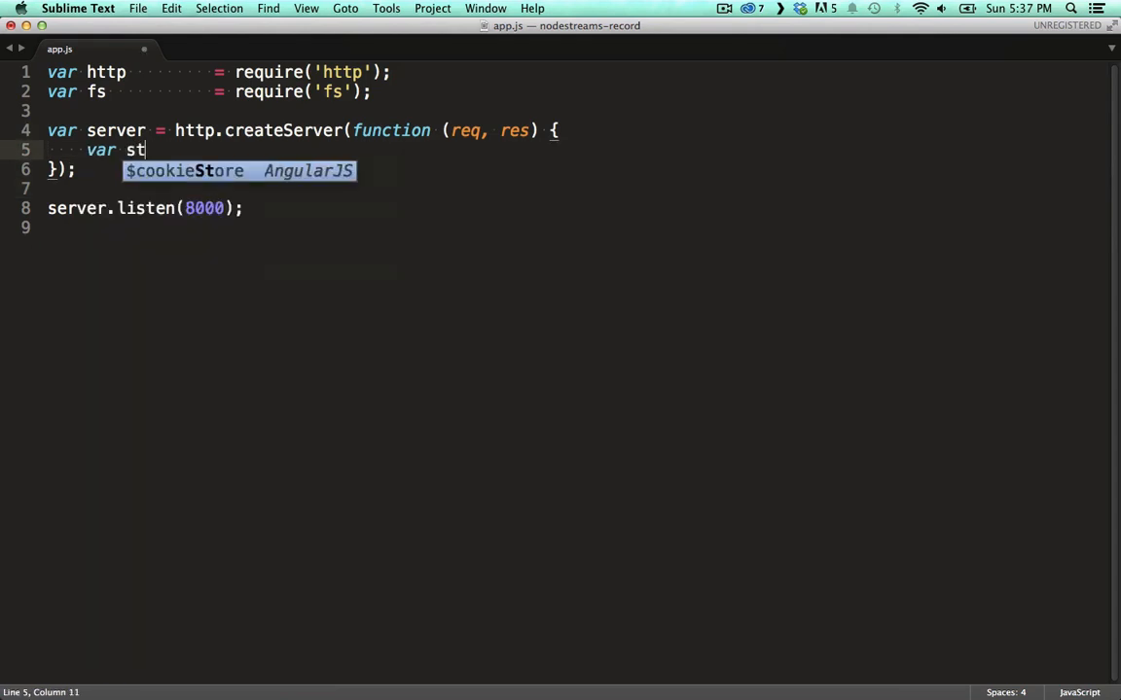
text(ream = fs.createReadStream('./video.mov');)
text(stream.)
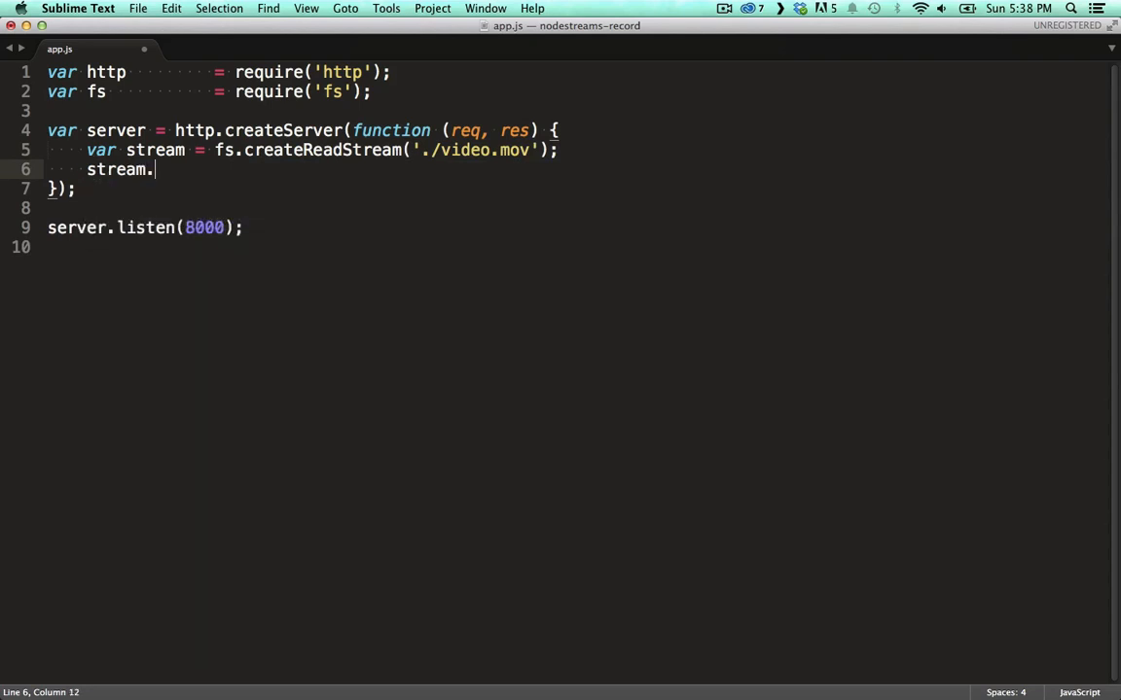
text(pipe(res)
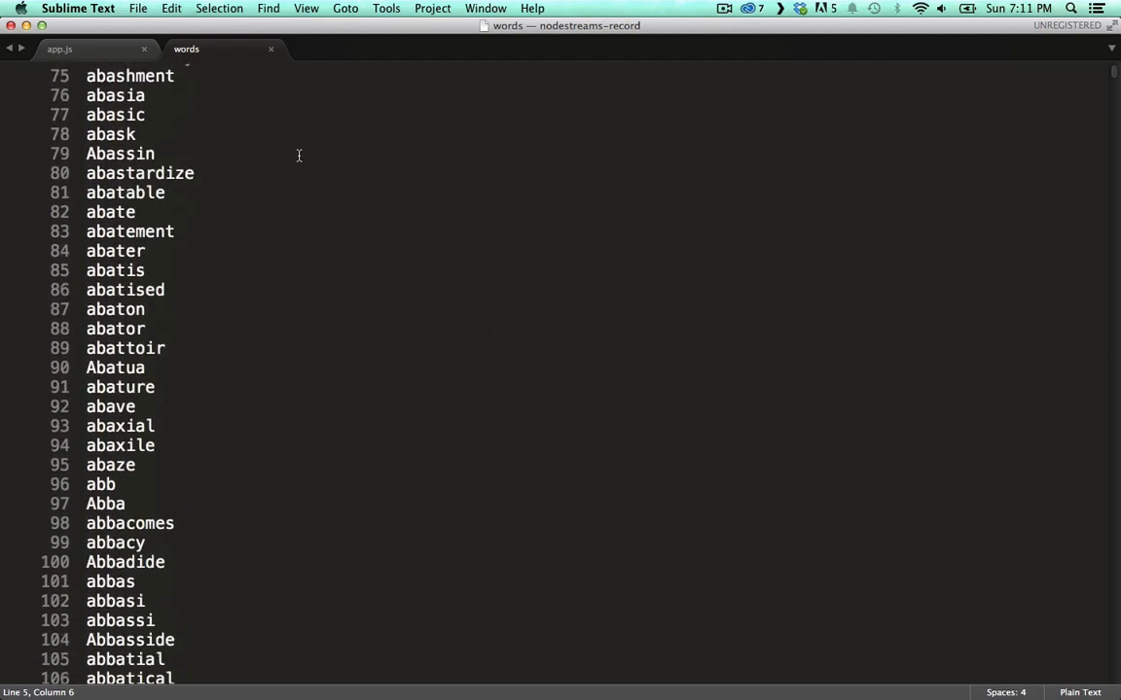
scroll(down, 3)
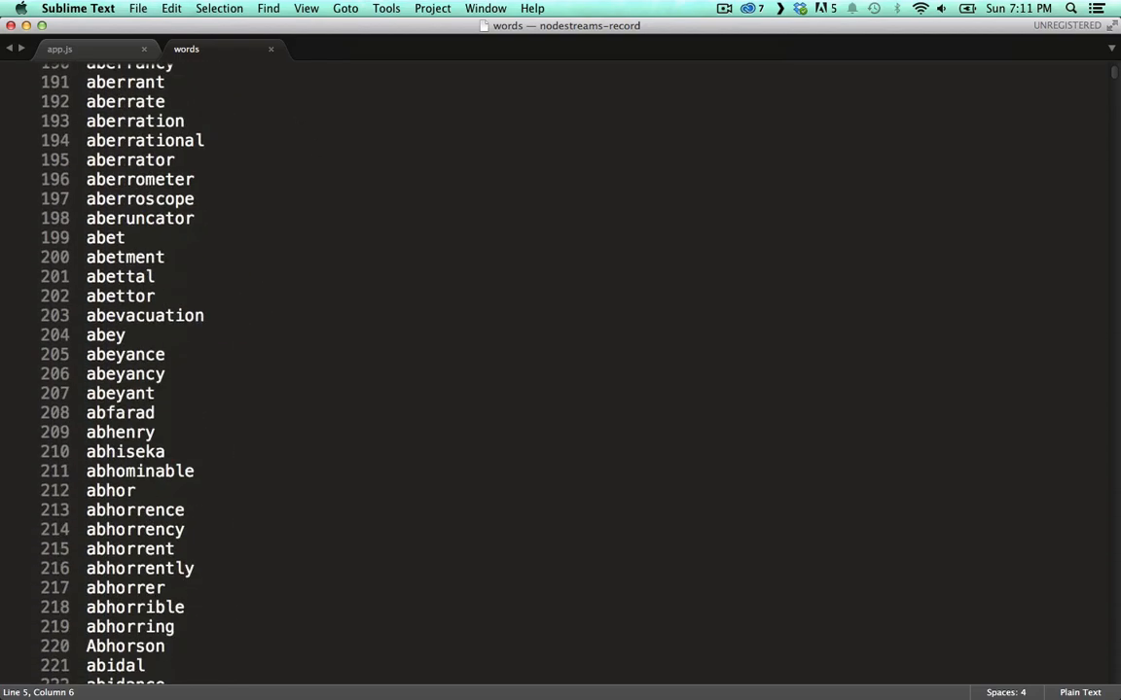
mouse_move(1117, 77)
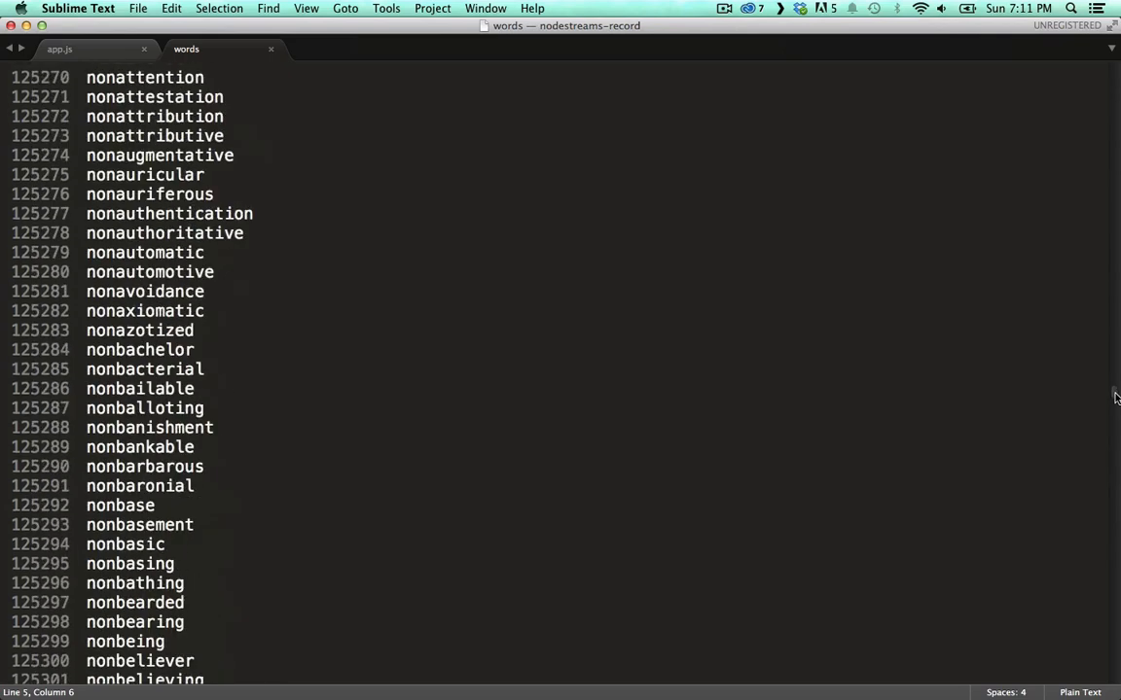
scroll(up, 3)
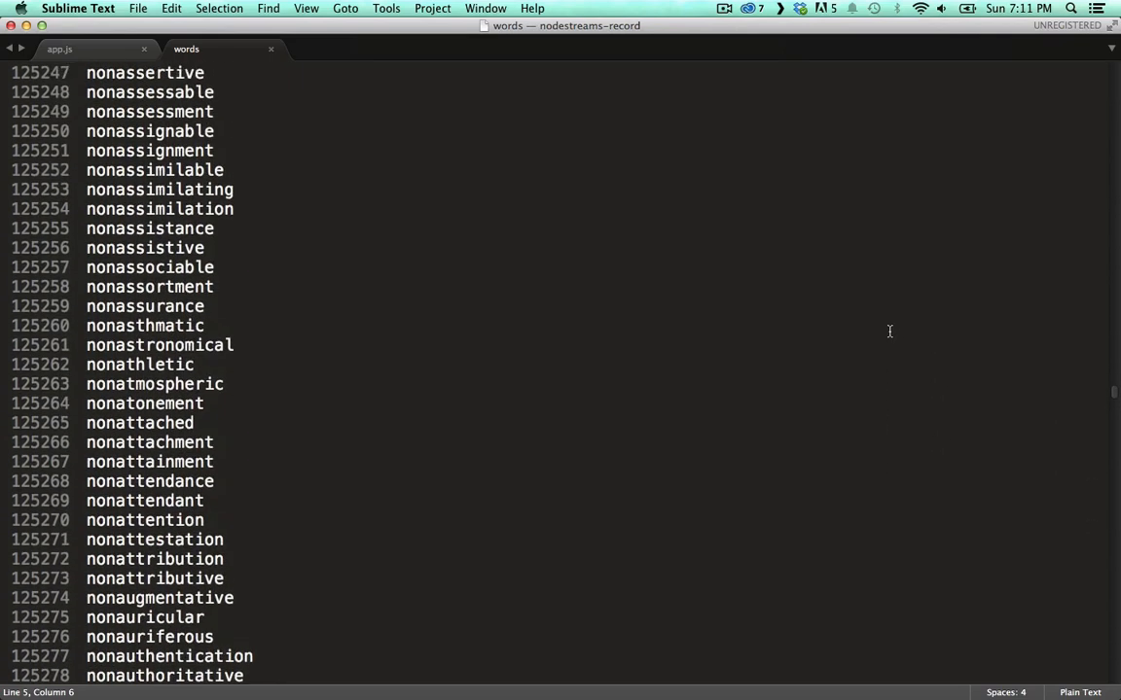
scroll(up, 3)
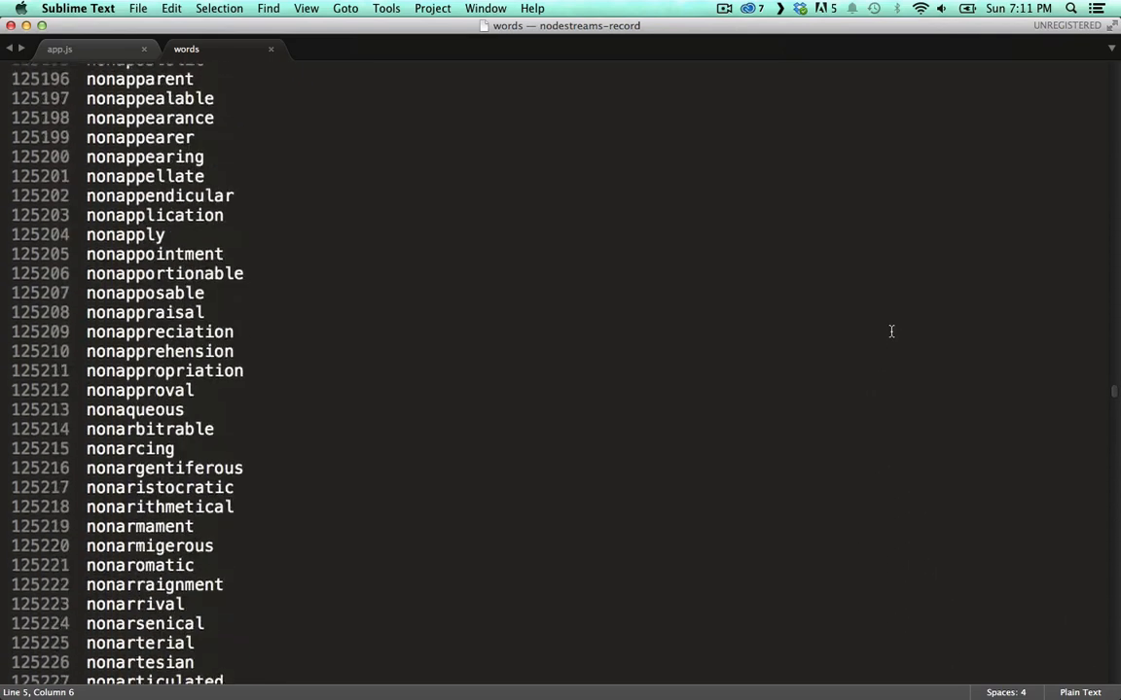
scroll(up, 3)
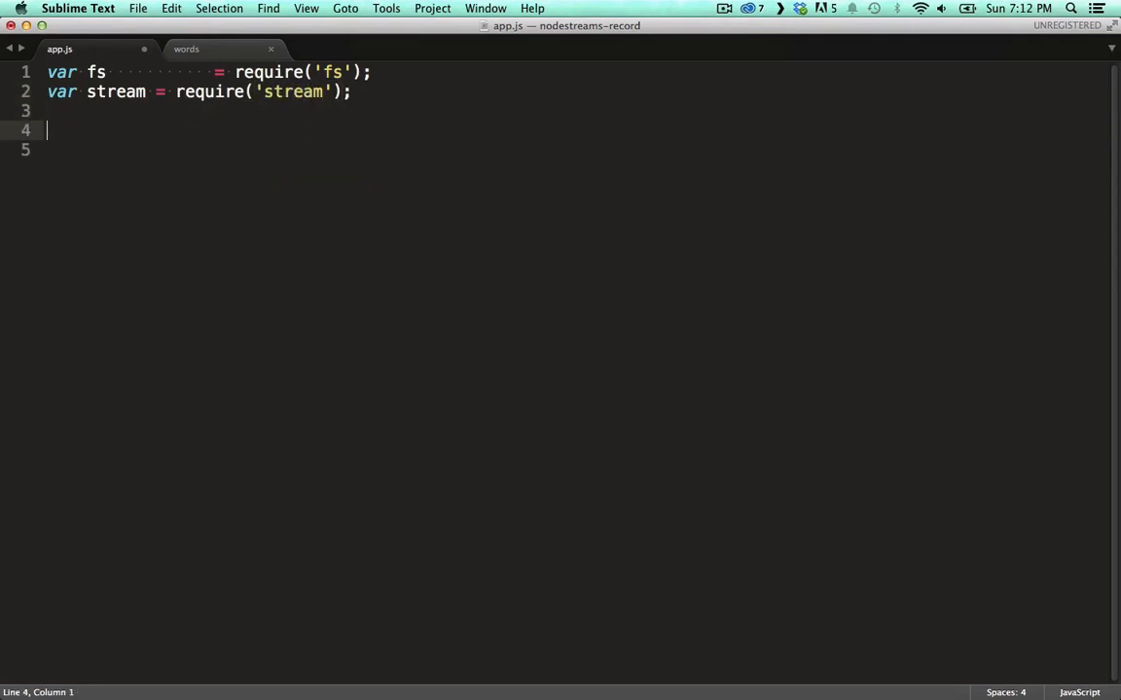
Declare function randomWordStream with var rs = stream.Readable().
text(function ran)
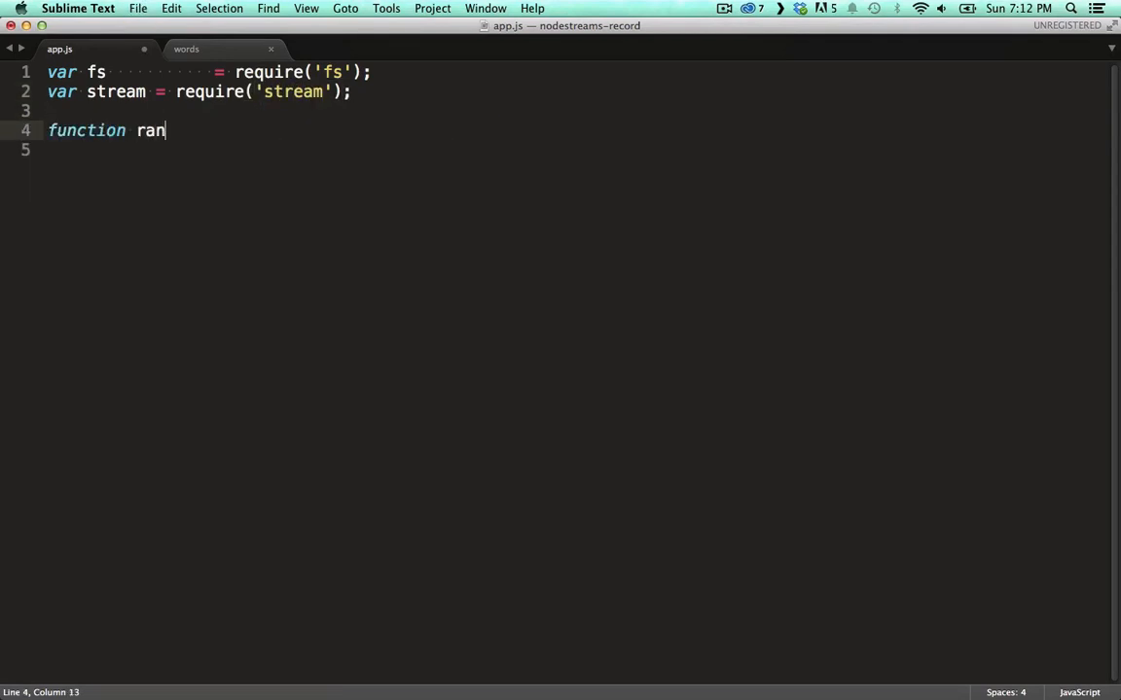
text(domWordStream(){)
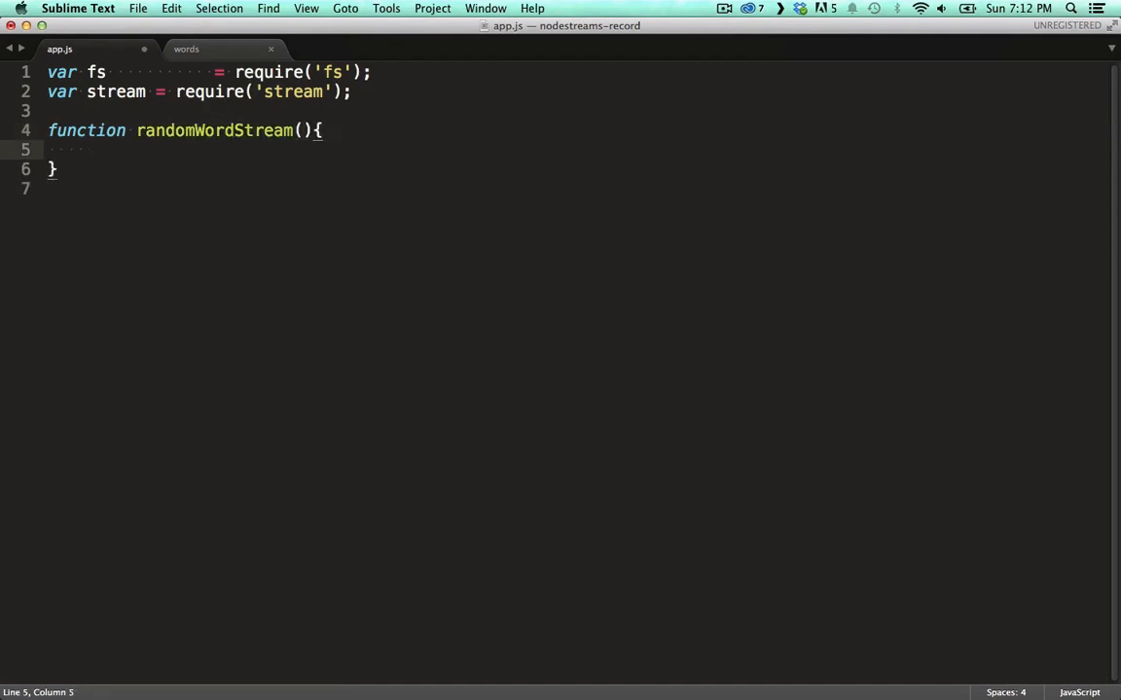
text(var rs =)
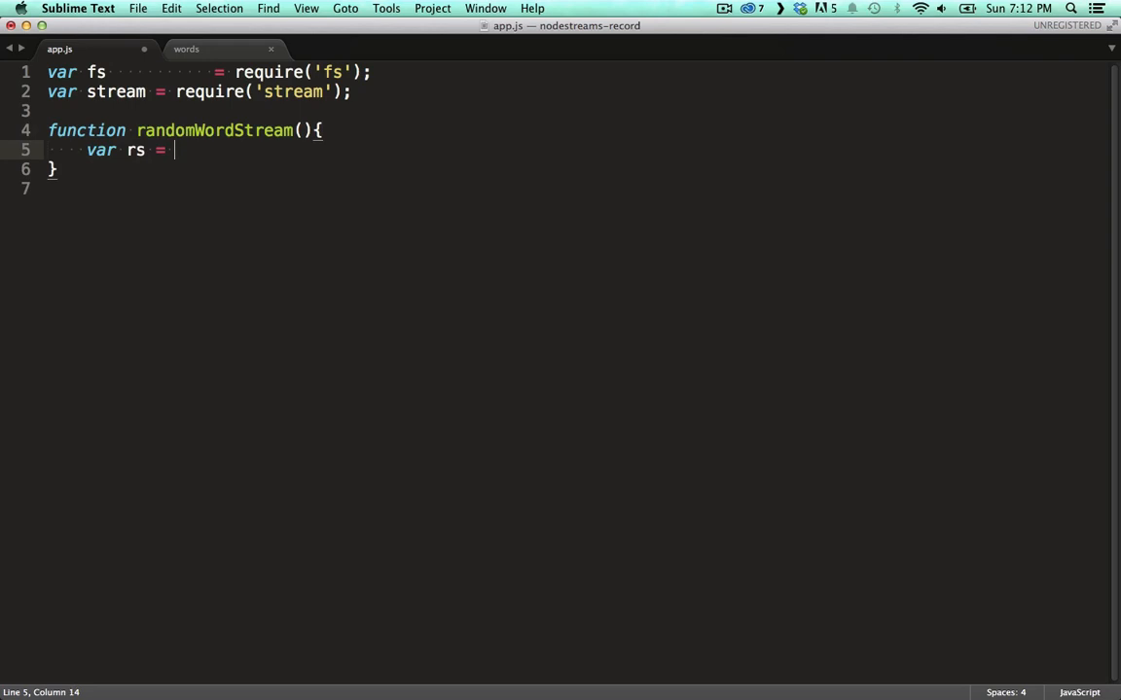
text(stream)
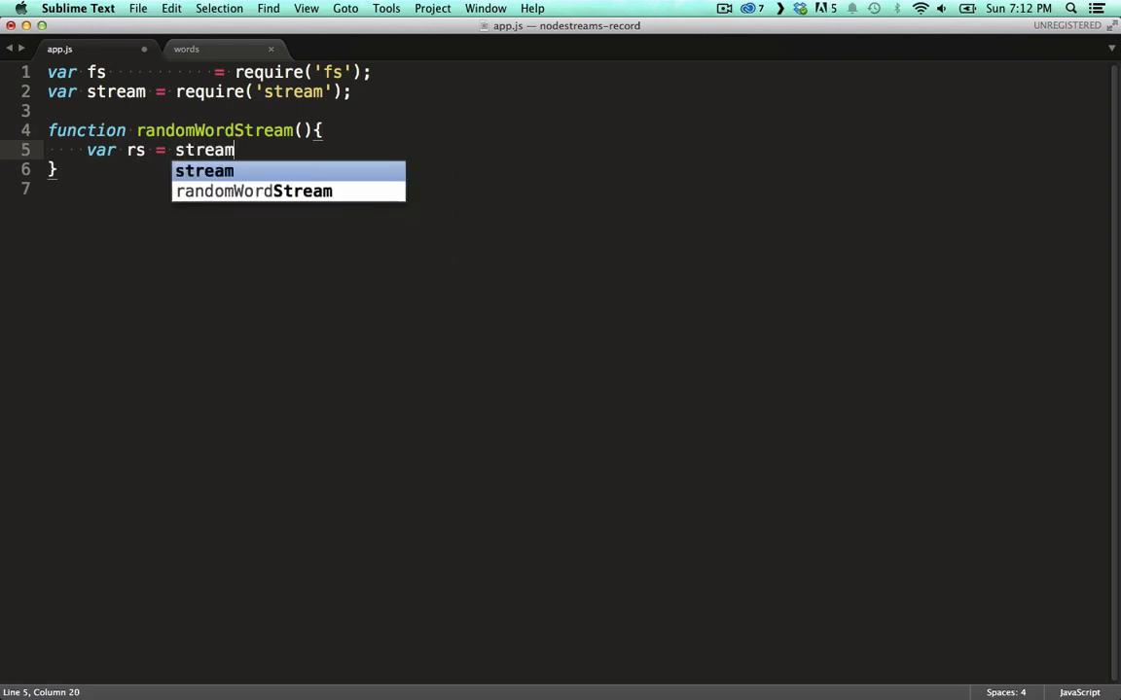
text(.Read)
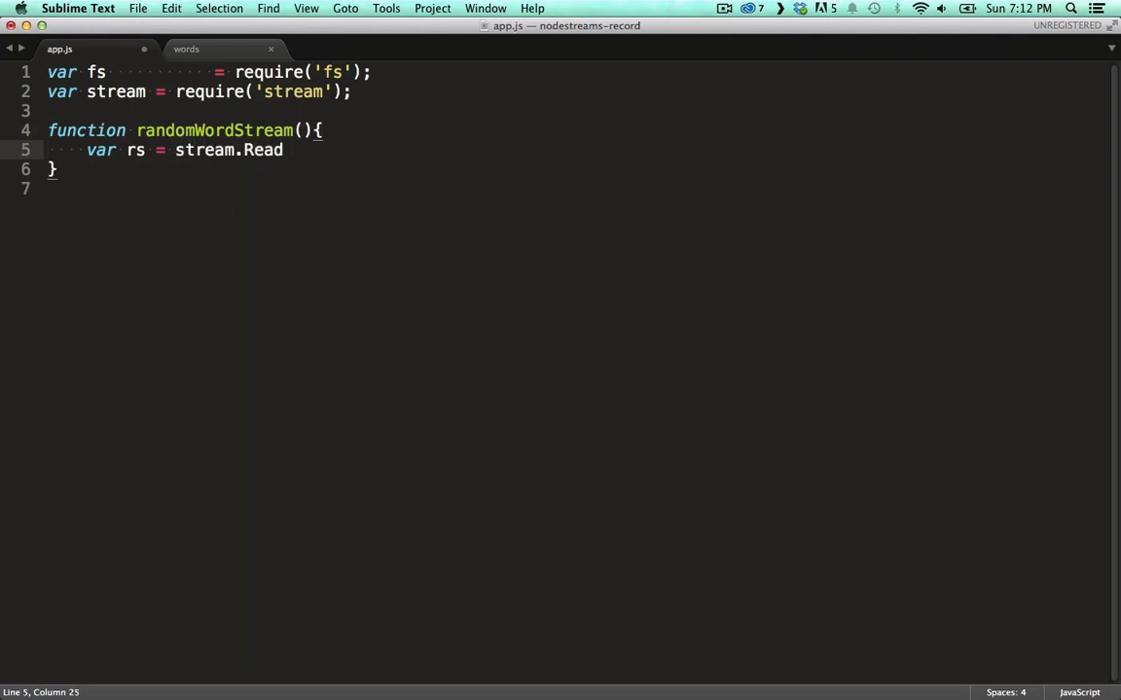
text(able();)
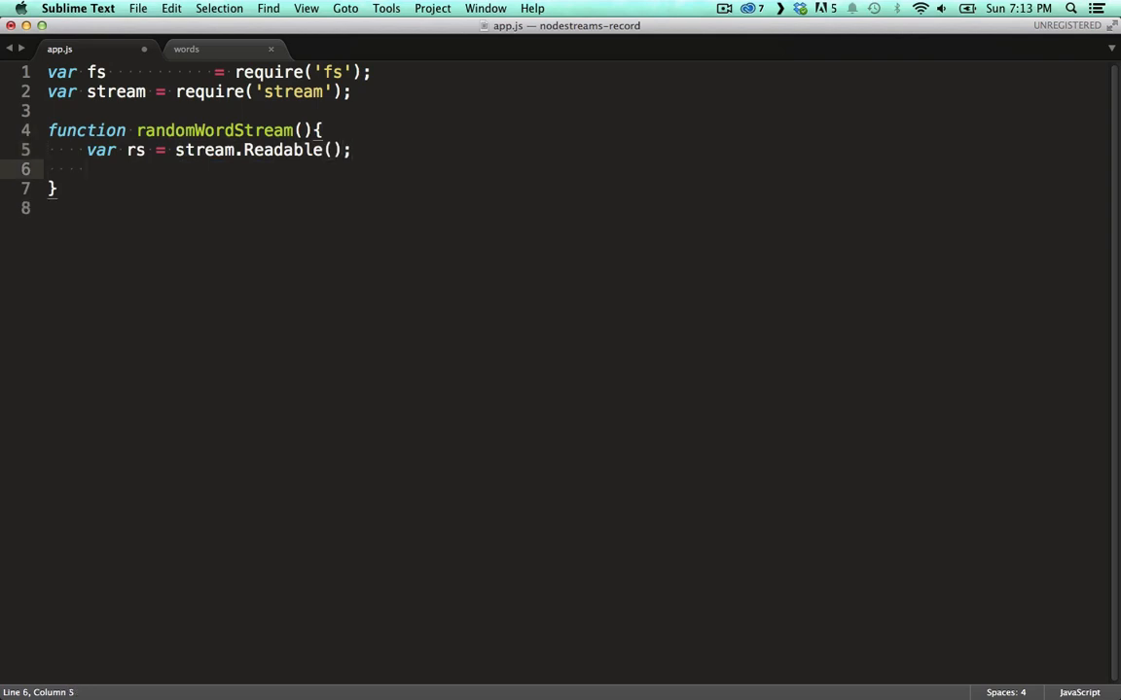
Read './words' as utf8 with readFileSync, split it on "\n" into words, and set currentWord = 0.
text(var w)
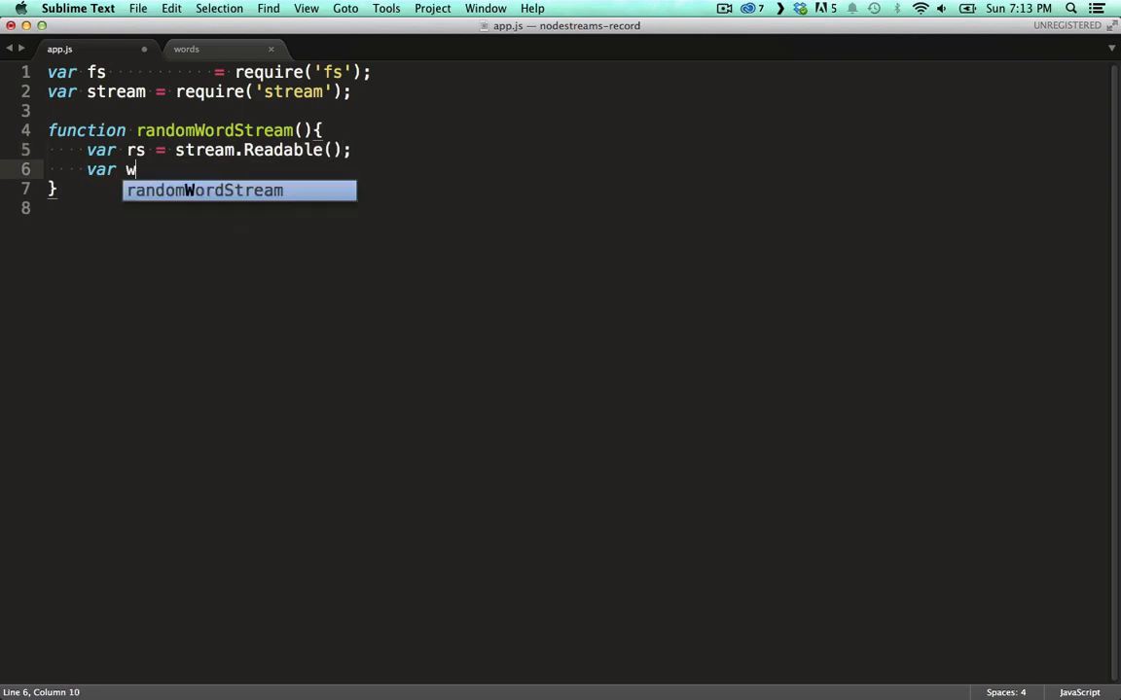
text(ordContents =)
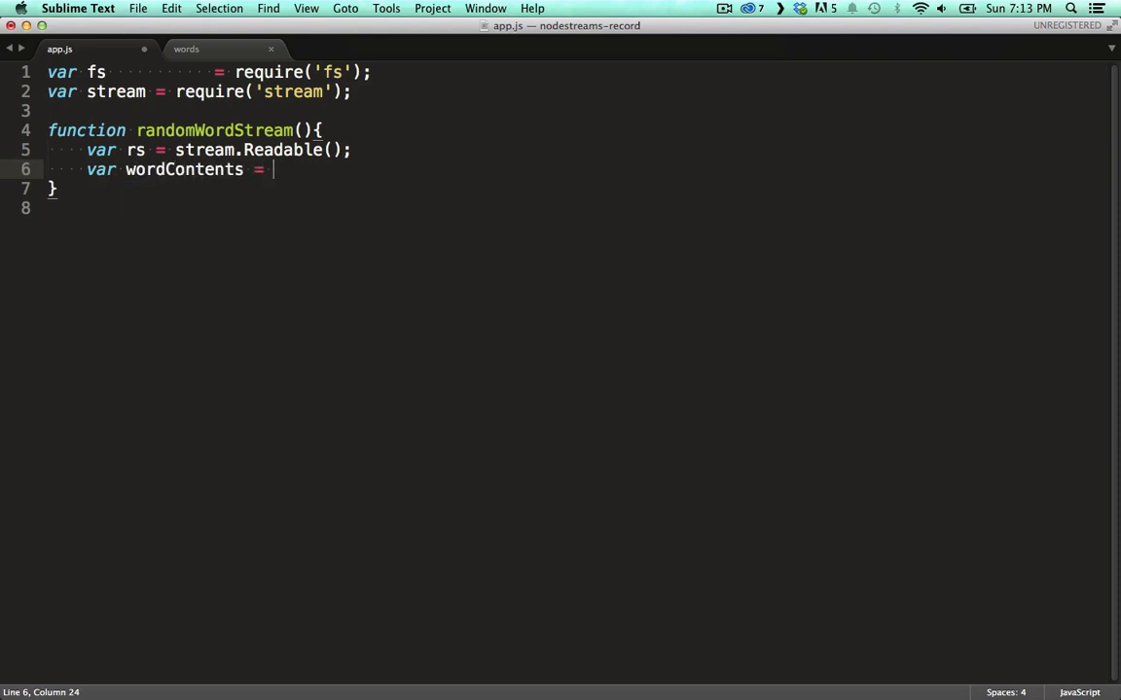
text(fs.readFileSync()
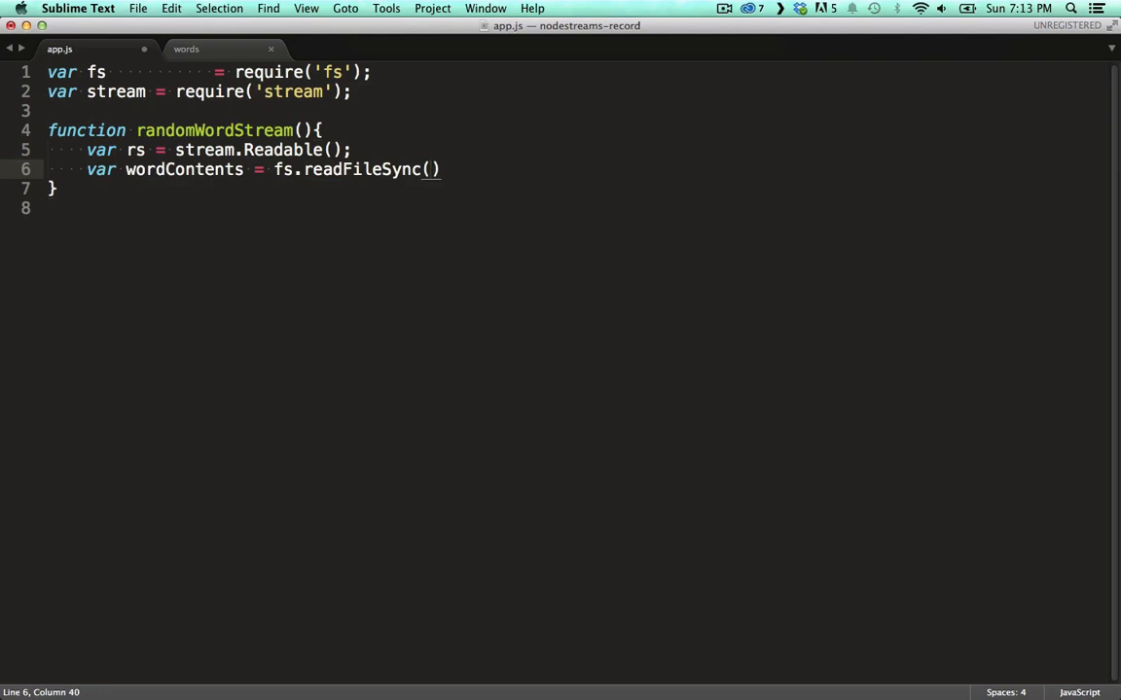
text('.')
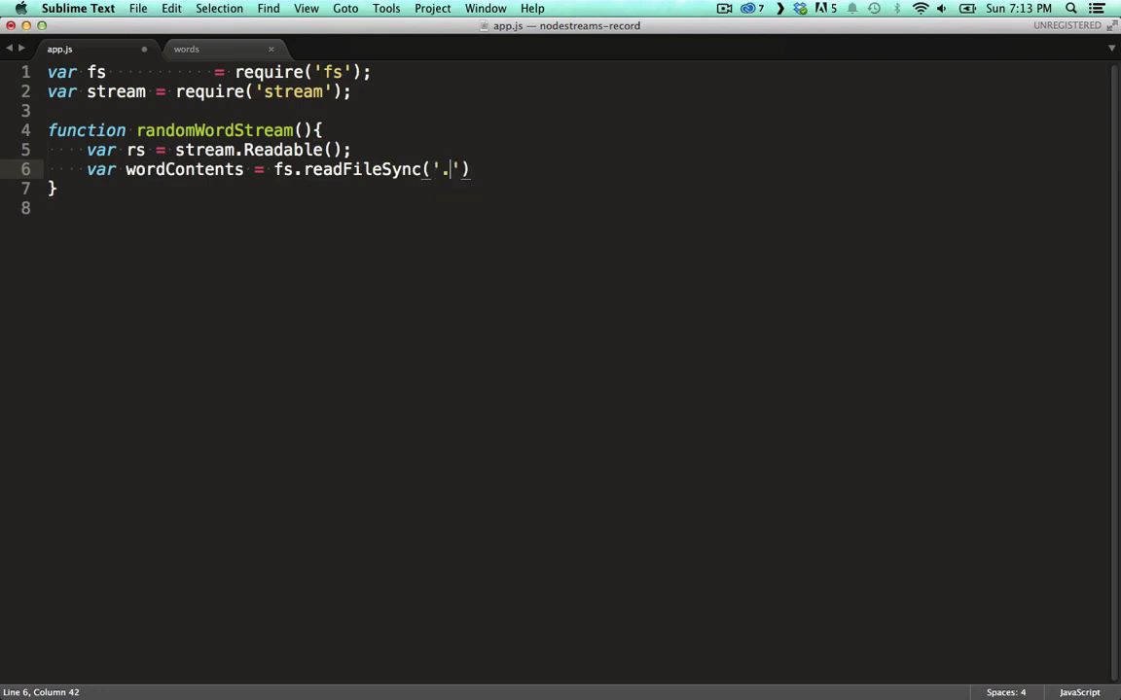
text(/words',)
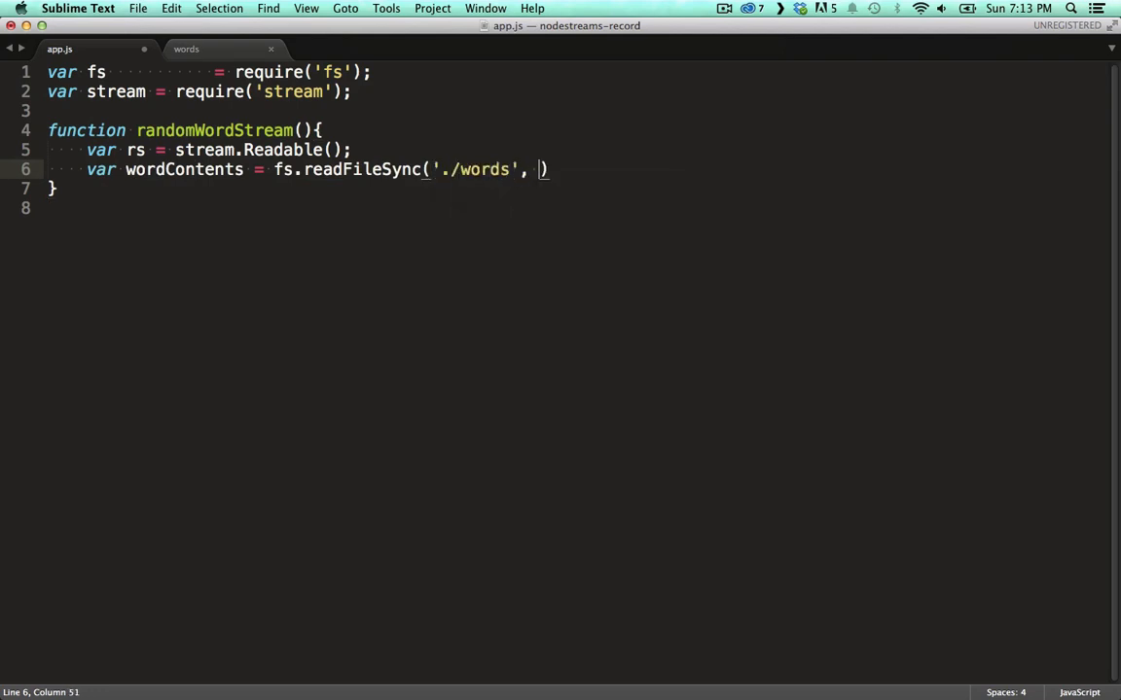
text('utf8')
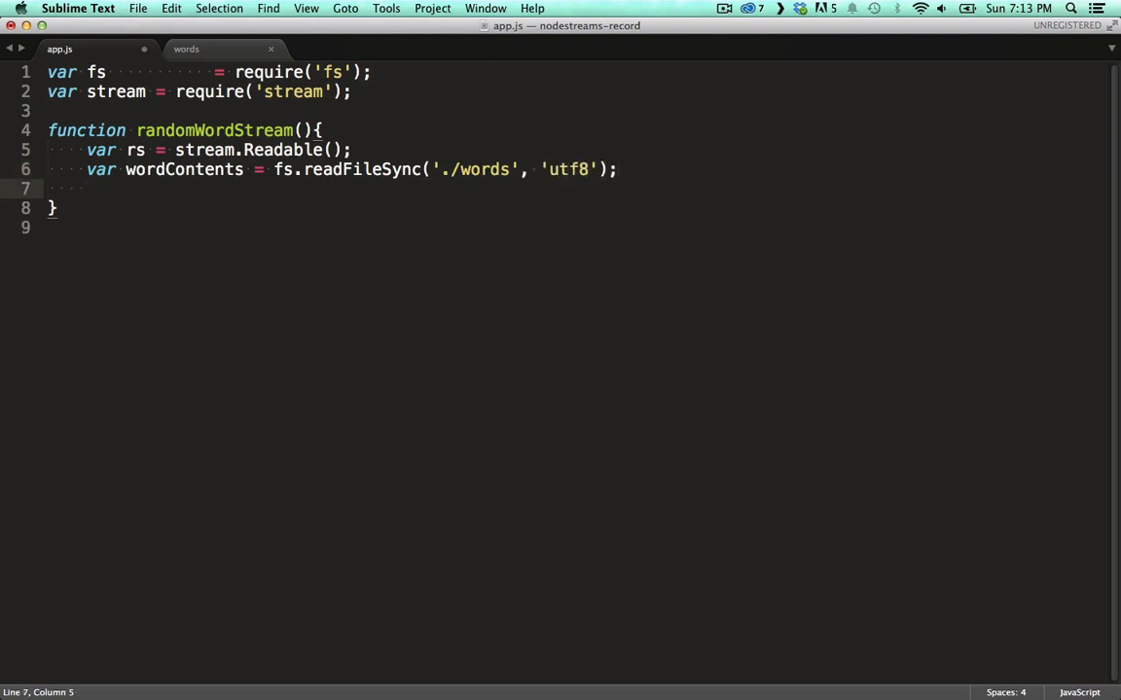
text(var words =)
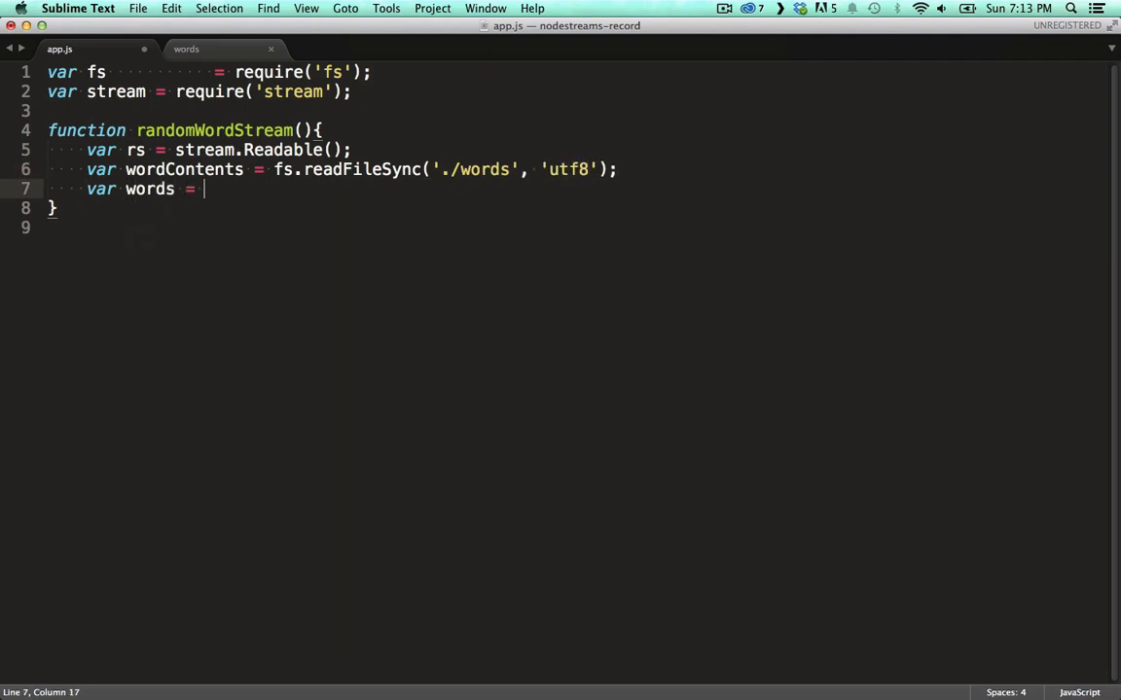
text(wordContents)
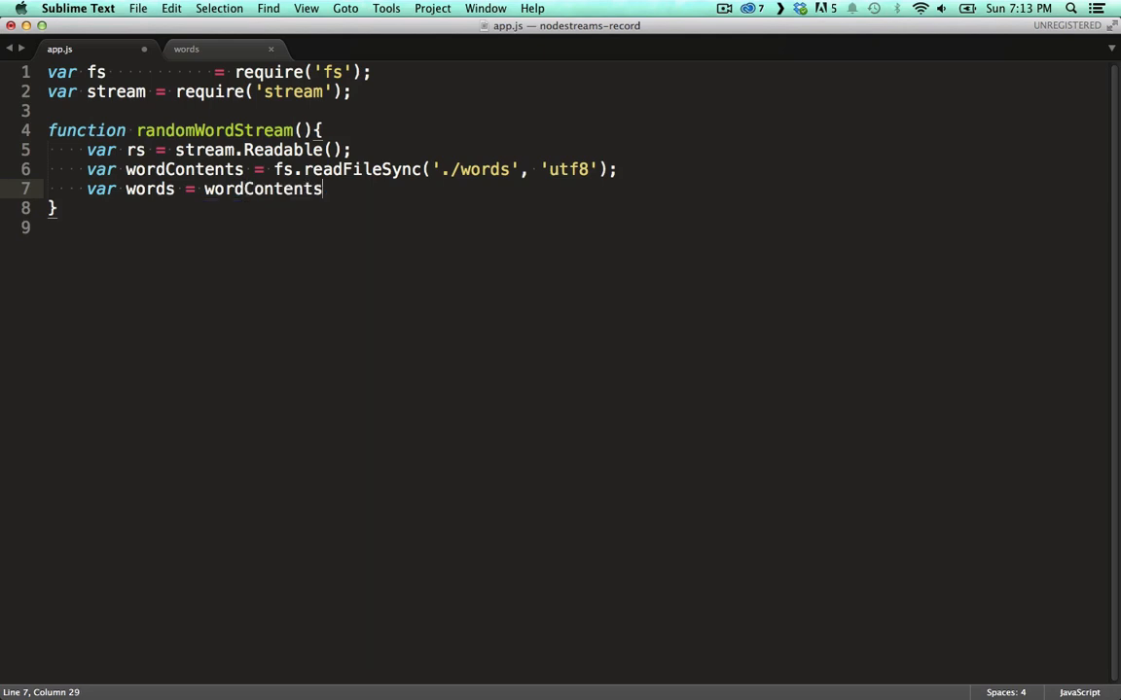
text(.split(''))
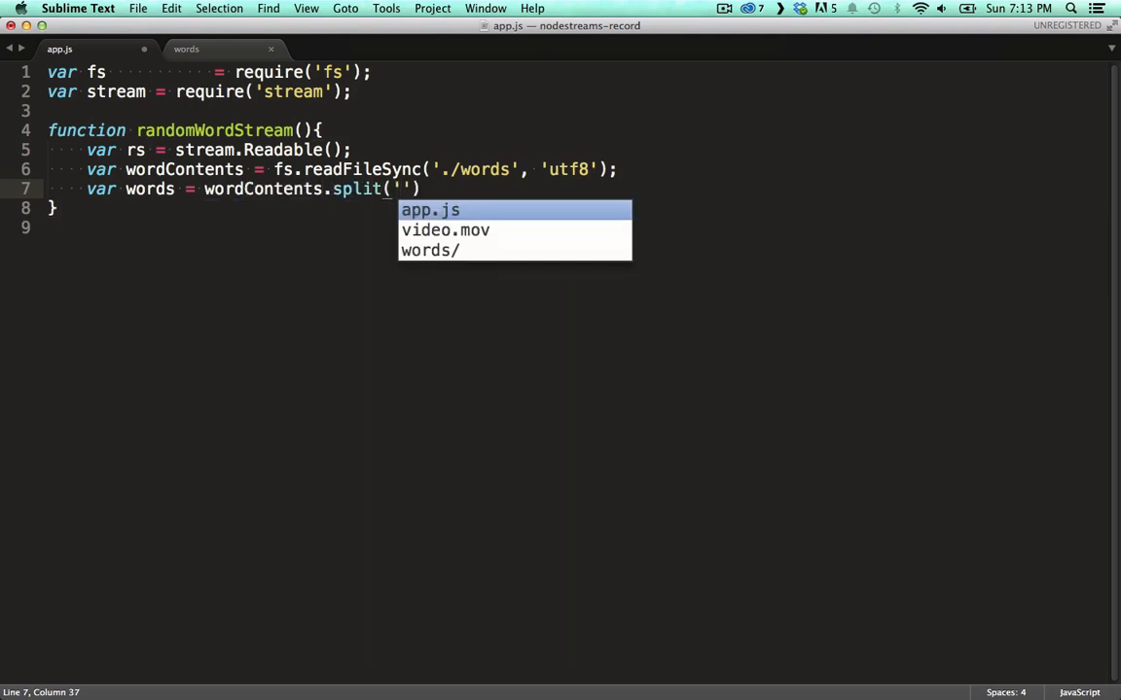
text(\n")
text(var currentW)
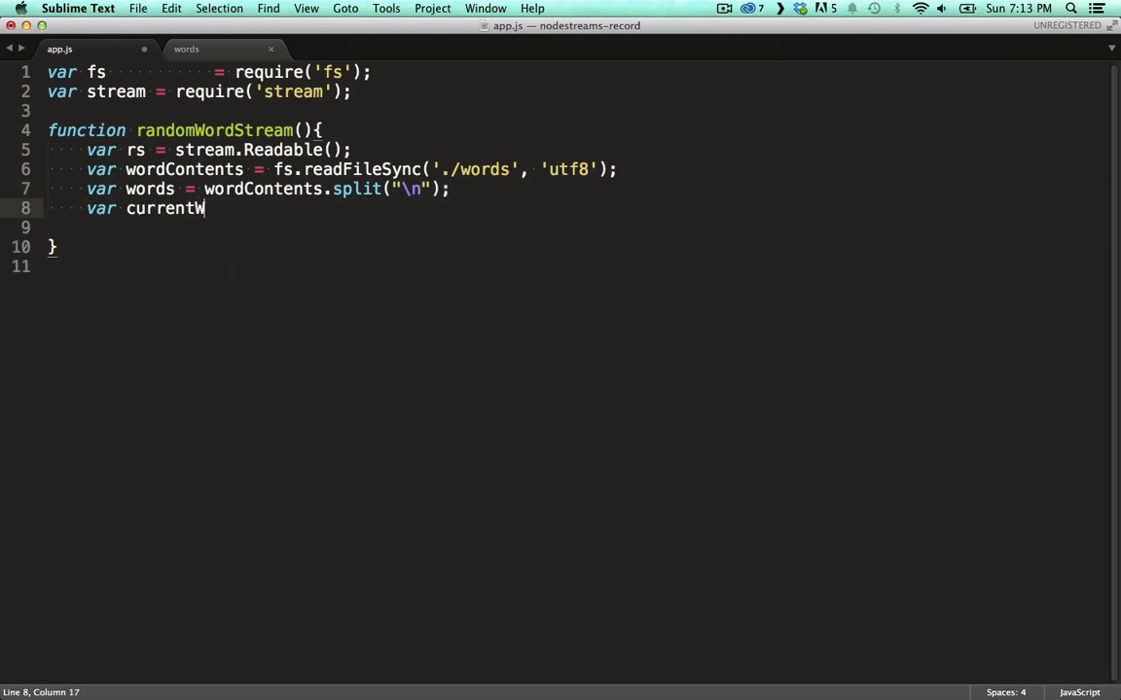
text(ord = 0;)
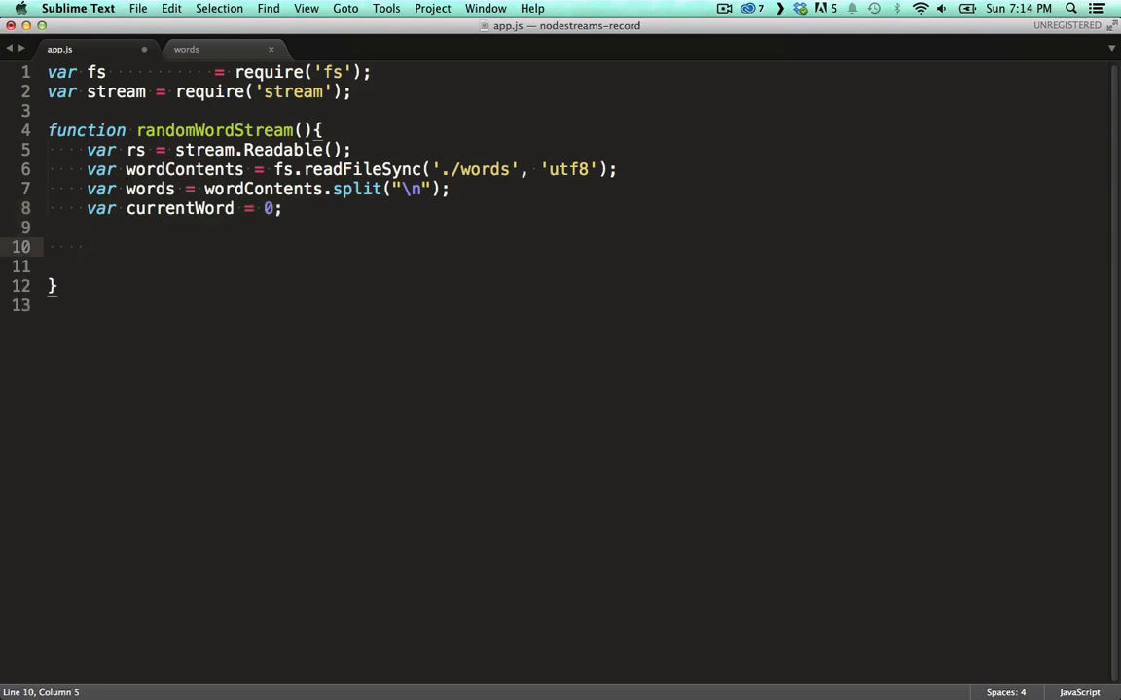
Add a maxWords parameter and an rs._read that pushes null at maxWords, otherwise increments currentWord.
text(m)
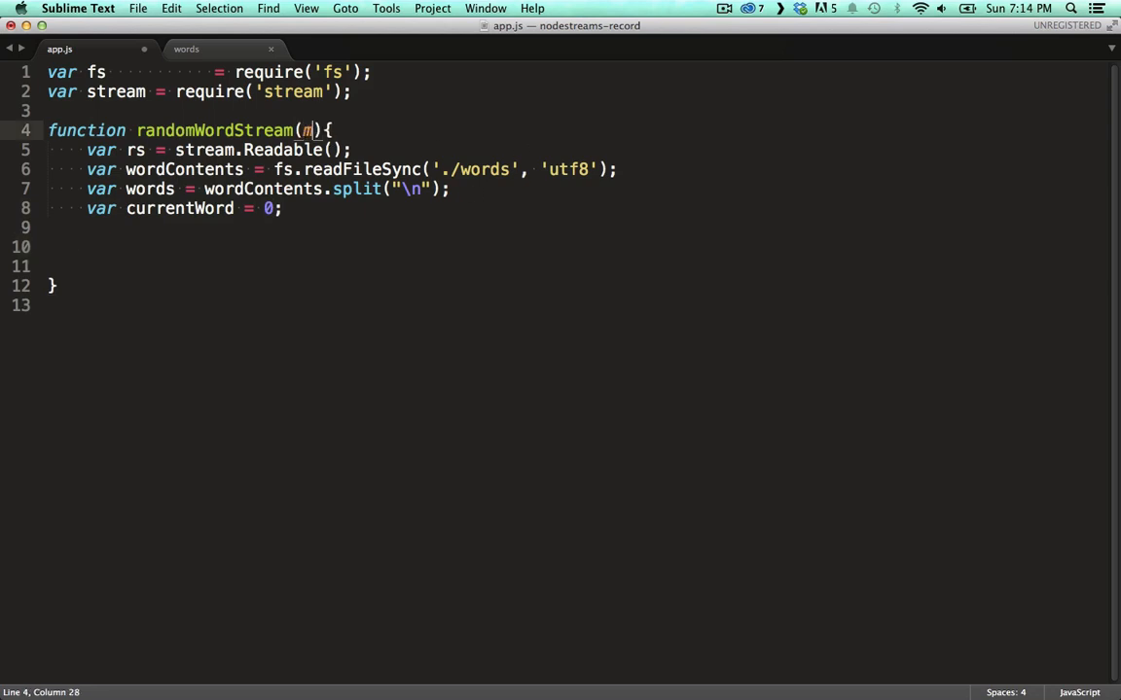
text(ax)
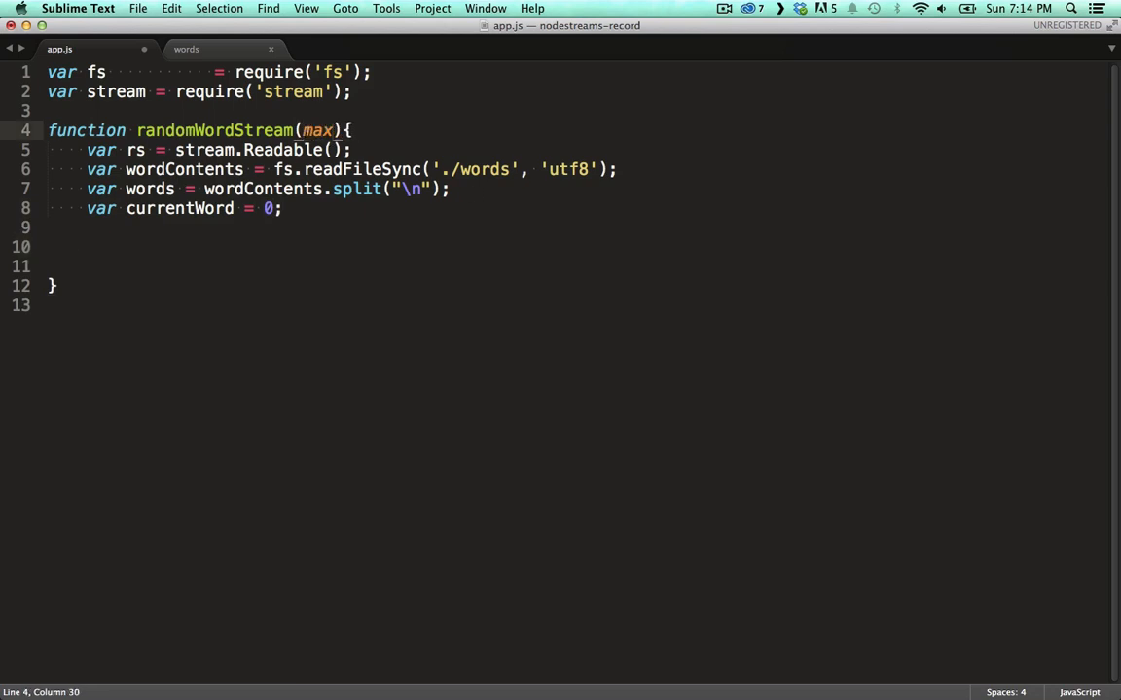
text(rs.)
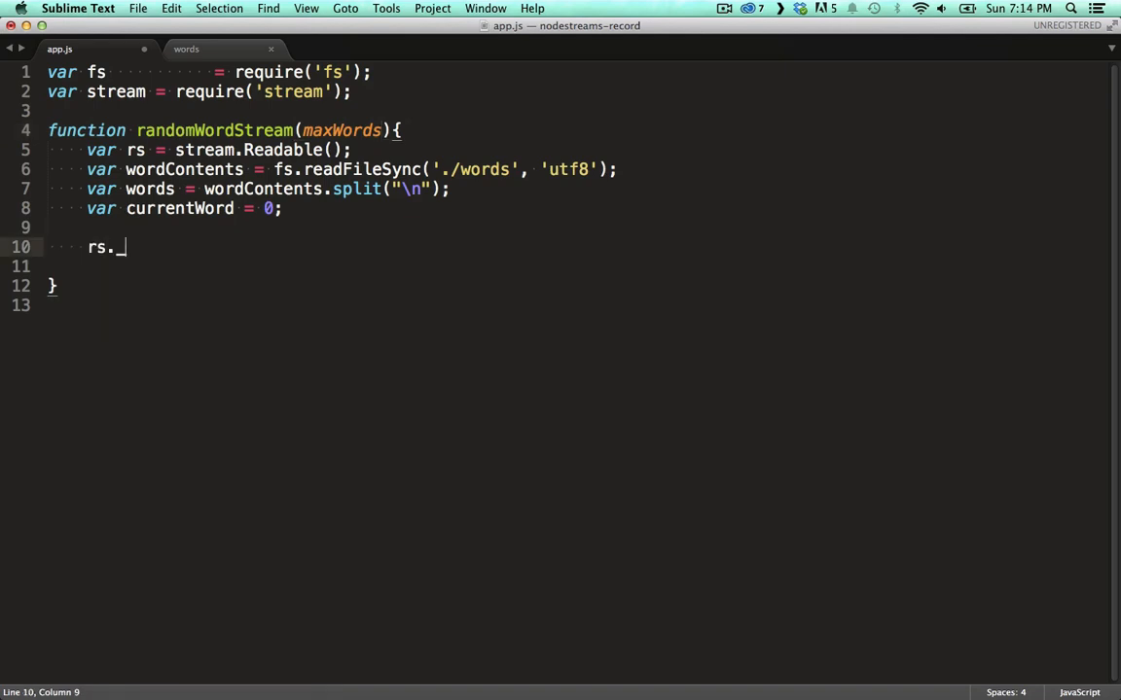
text(_read)
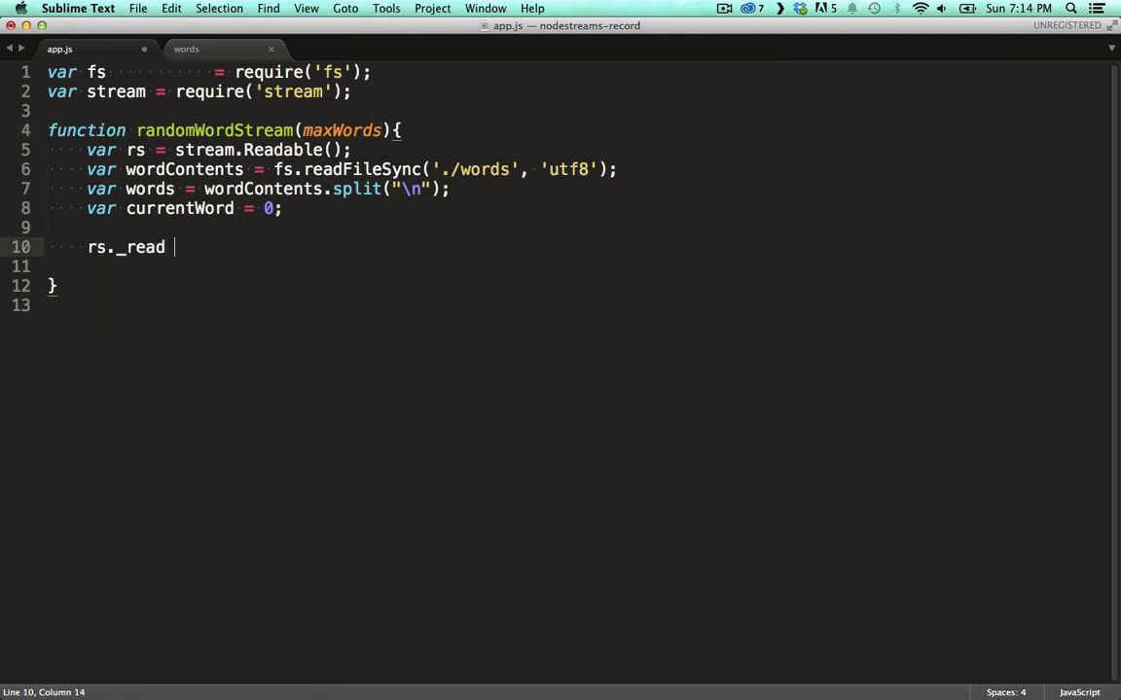
text(= function)
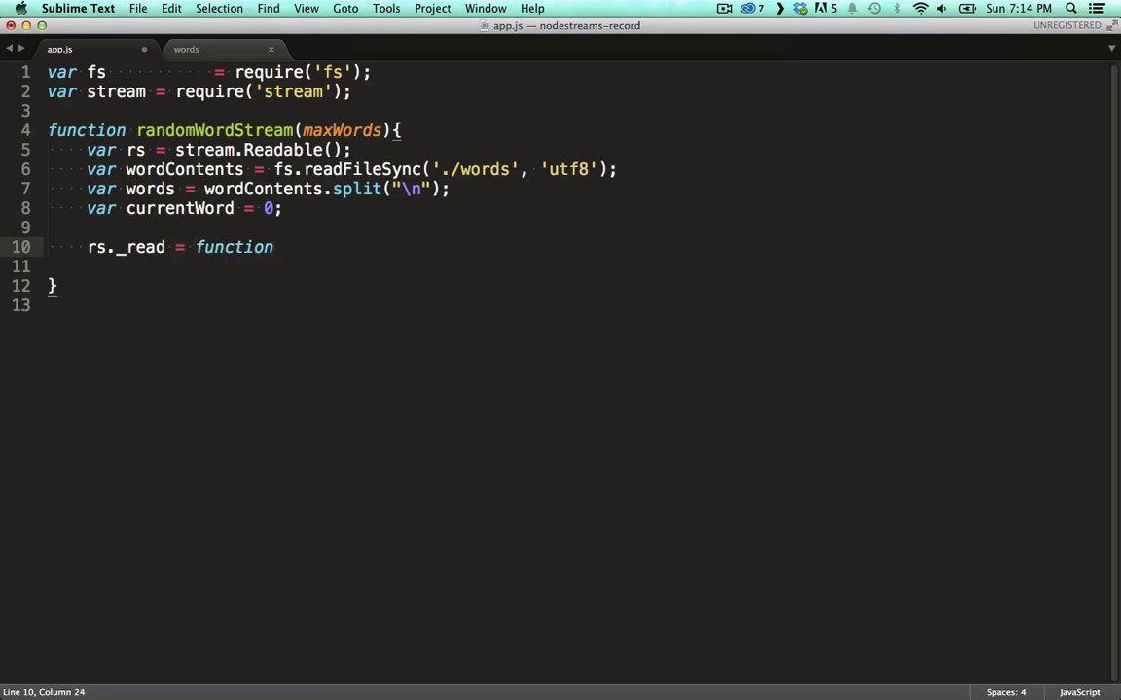
text((){)
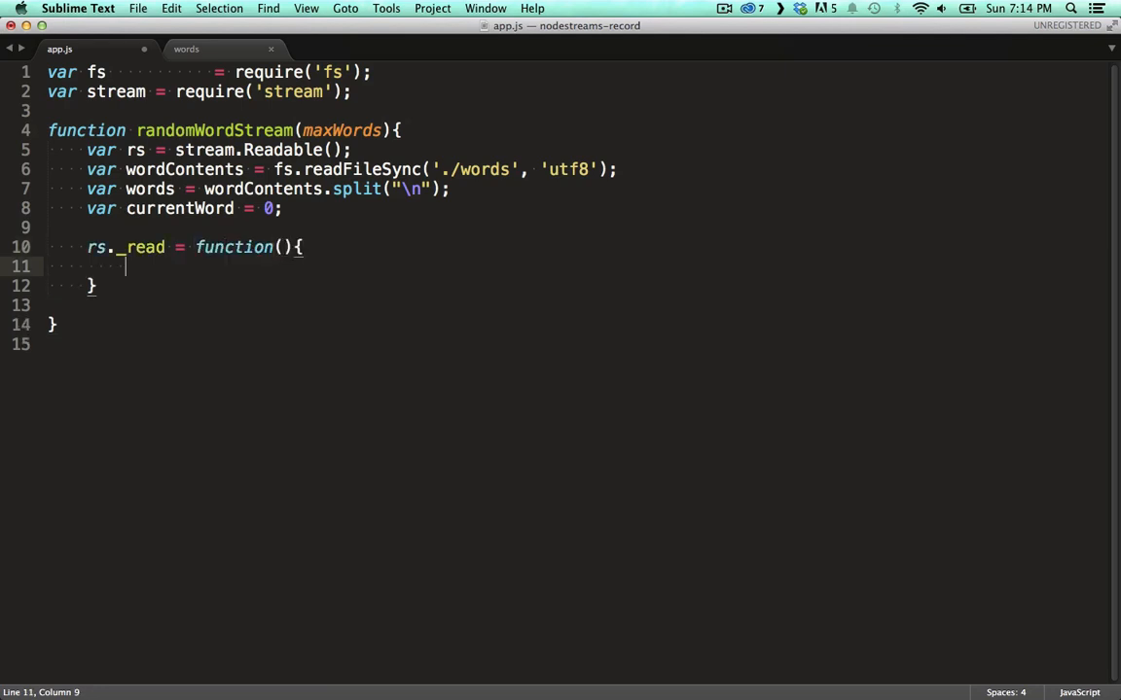
text(if)
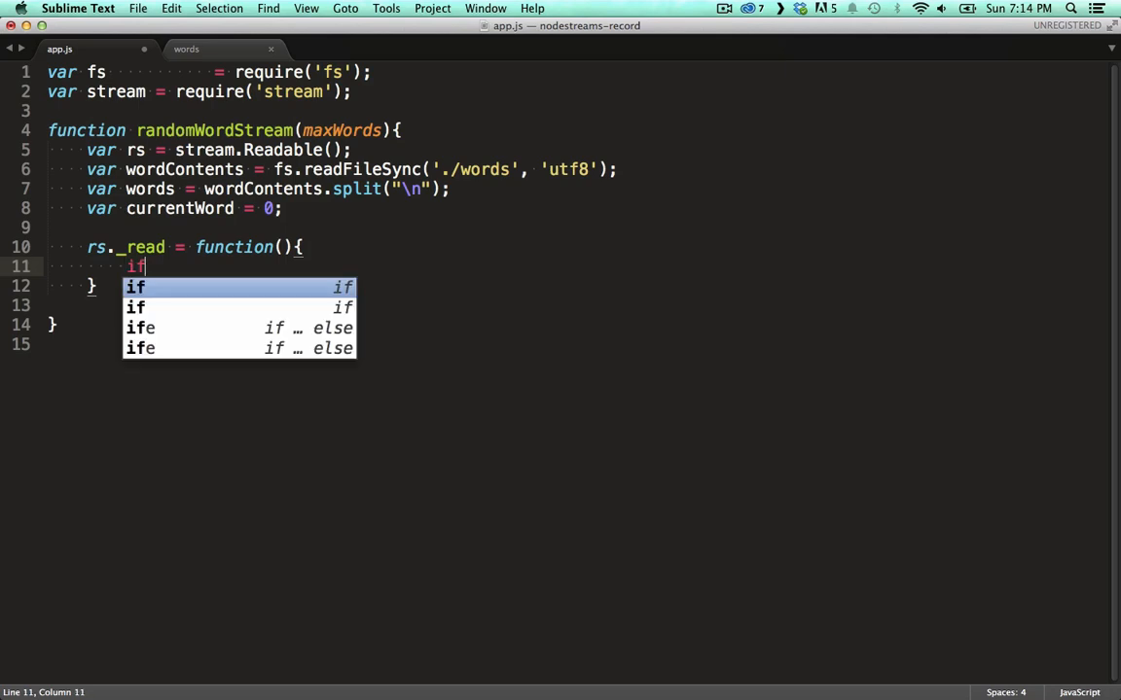
text((currentWord >)
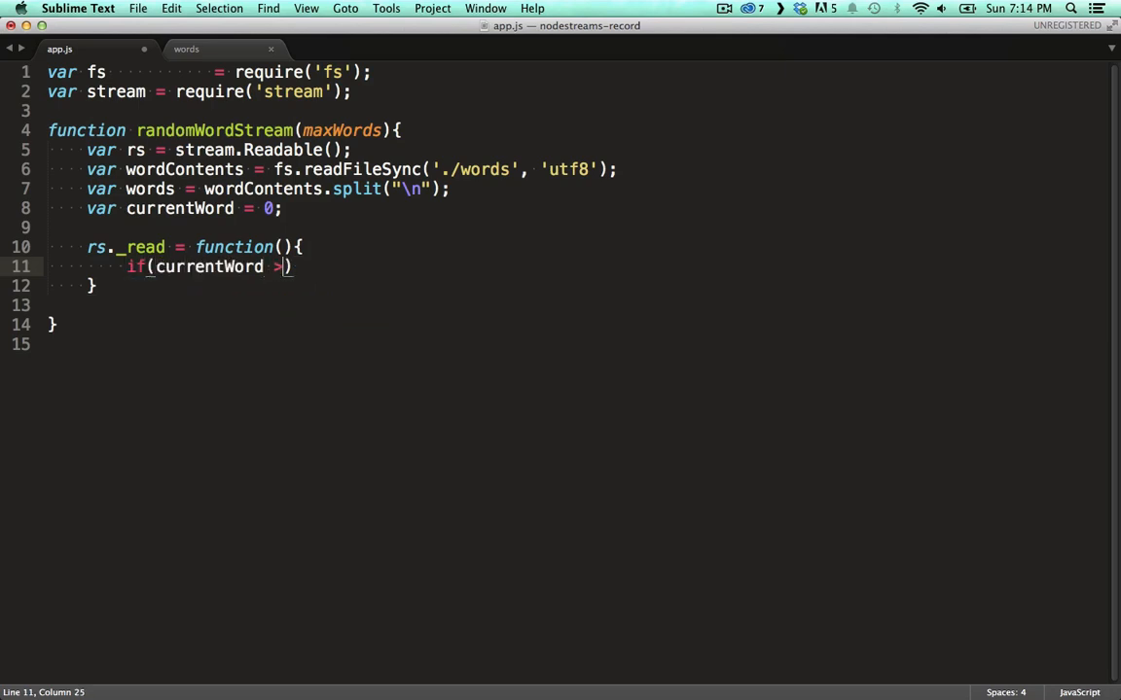
text(= maxWords)
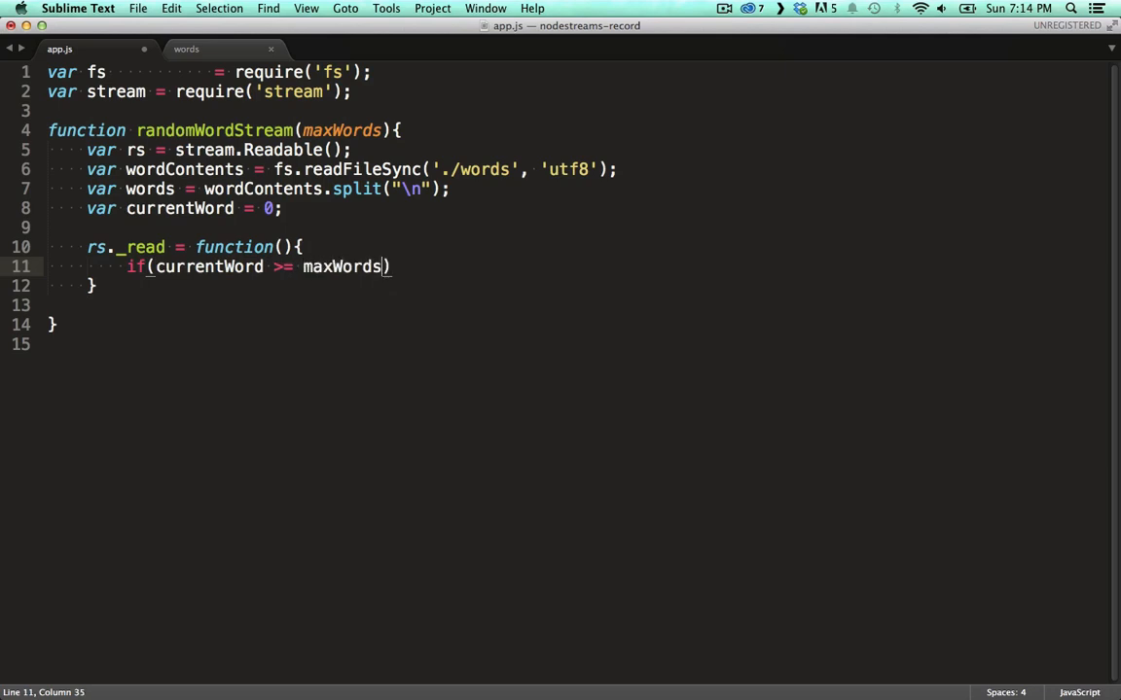
text({)
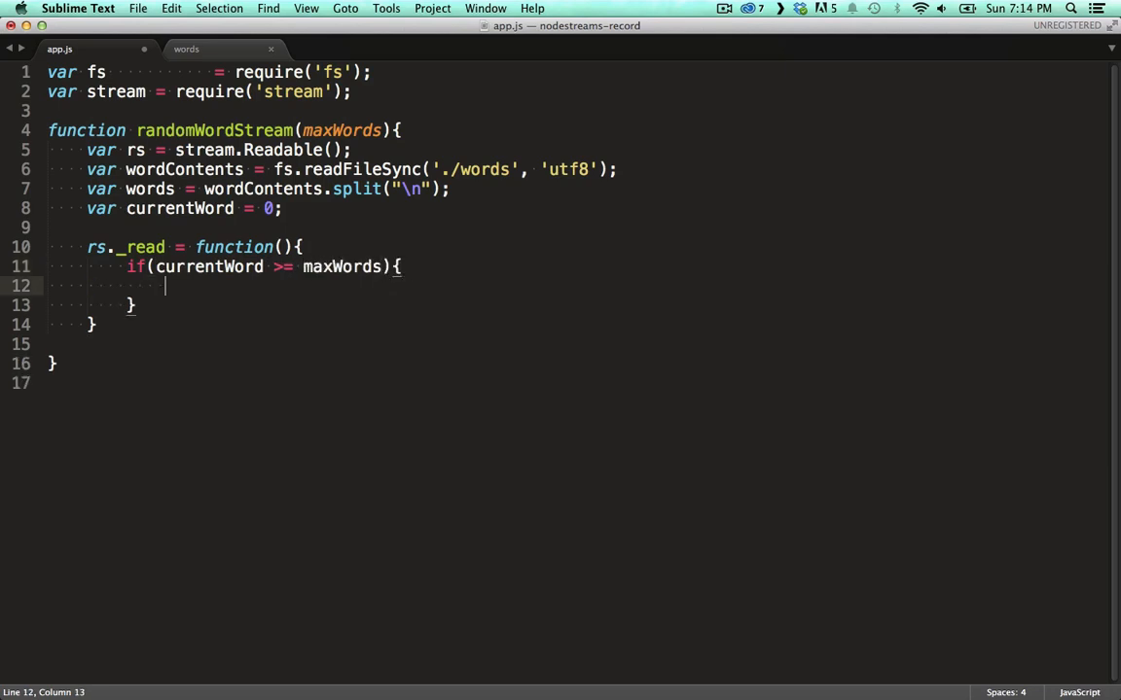
text(return)
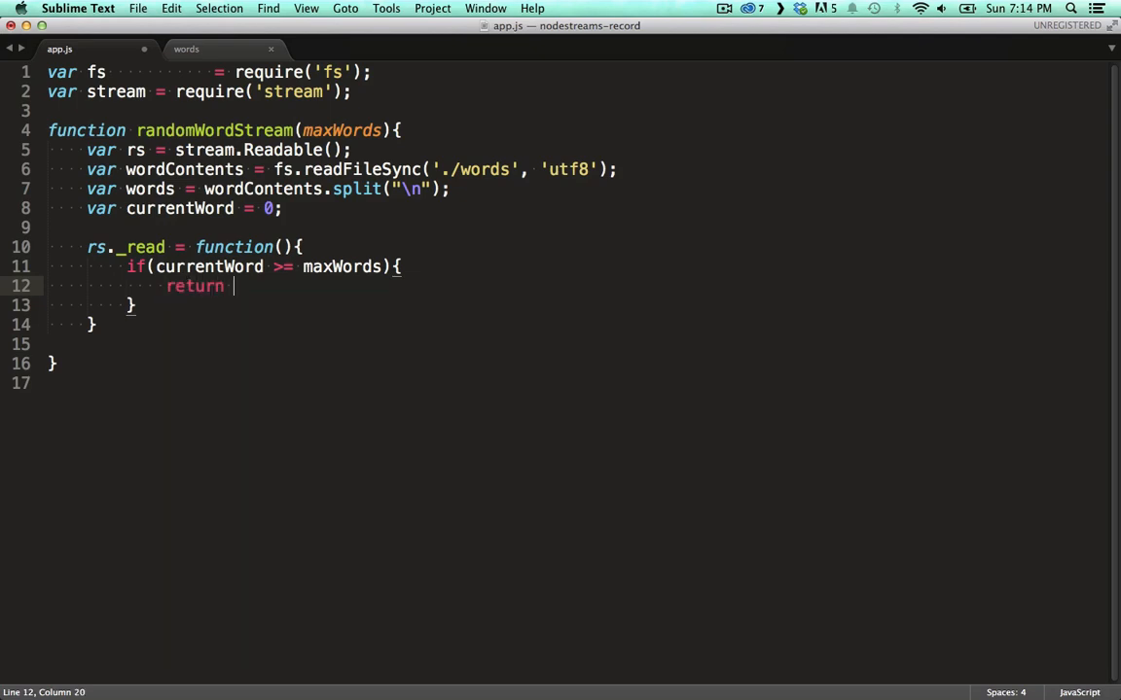
text(rs.push(null);)
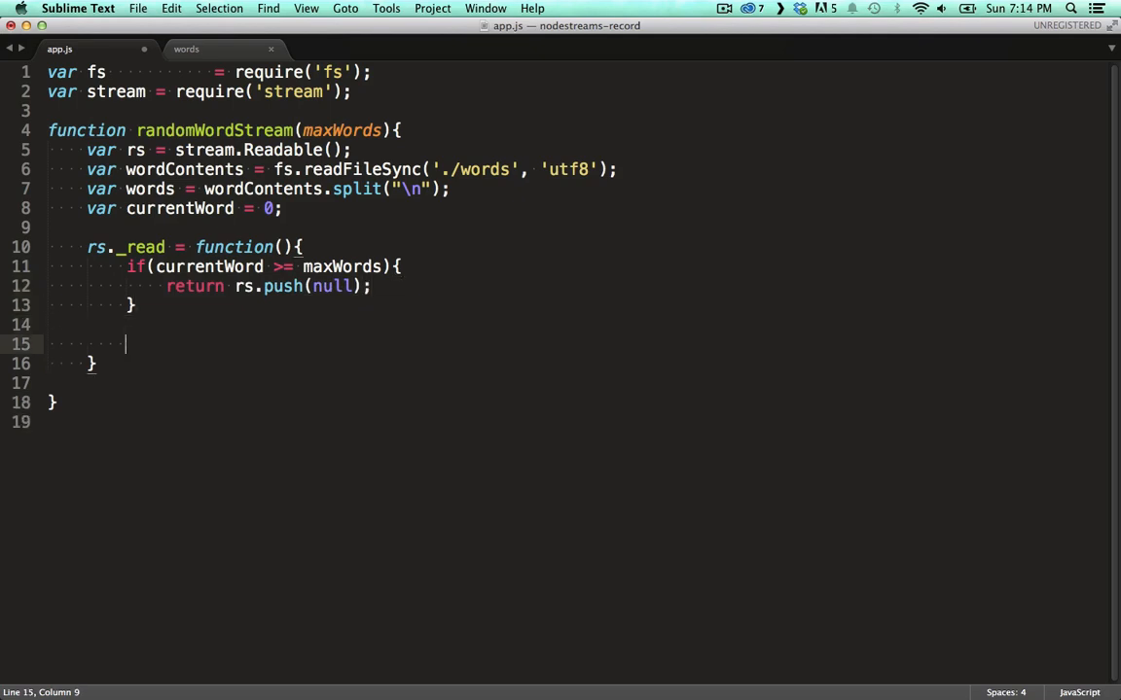
text(currentWord)
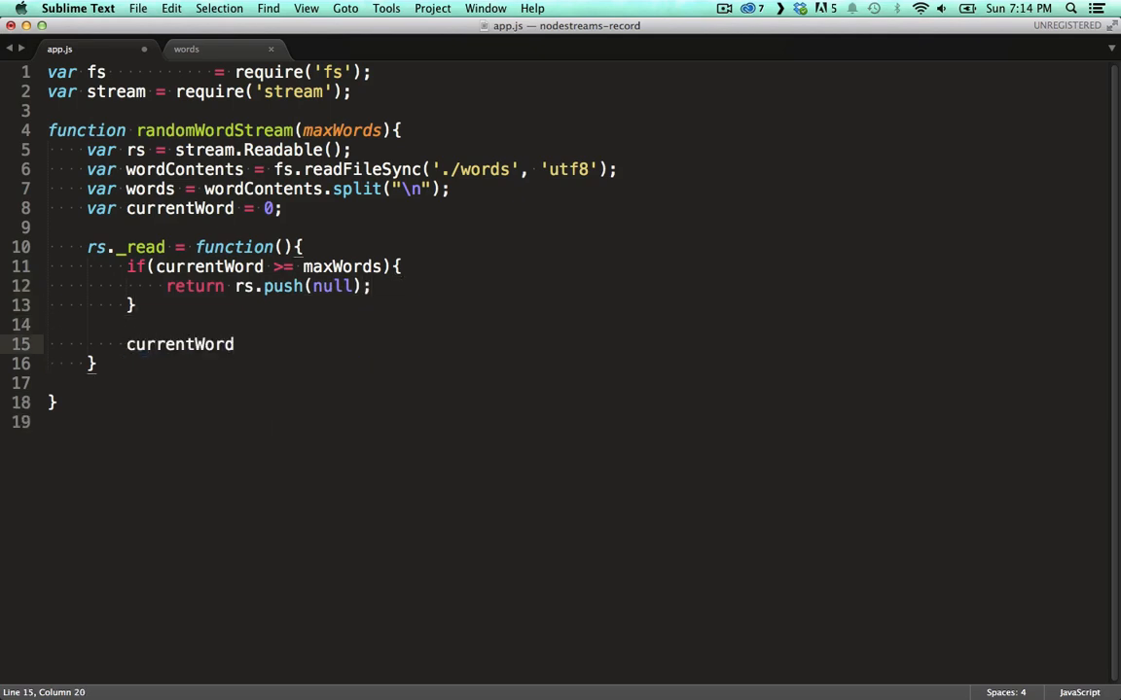
text(++;)
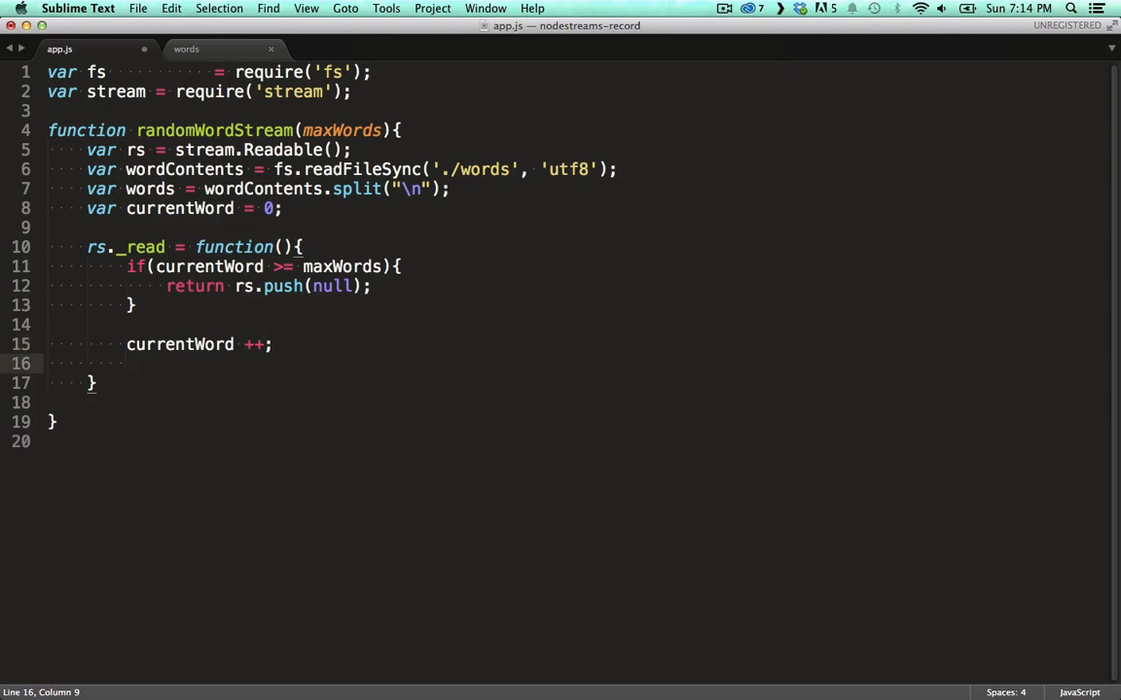
In a 100 ms setTimeout push a random word from words plus '\n', then return rs.
text(setT)
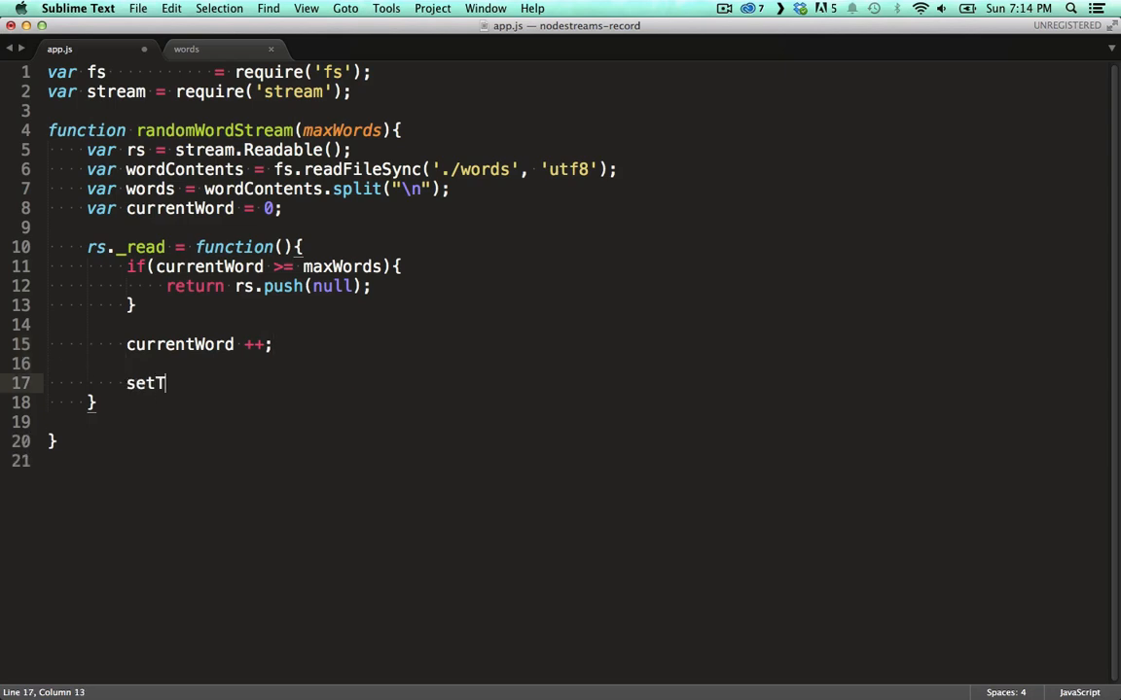
text(imeout)
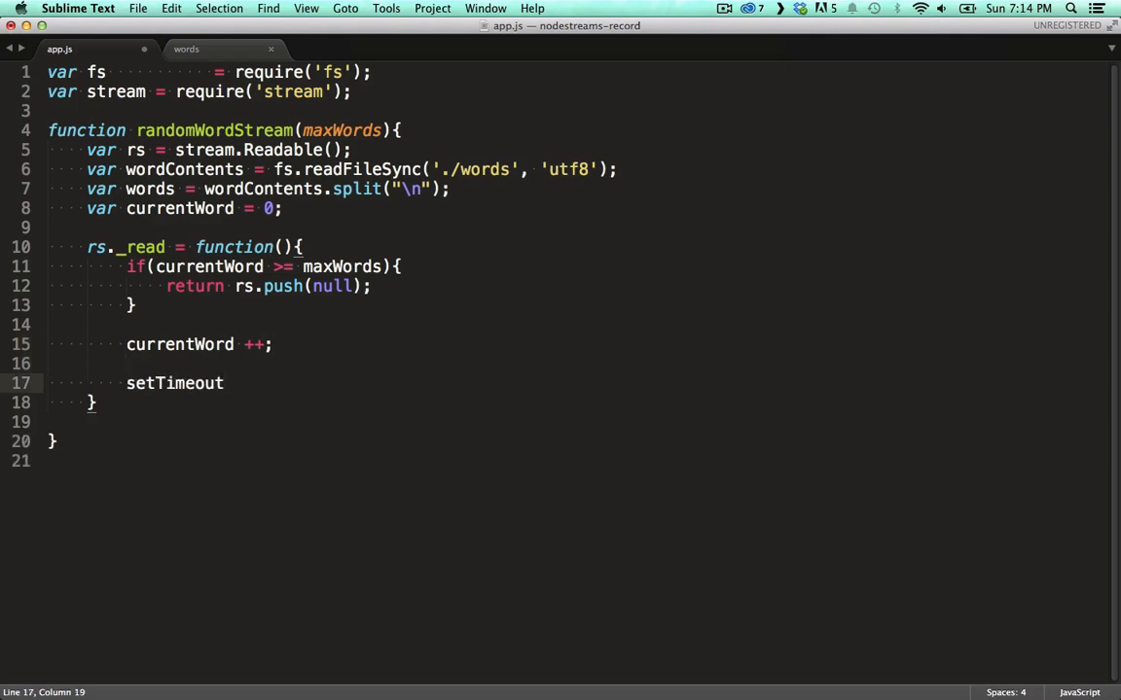
text((function))
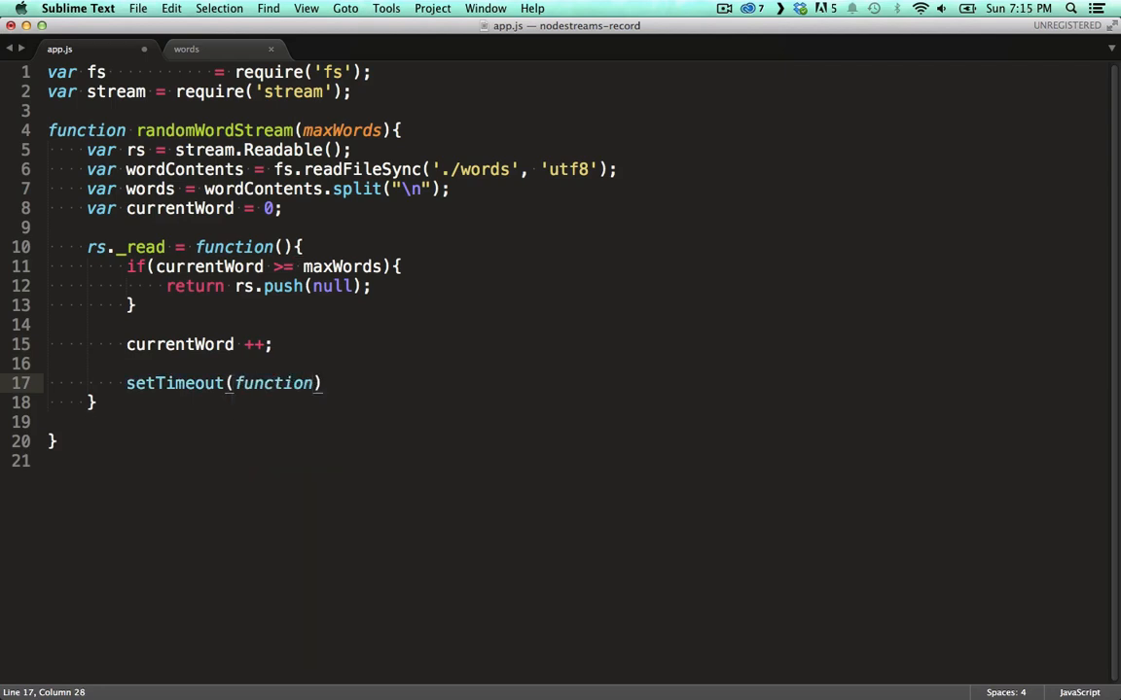
text(){)
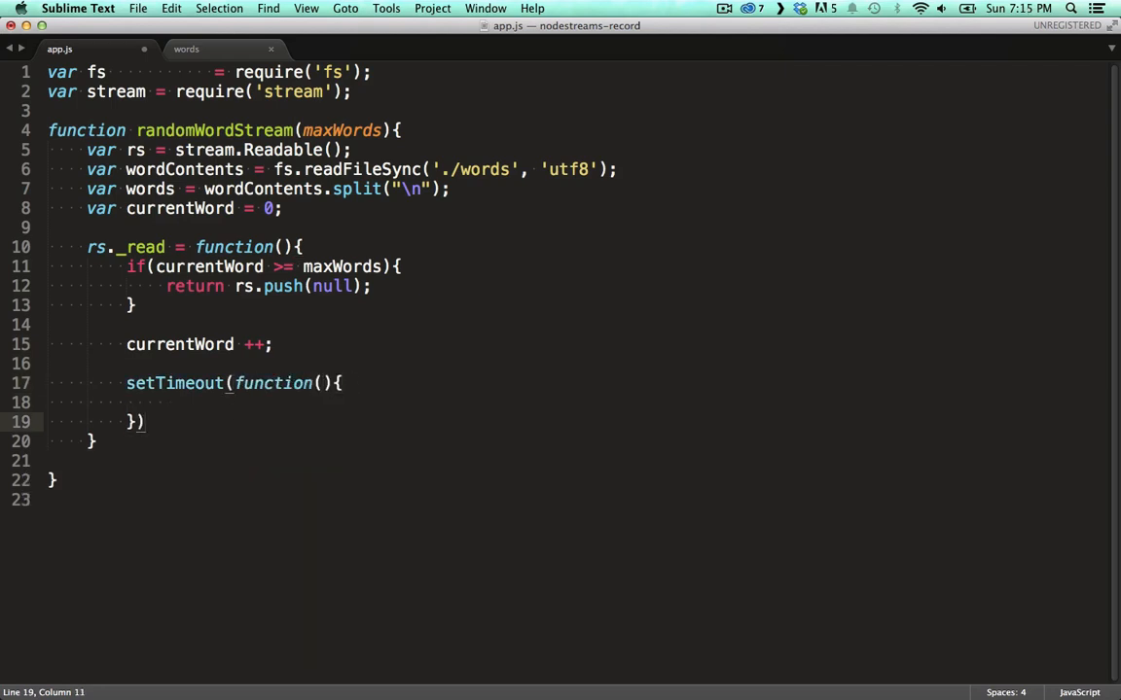
text(v)
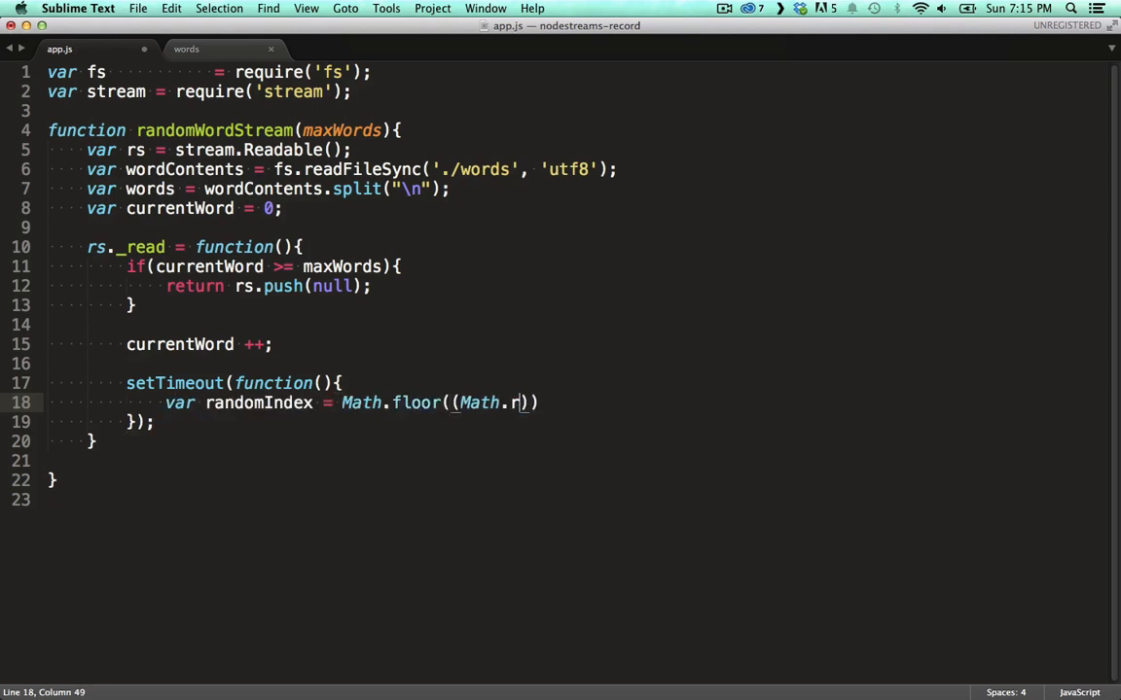
text(andom() *)
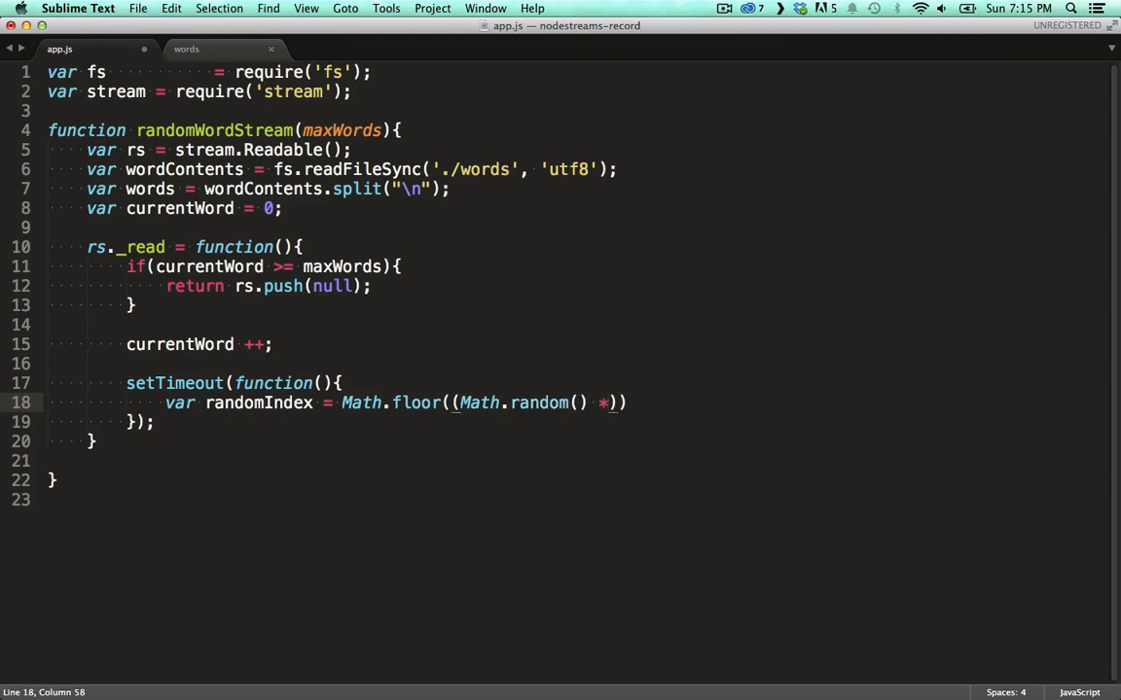
text(words.length));)
text(rs.push(words[)
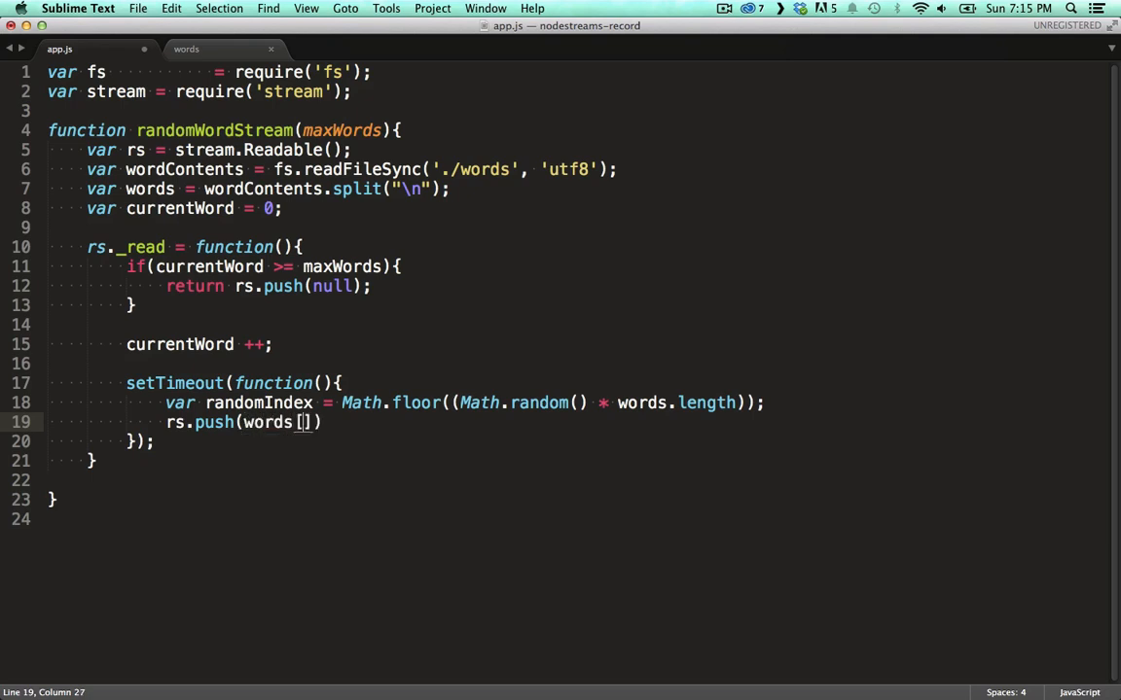
text(randomIndex)
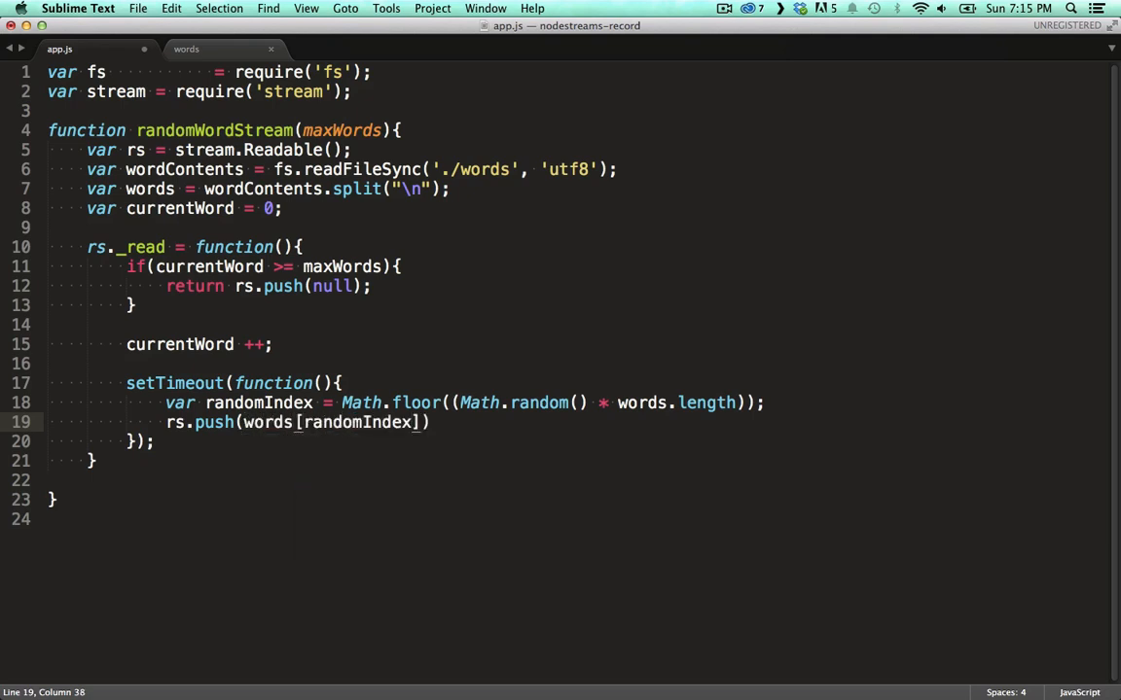
text(+ '\n')
click(101, 442)
text(, 100)
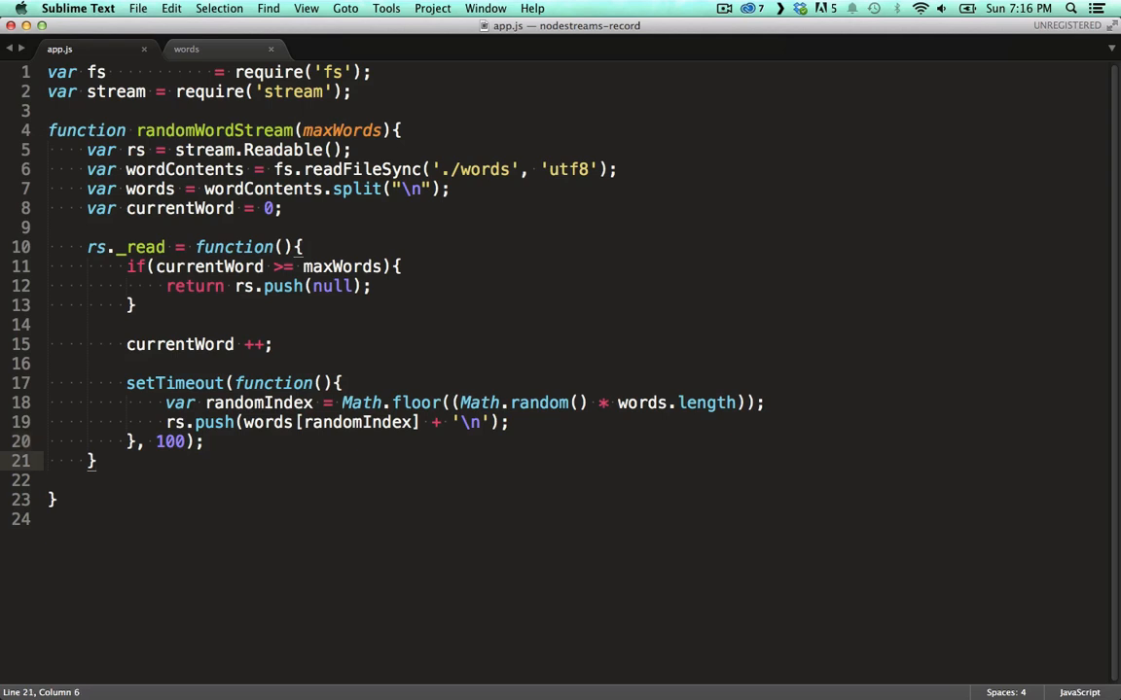
text(return rs;)
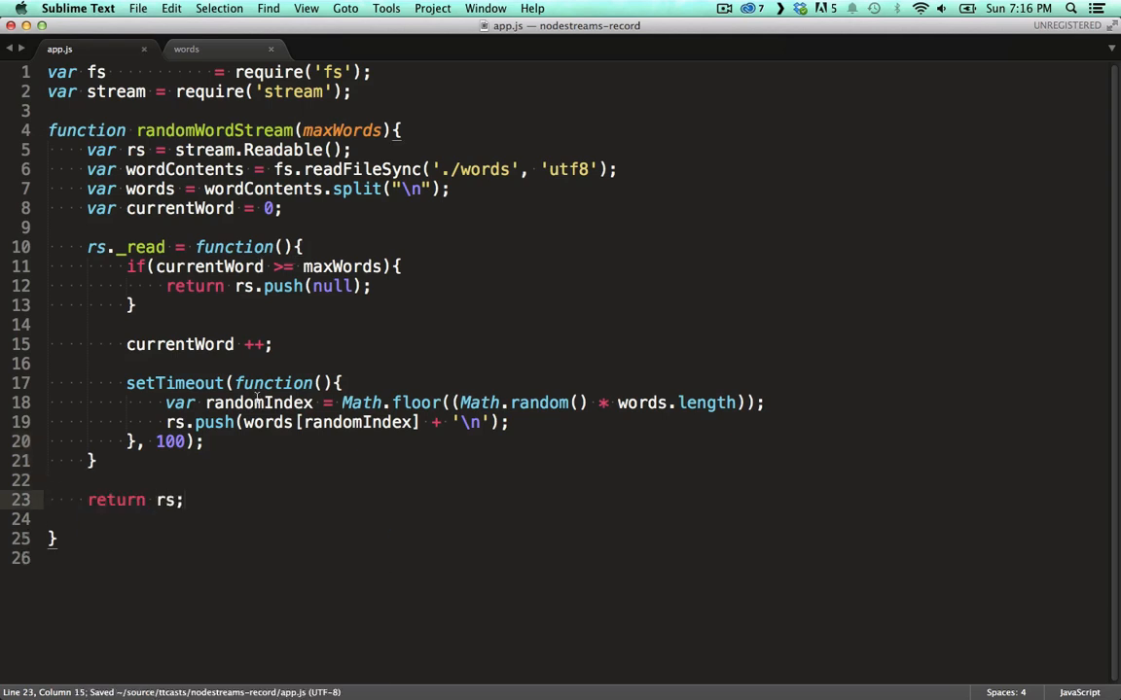
Below the function add var rws = randomWordStream() and rws.pipe(process.stdout).
key(enter)
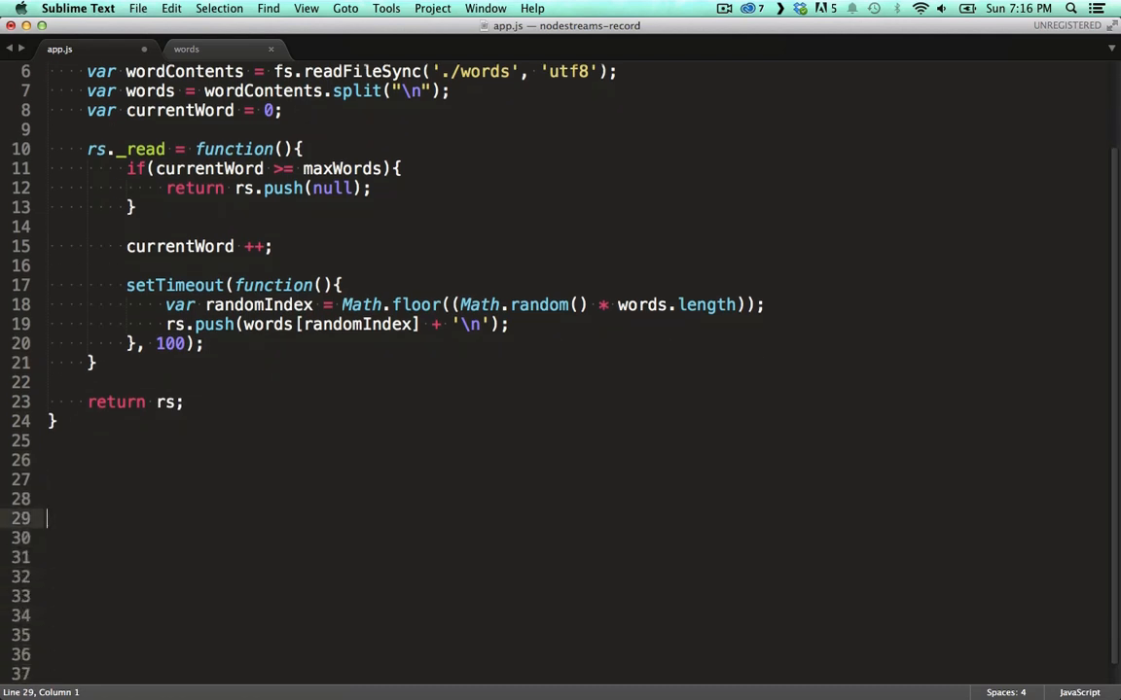
text(var)
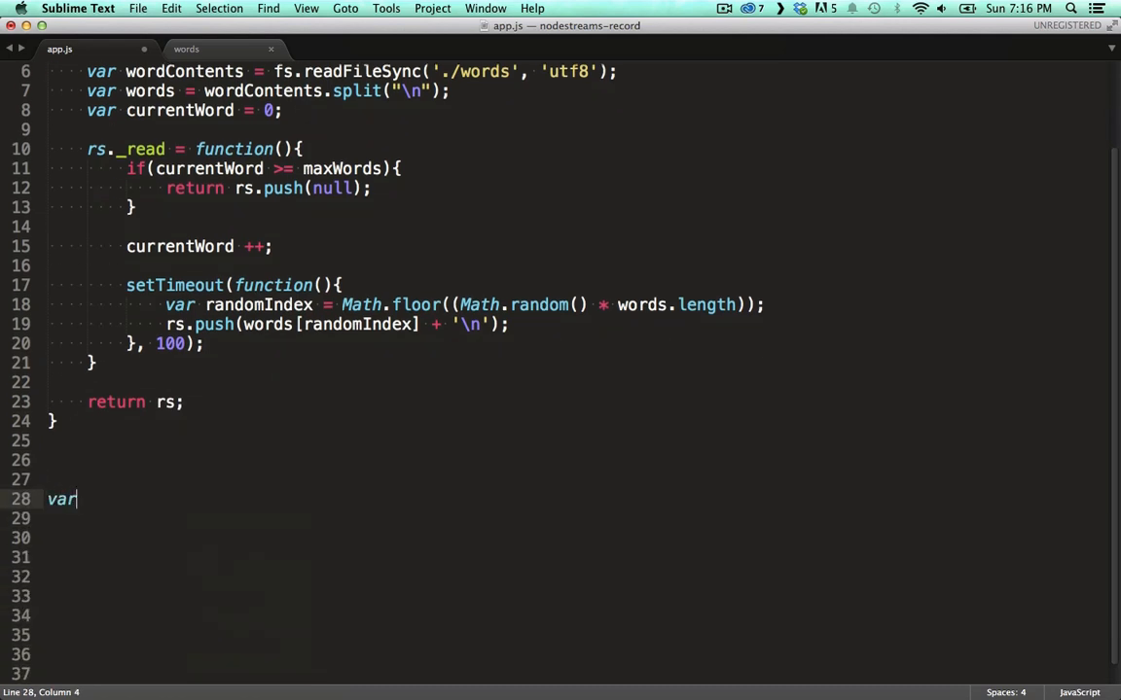
text(rws =)
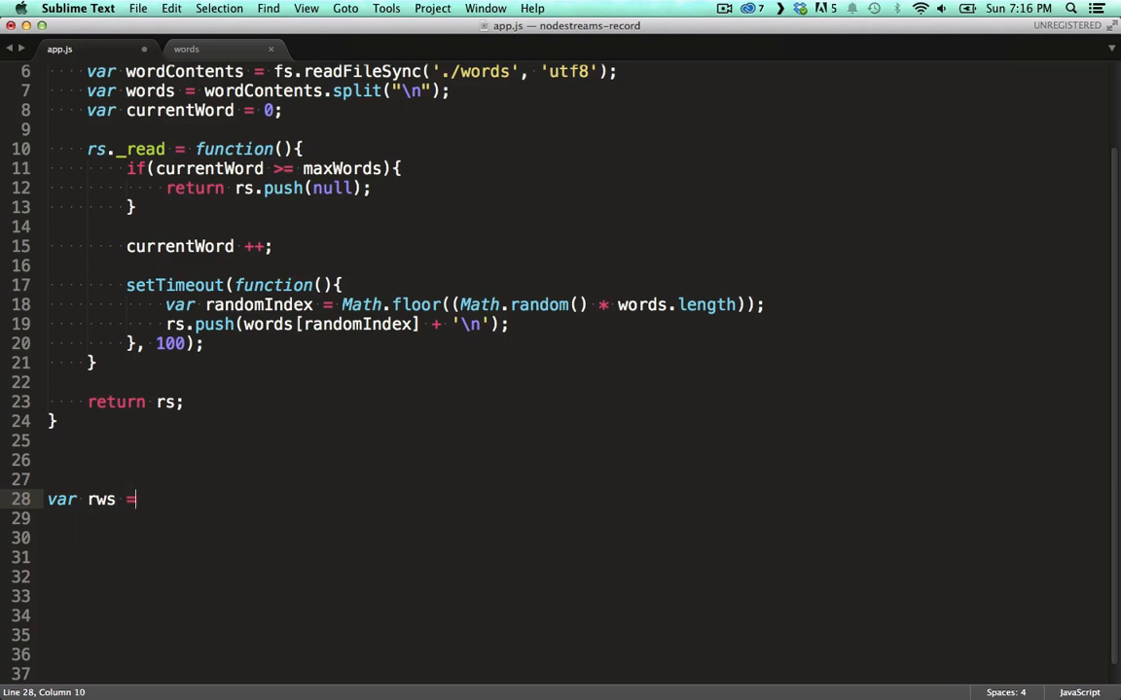
text(randomWordStream();)
click(577, 519)
text(rw)
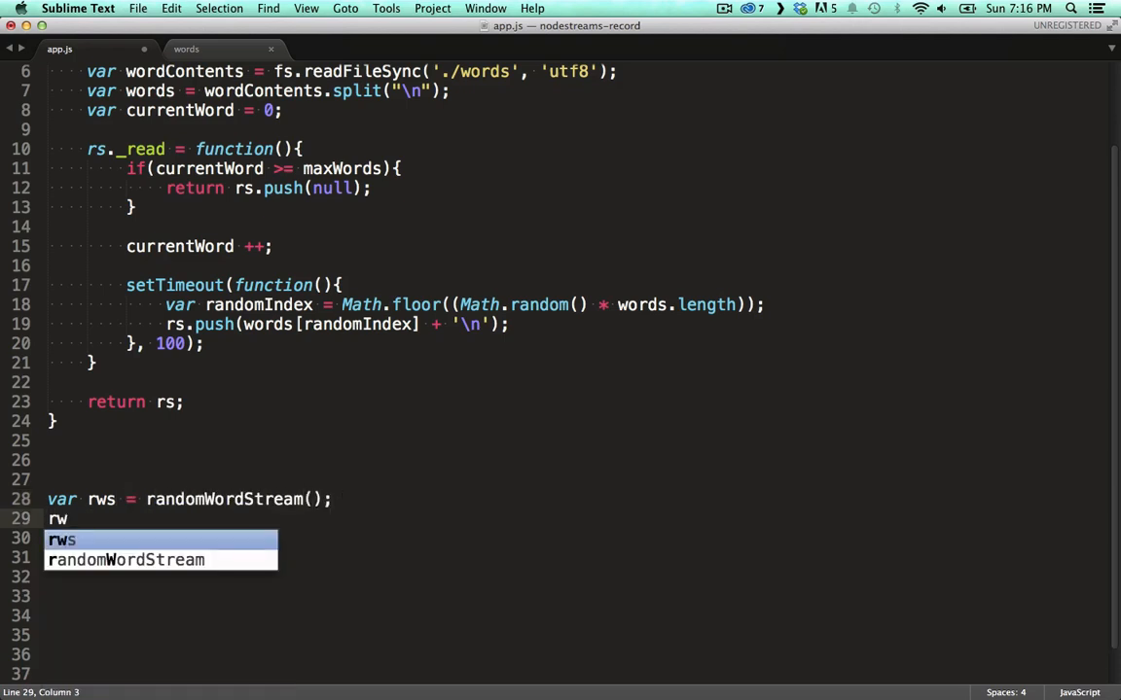
text(s.pipe(process.stdout)
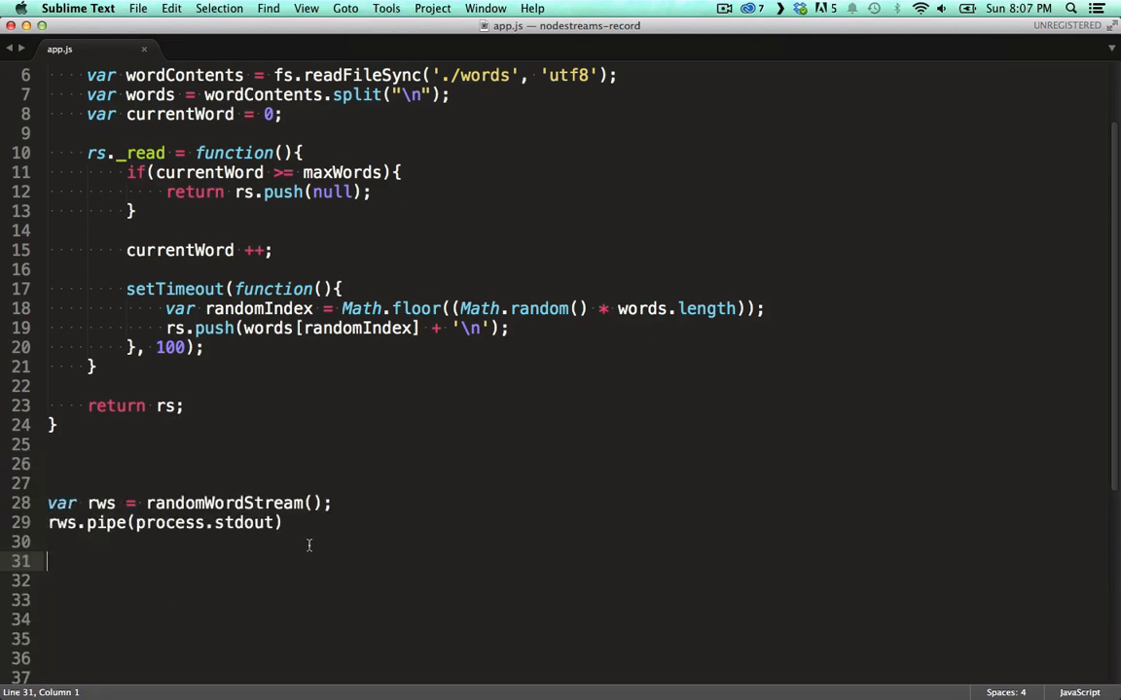
click(284, 522)
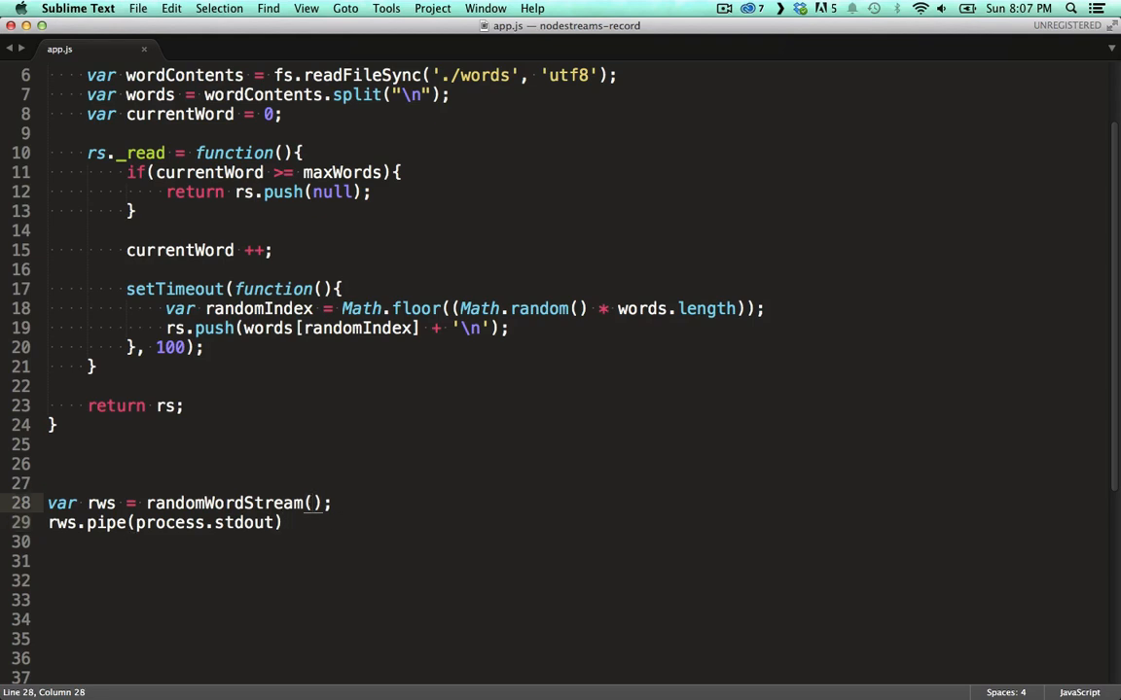
Run app.js with Tools > Build to see the random words print.
click(385, 7)
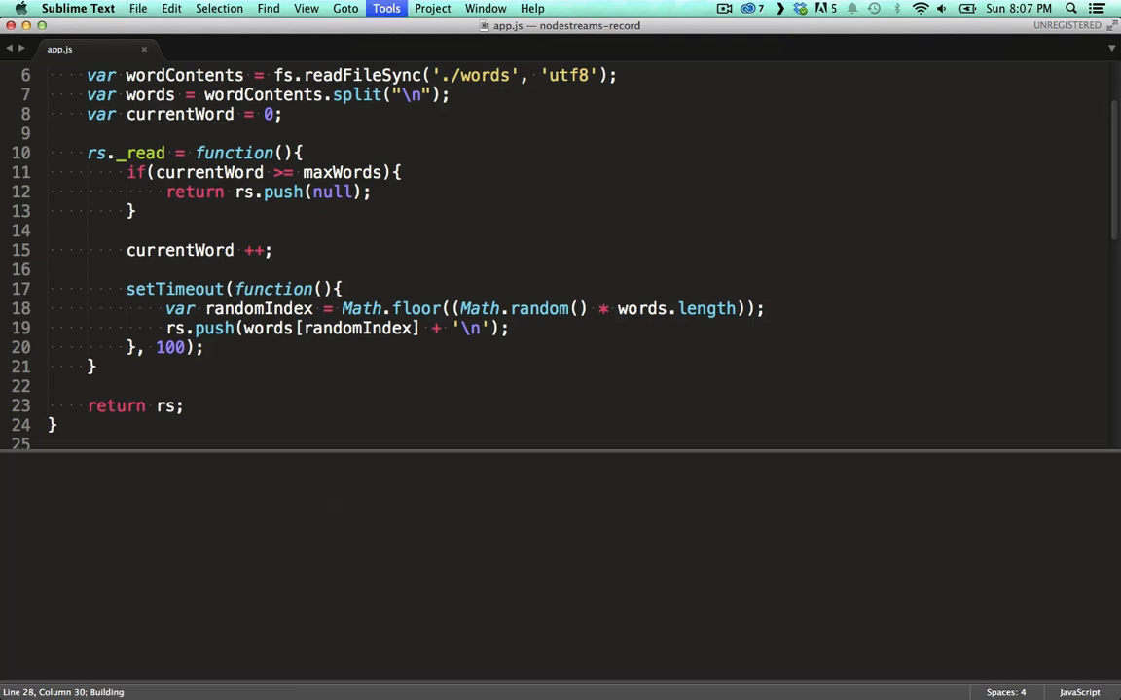
click(385, 8)
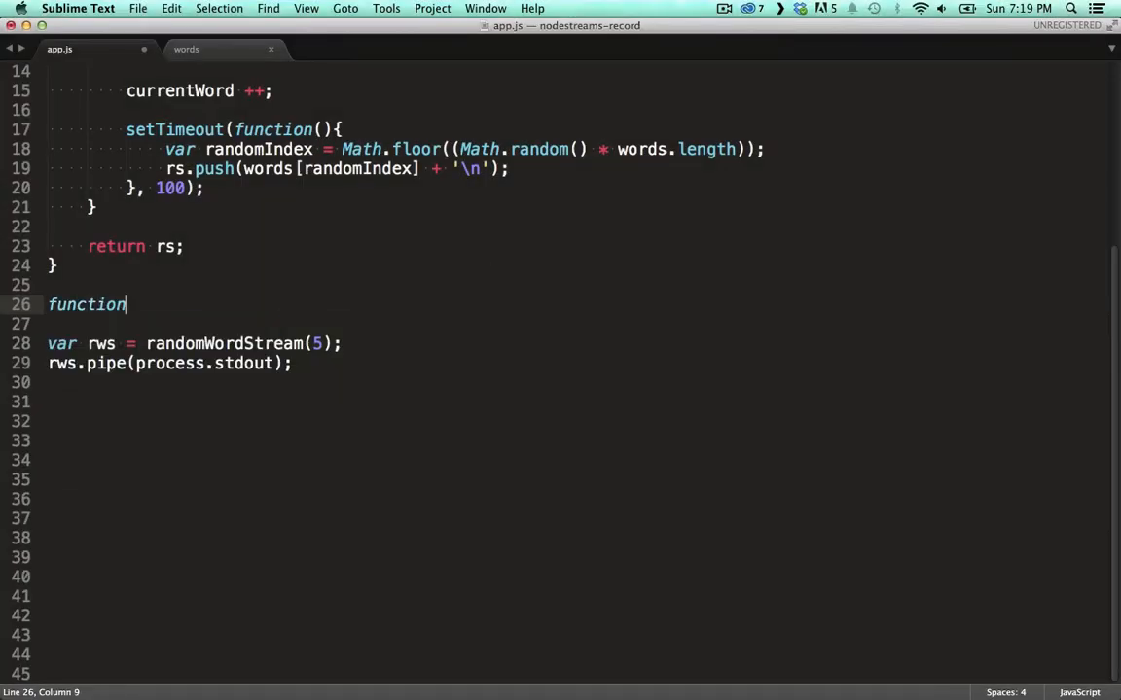
Declare function wordWriteStream with var ws = stream.Writable() and a ws._write skeleton calling next().
text(wordWri)
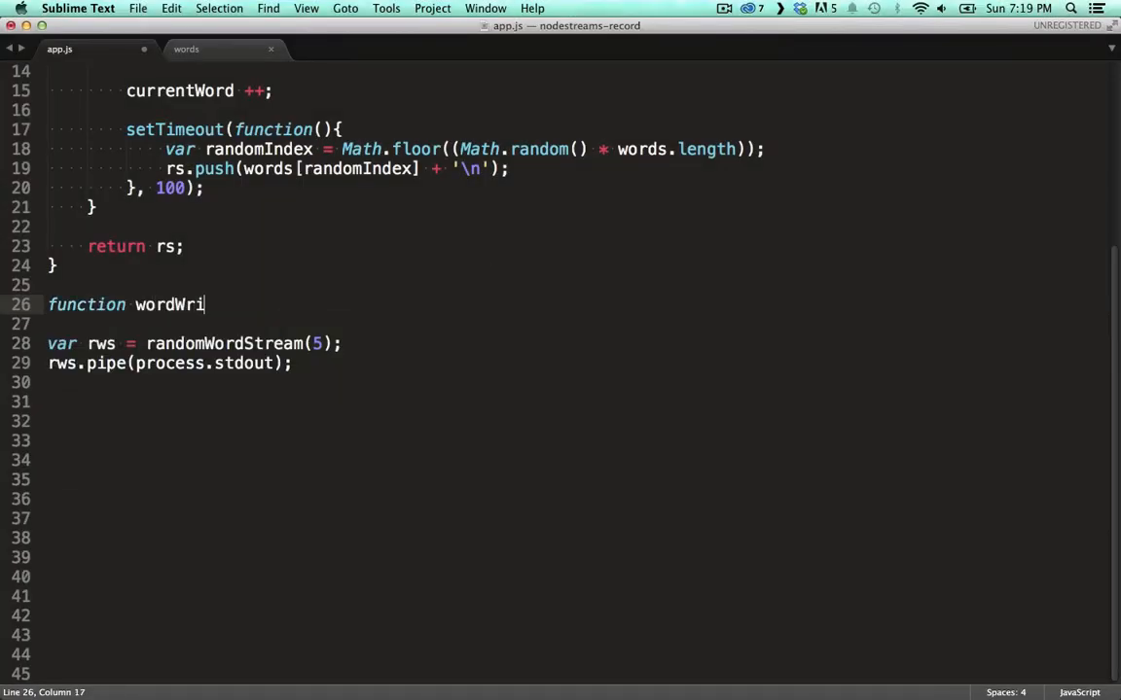
text(teStream)
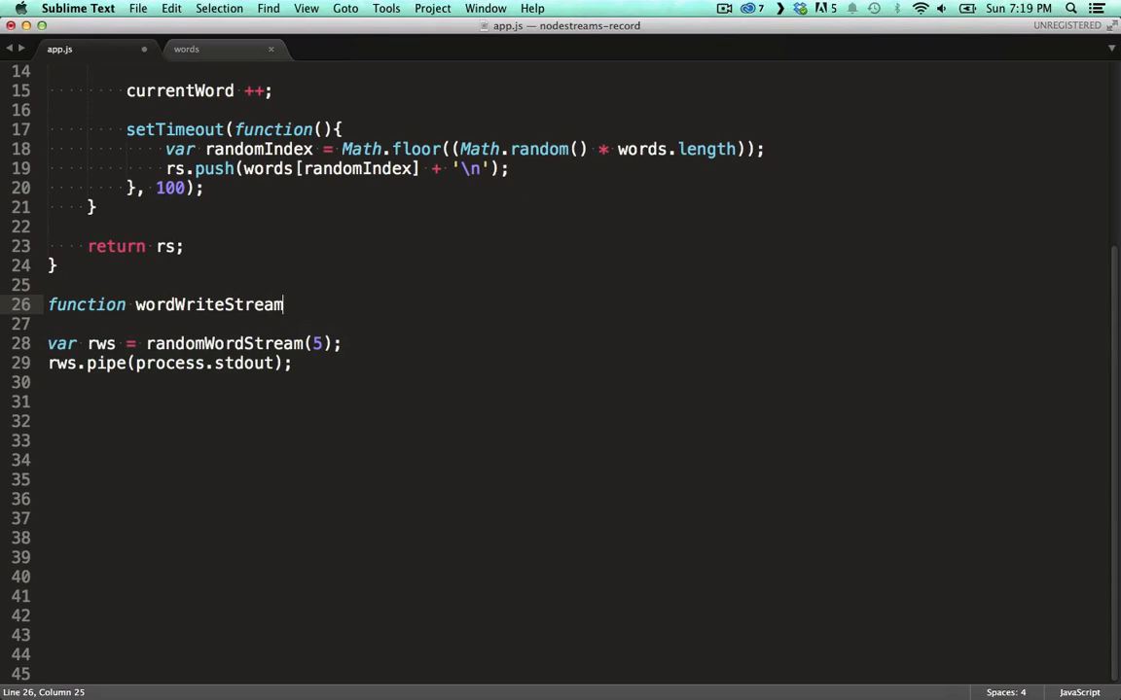
text((){})
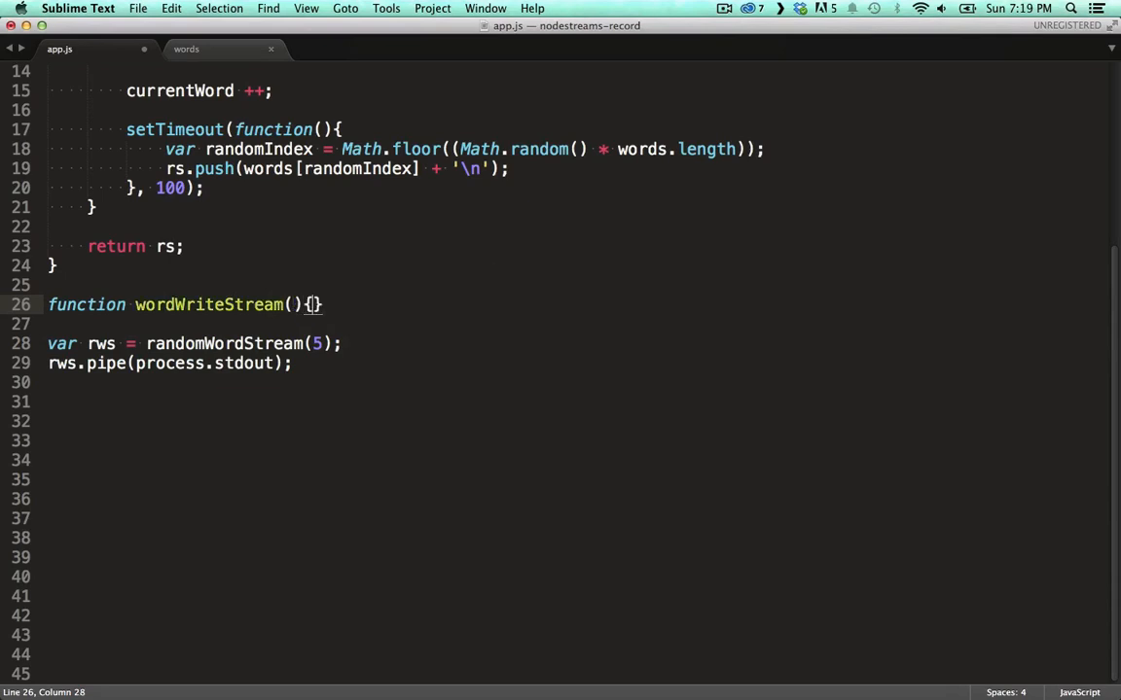
text(var w)
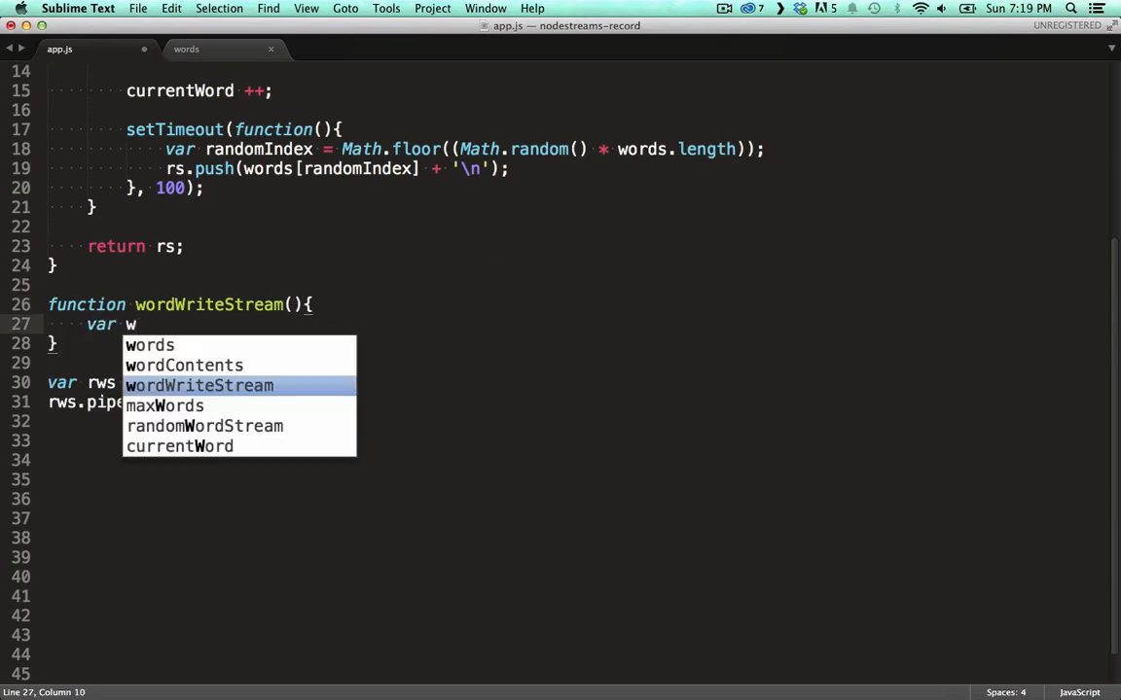
text(s = str)
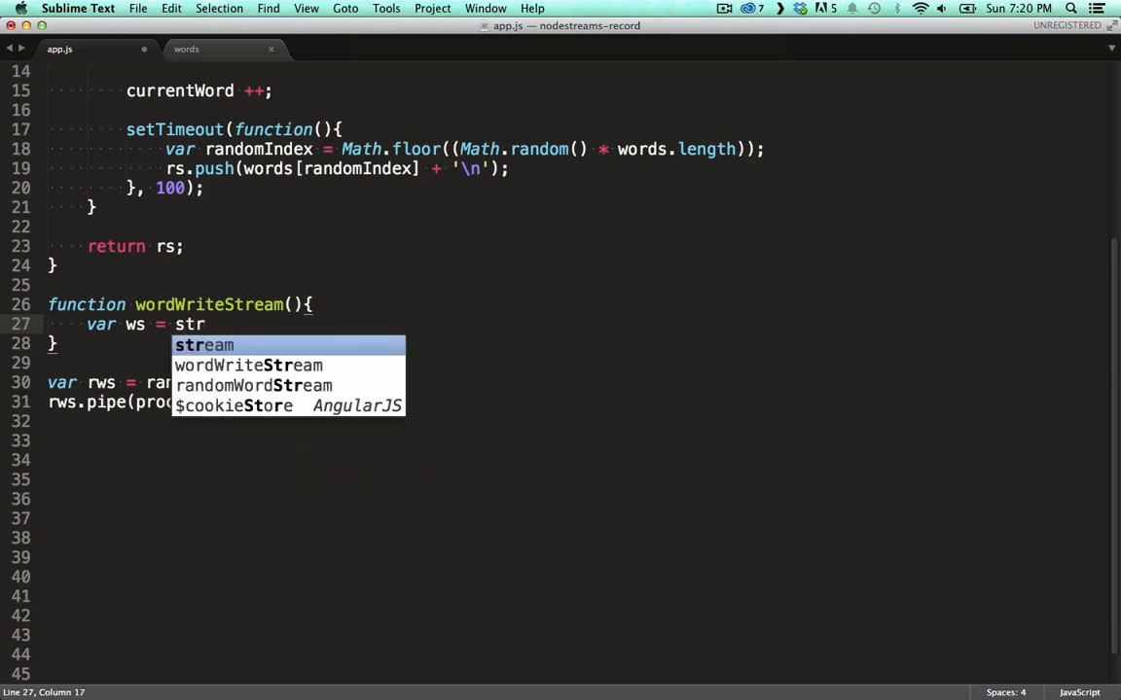
text(eam.Writable()
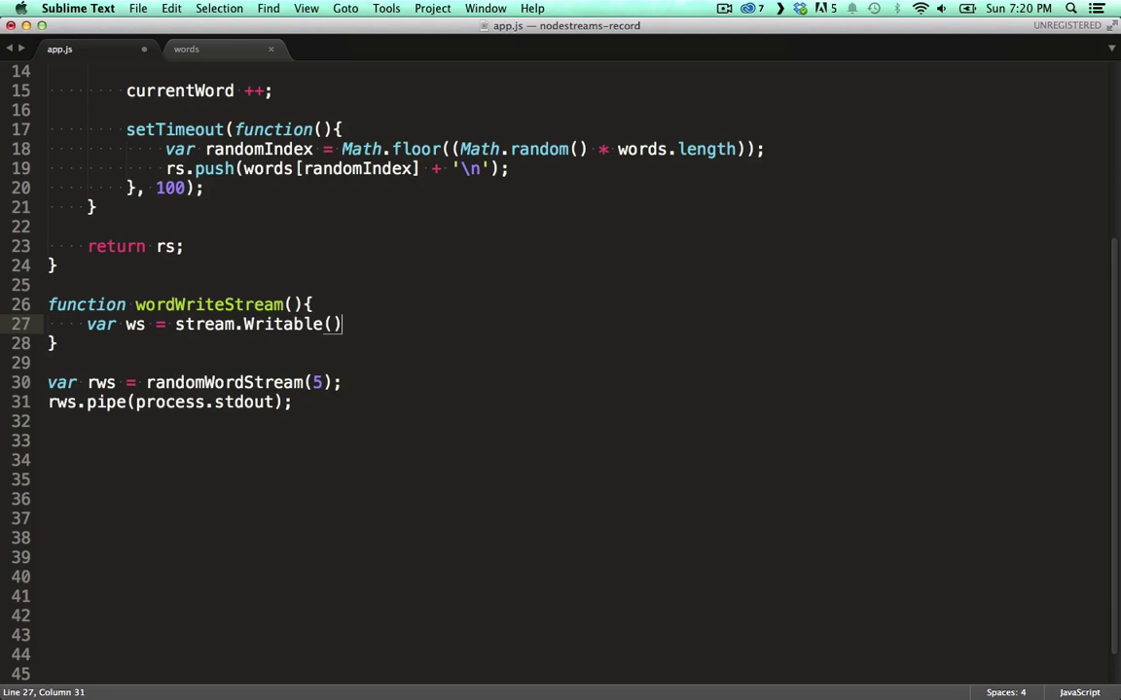
text(;)
text(ws._write = function(chunk, enc, next){)
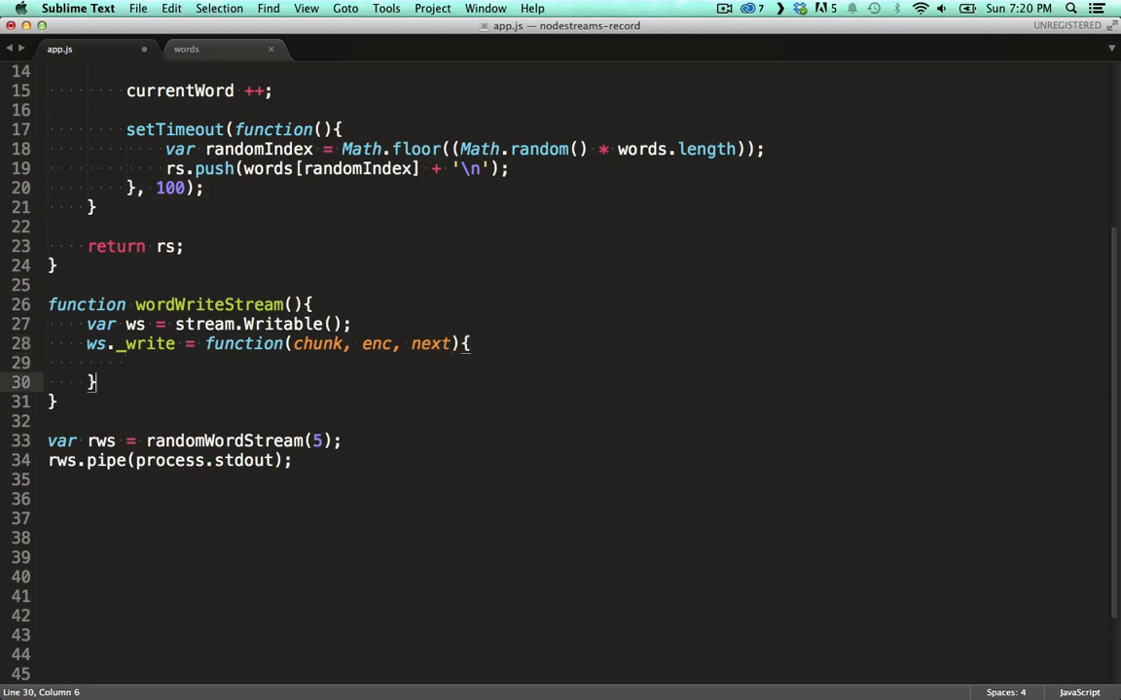
text(;)
text(return)
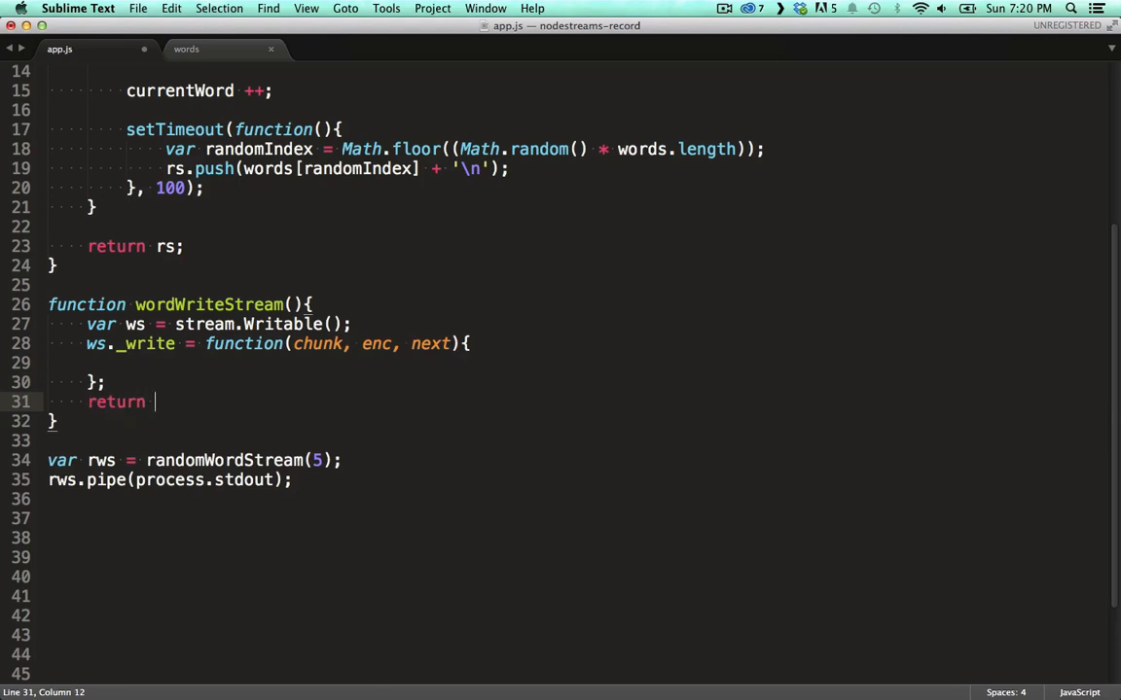
text(ws;)
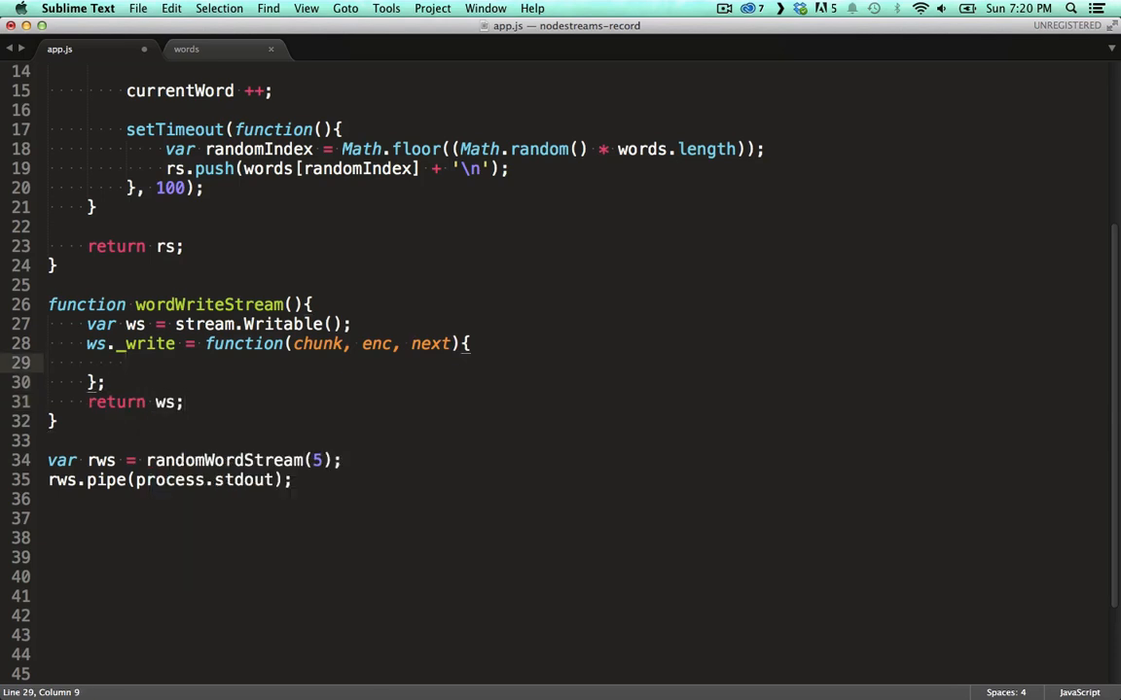
Make _write console.log chunk.toString(), and save app.js.
click(127, 363)
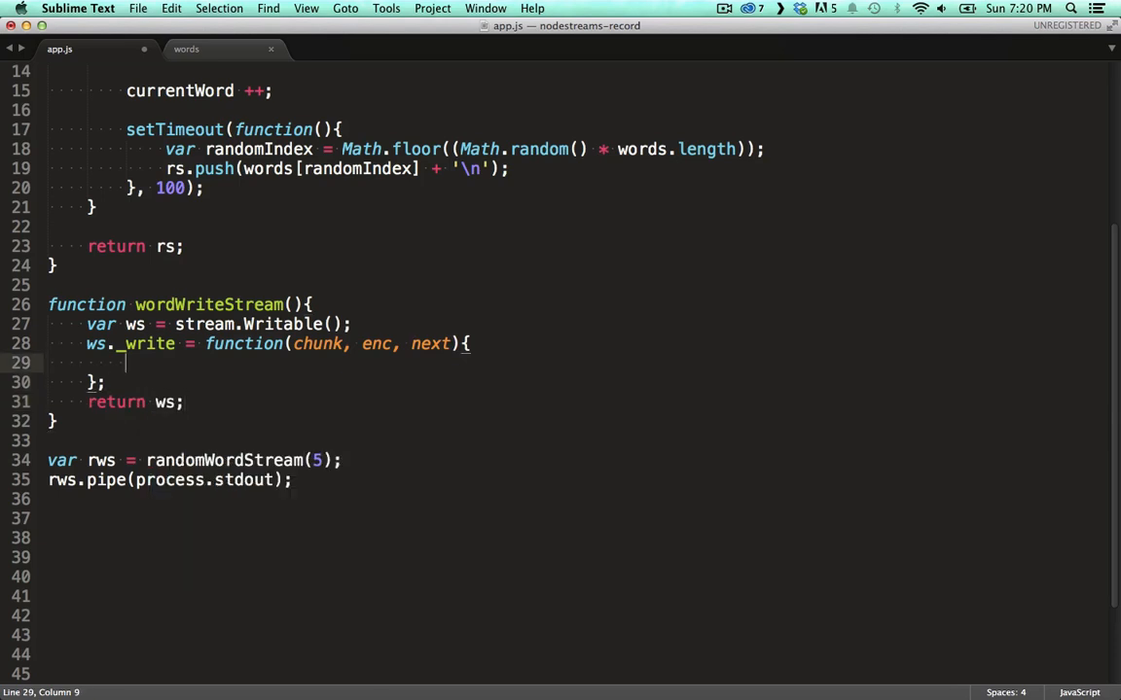
text(console.log();)
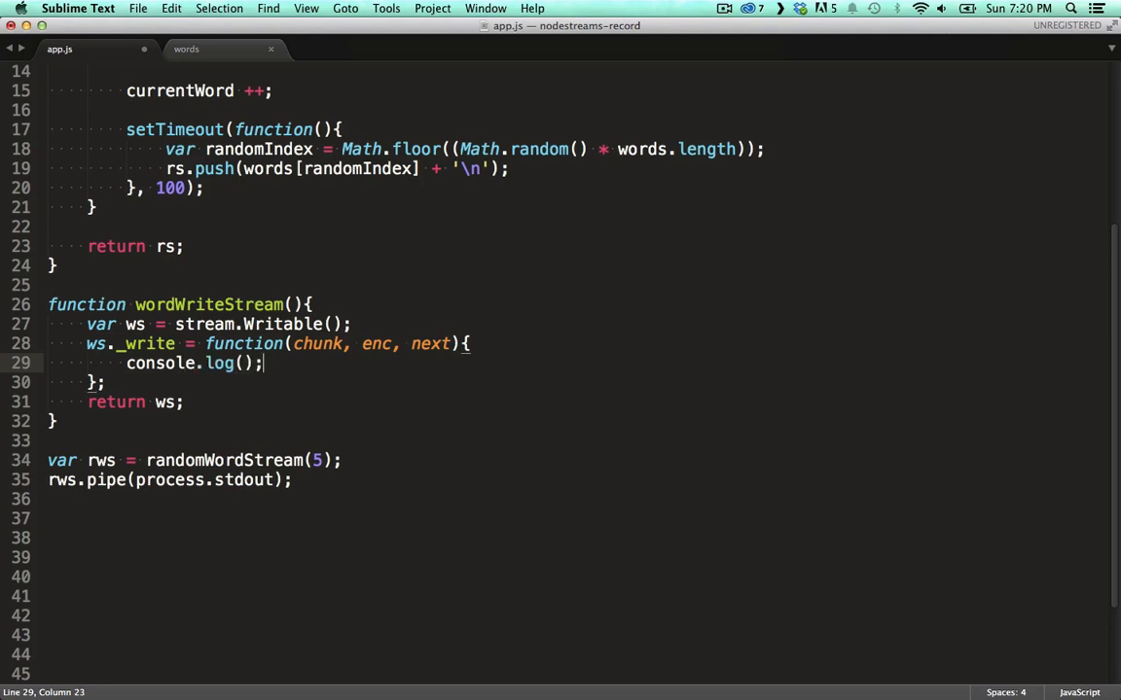
text(chunk)
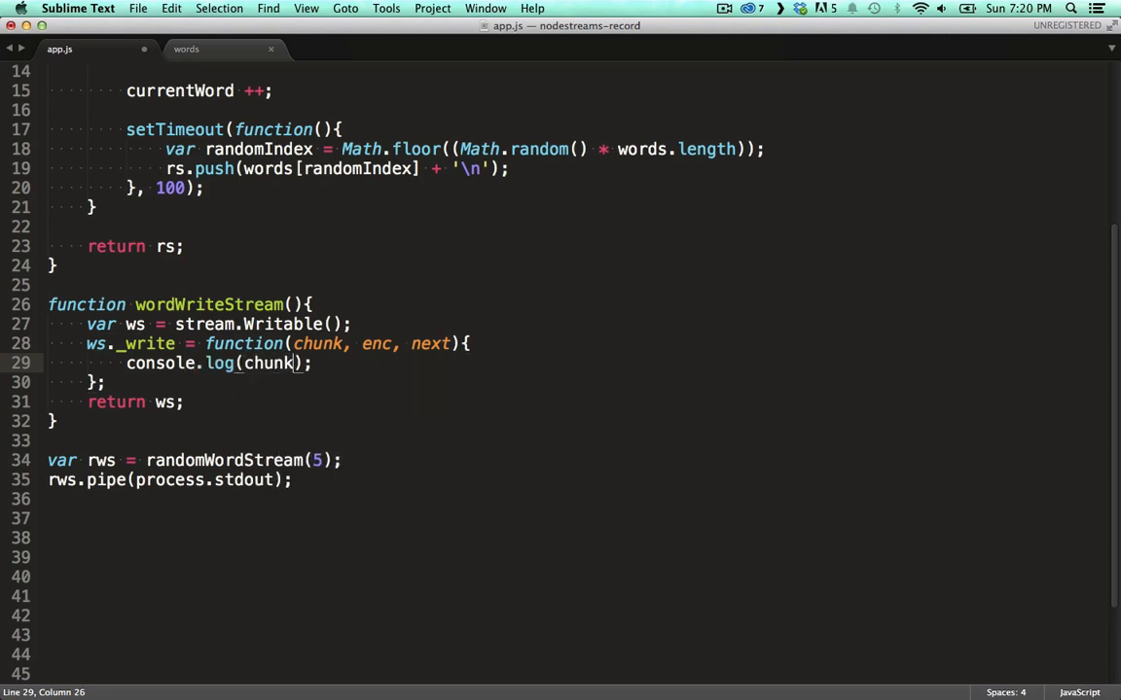
text(.toString())
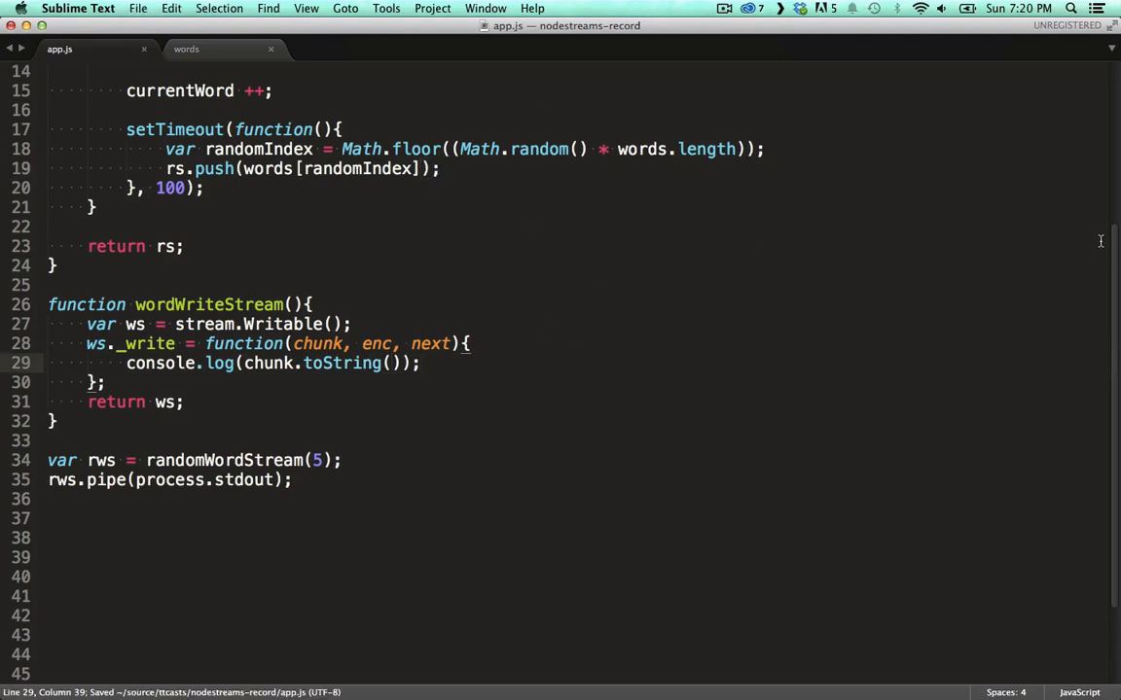
key(enter)
text(next();)
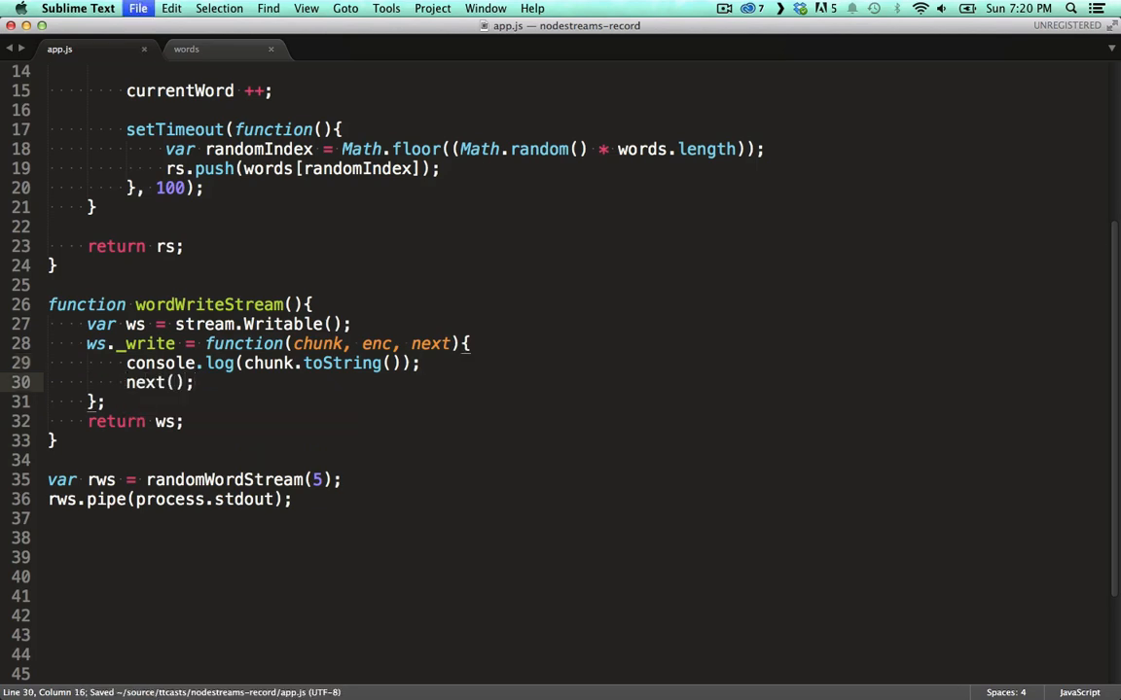
Create var wws = wordWriteStream() and pipe rws into wws.
text(var)
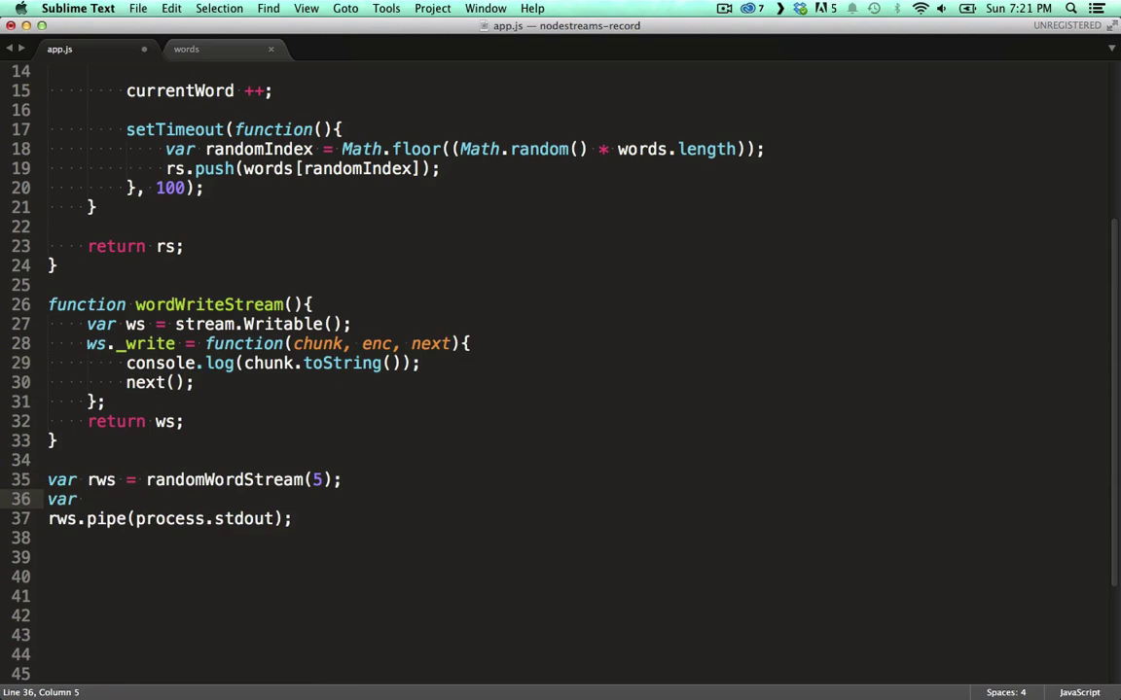
text(wws =)
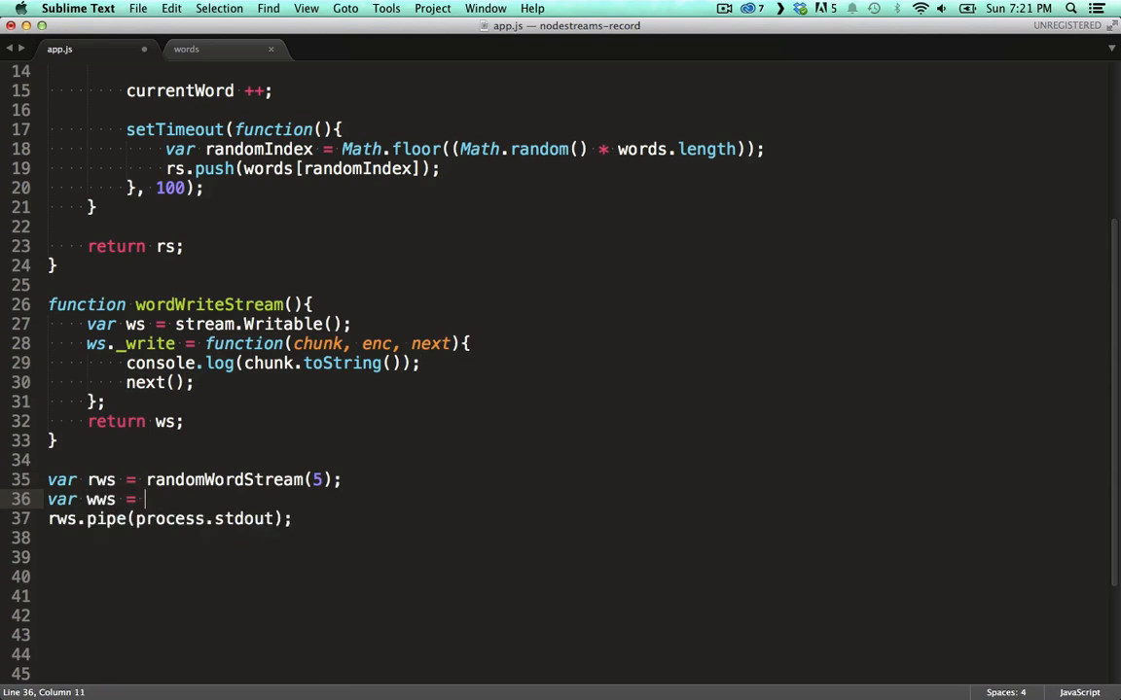
text(wordWriteStream();)
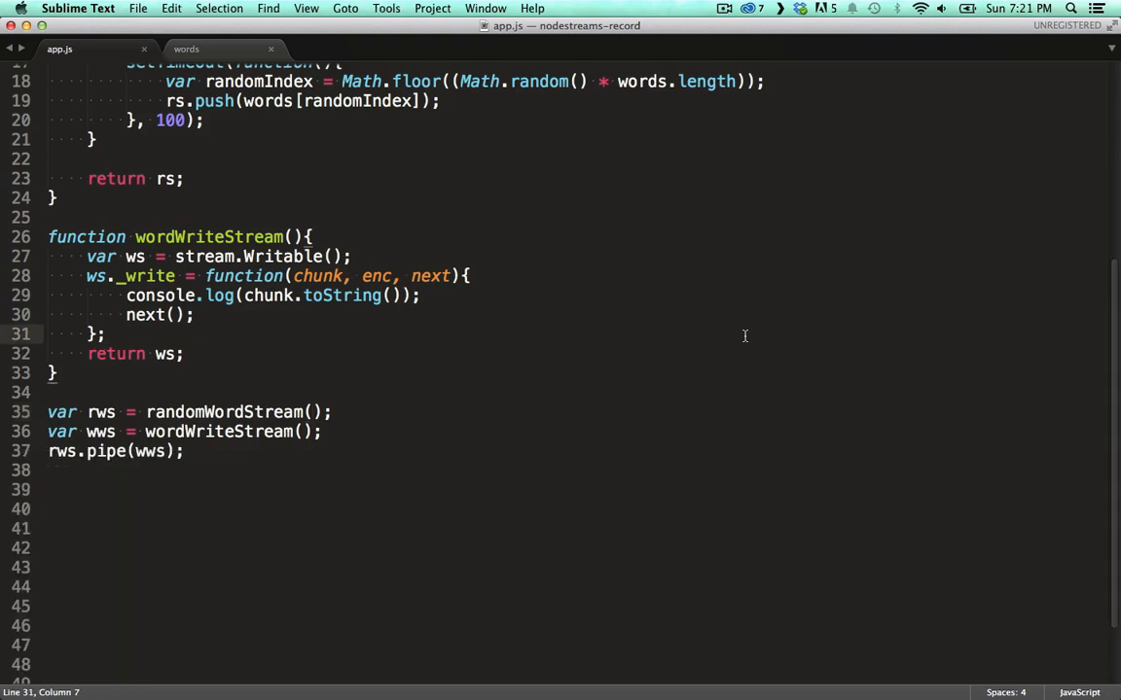
click(107, 334)
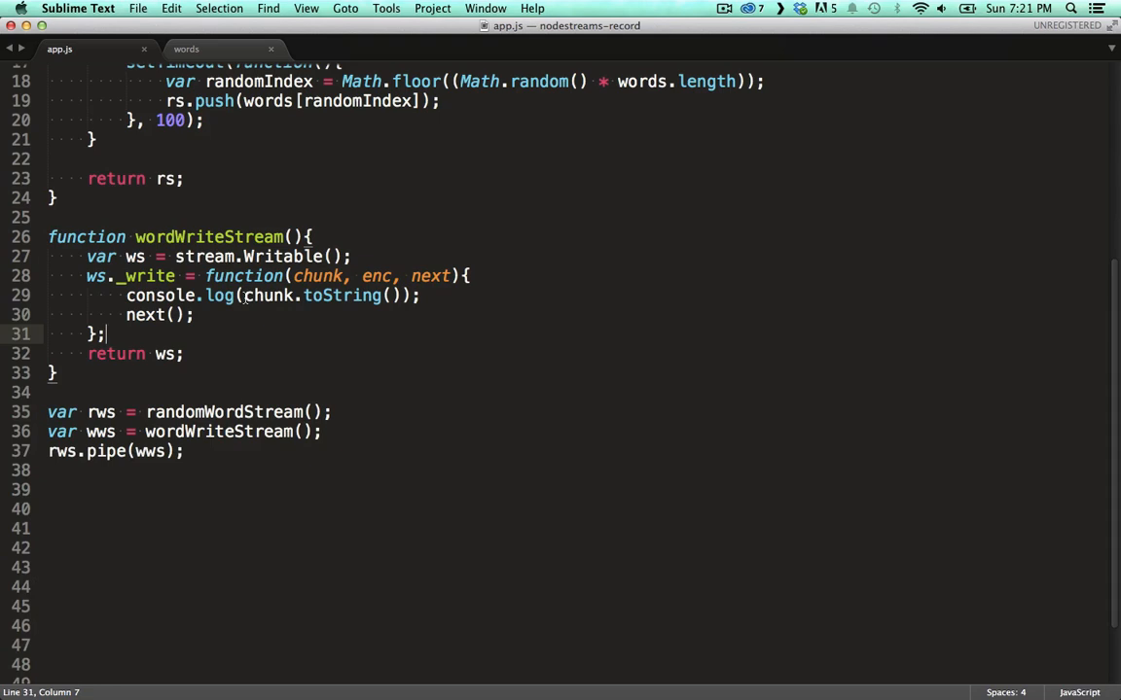
click(688, 296)
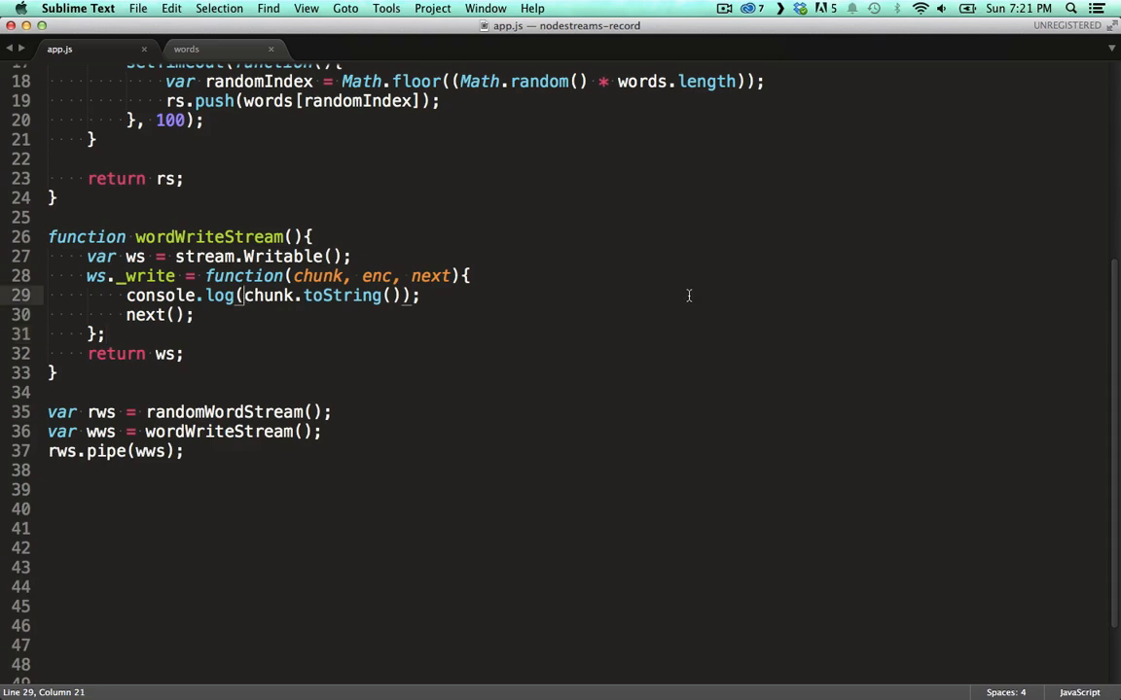
Log each chunk as '-' + chunk and call next through setTimeout(next, 100) instead of immediately.
text('-' +)
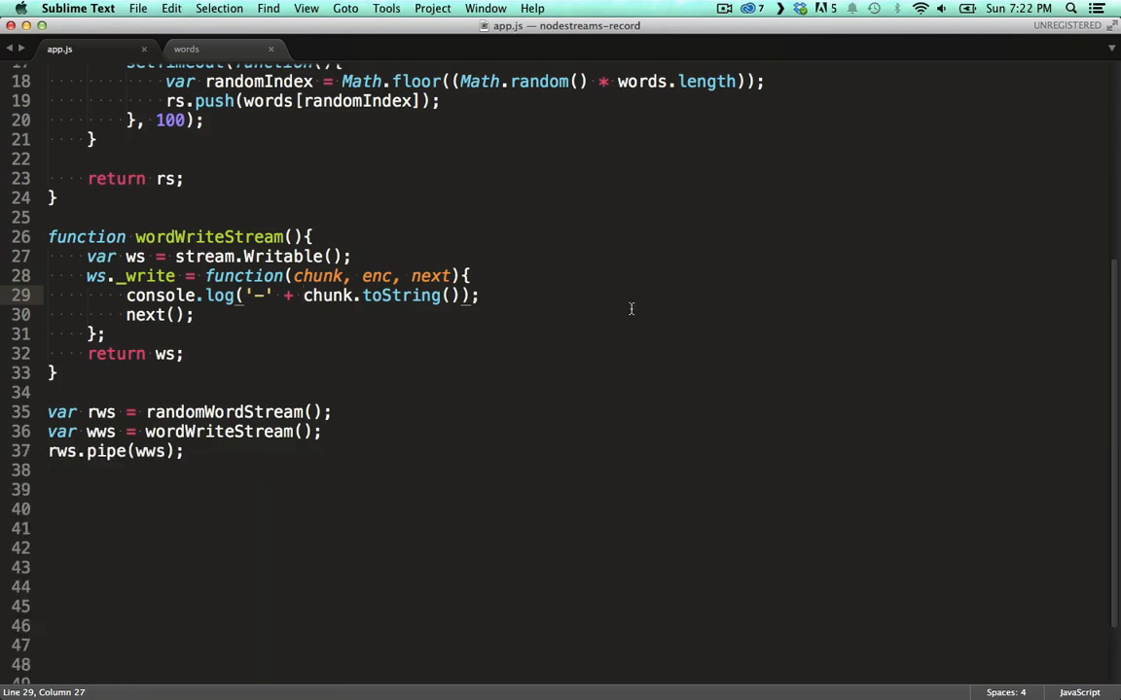
text(setTimeout(next, 150);)
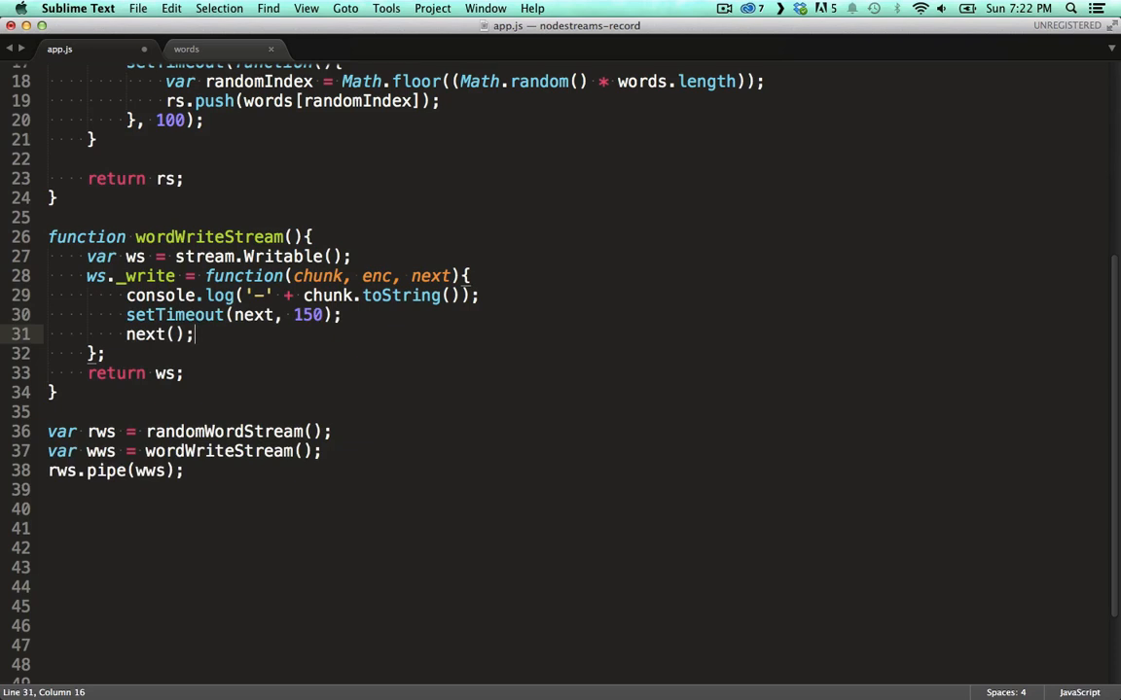
key(cmd+b)
text(0)
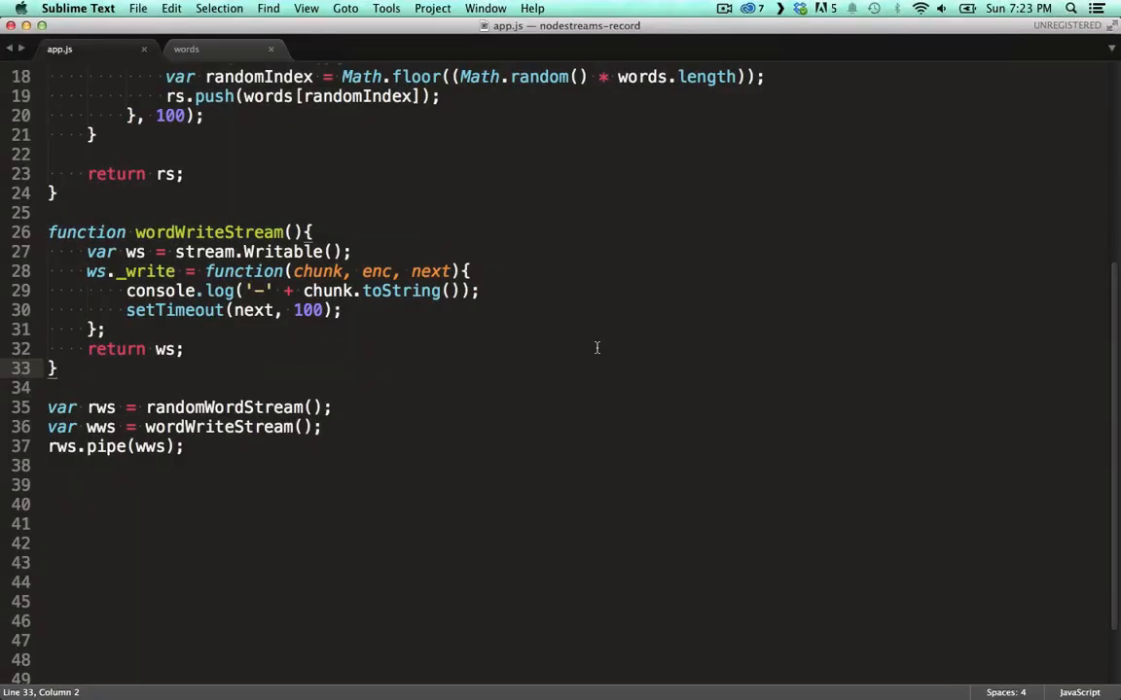
Define function upperCaseStream with stream.Transform and a _transform pushing chunk.toString().toUpperCase().
text(function)
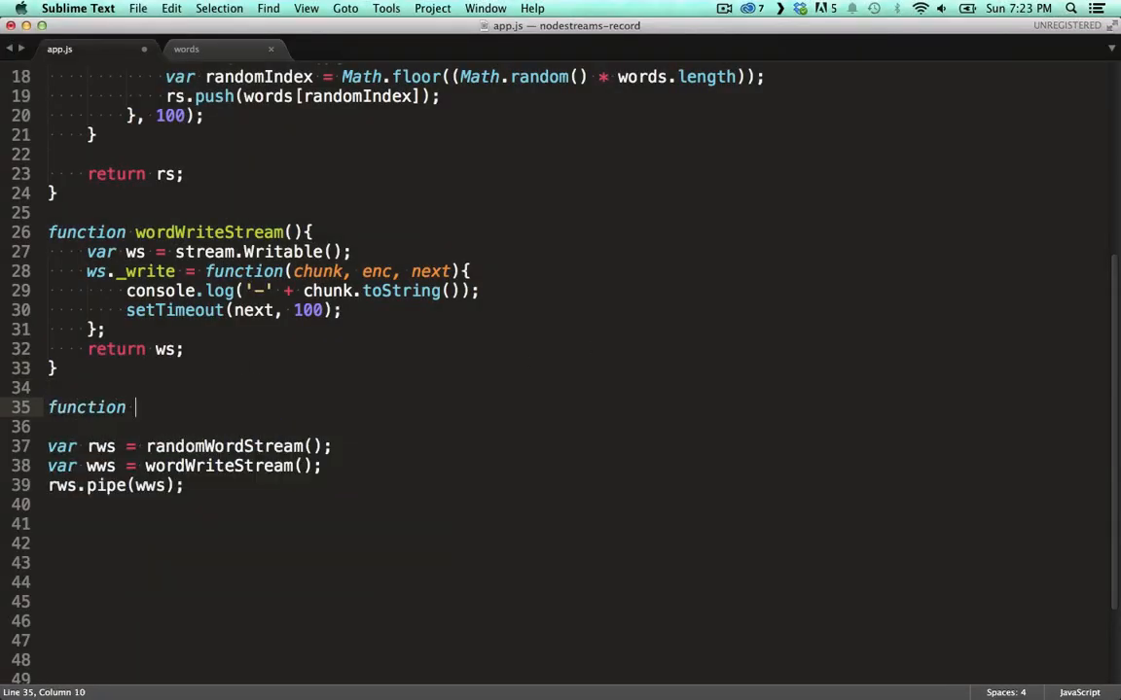
text(upperCas)
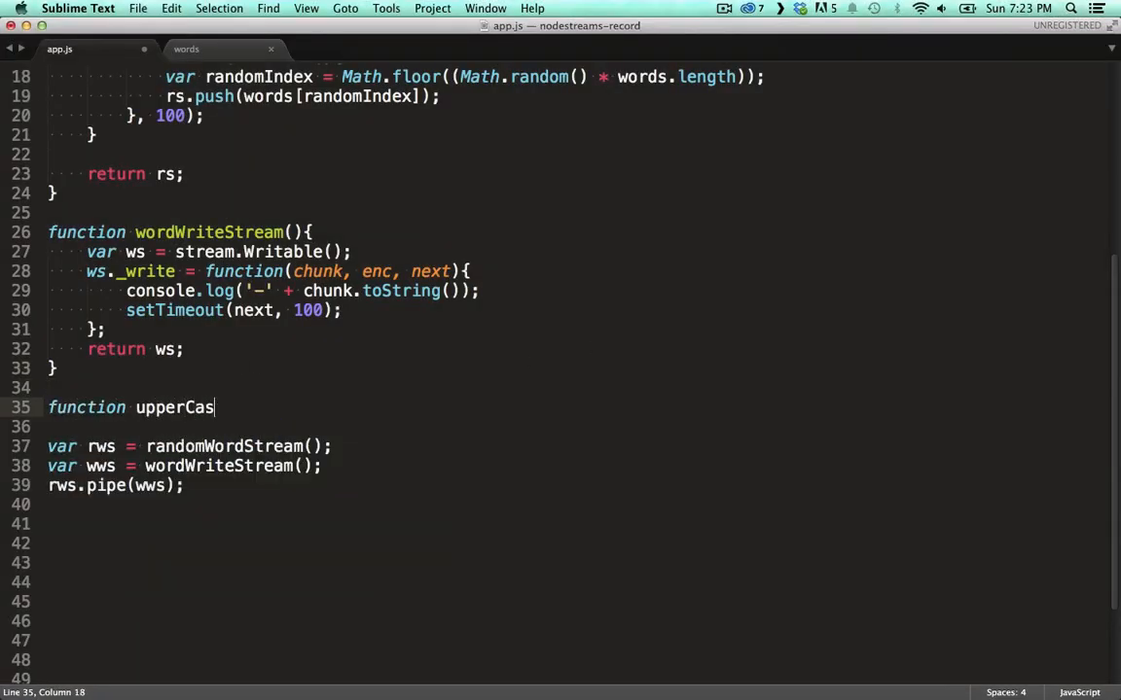
text(eStream)
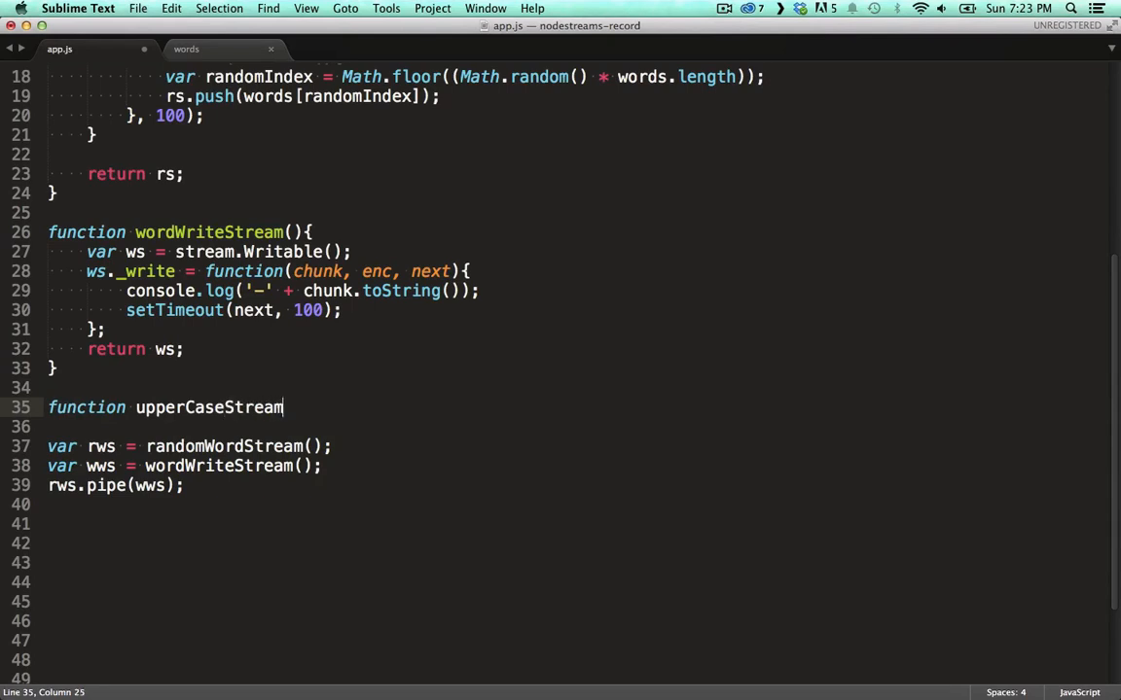
text((){)
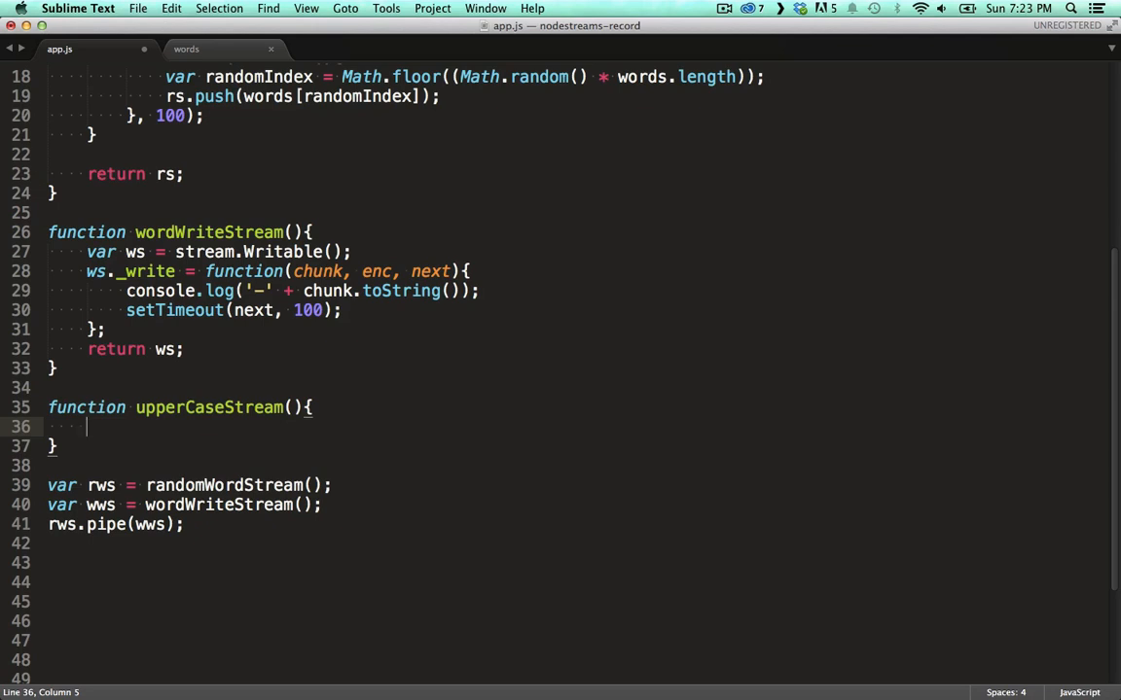
text(var ts =)
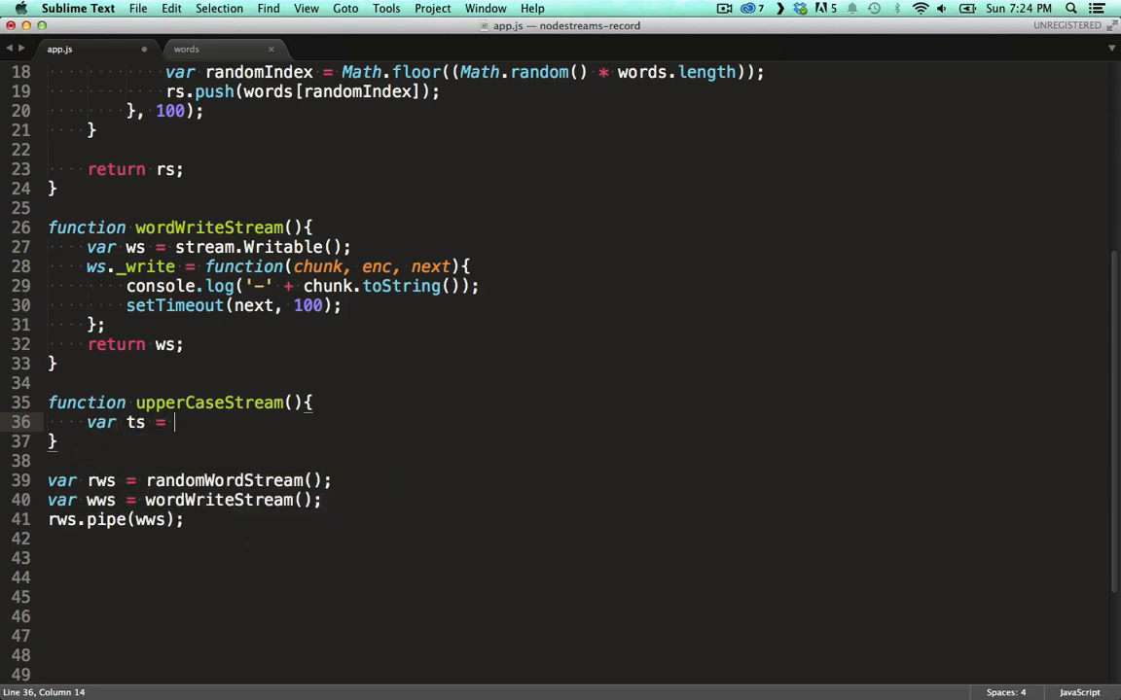
text(str)
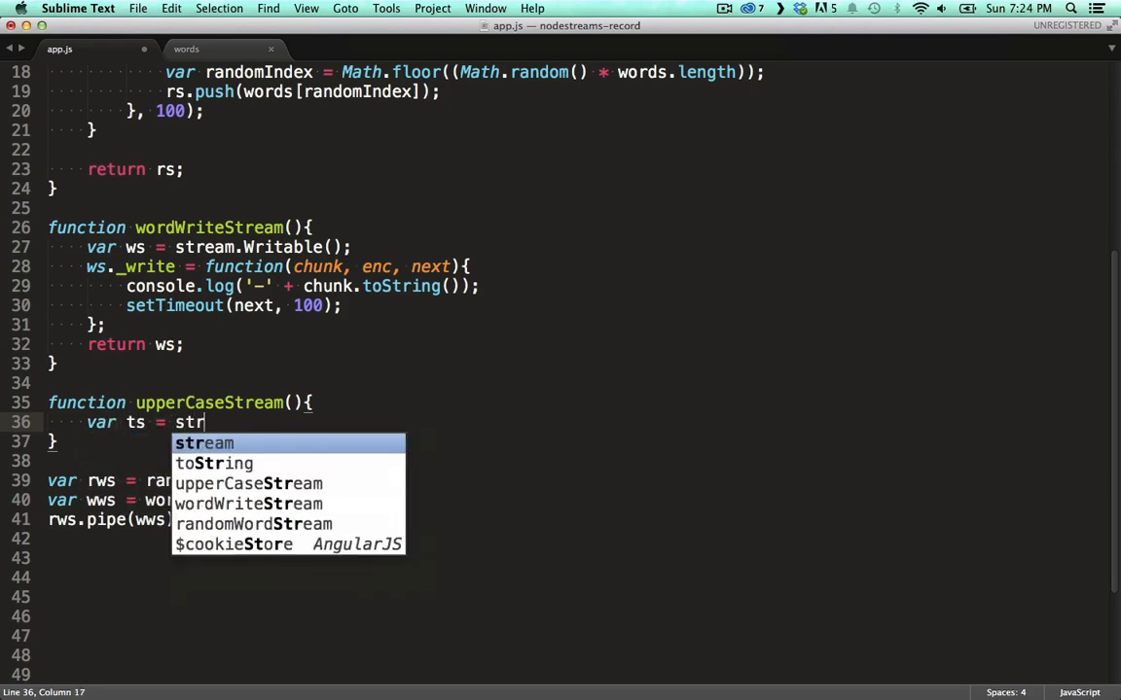
text(eam.Trans)
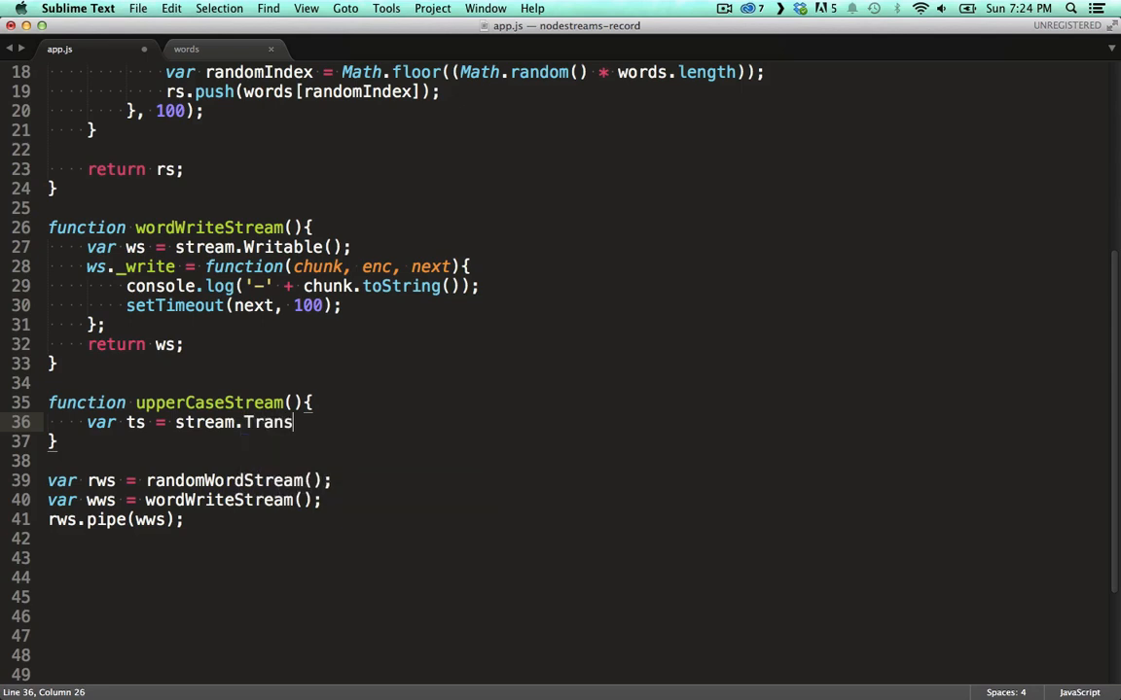
text(form())
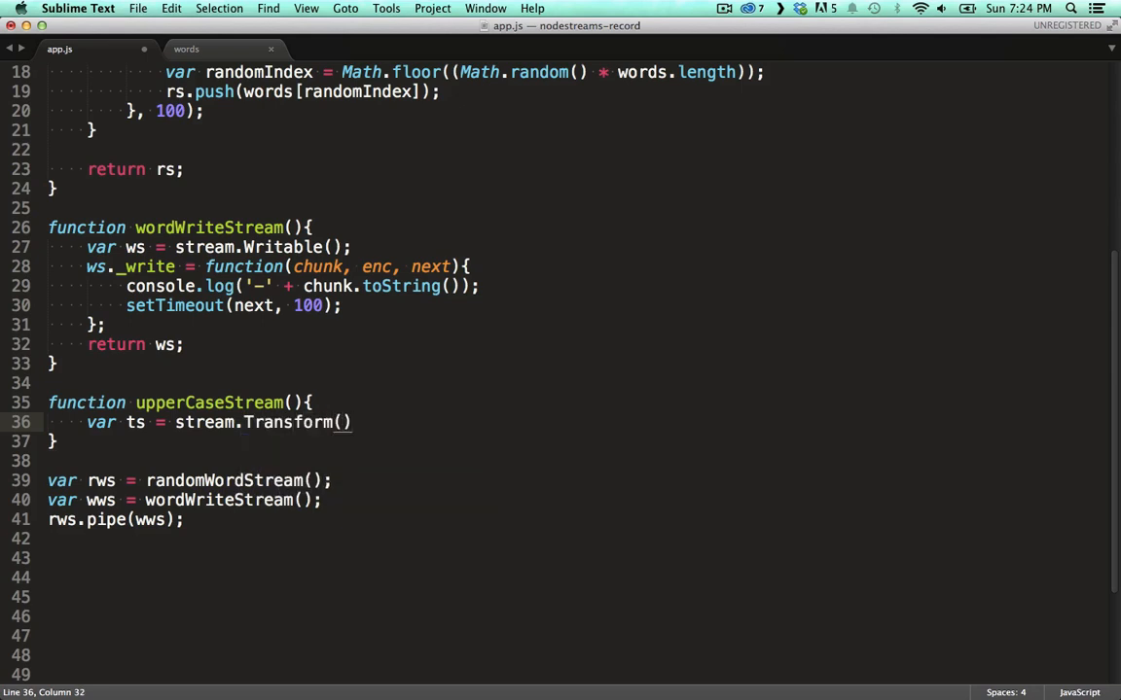
text(t)
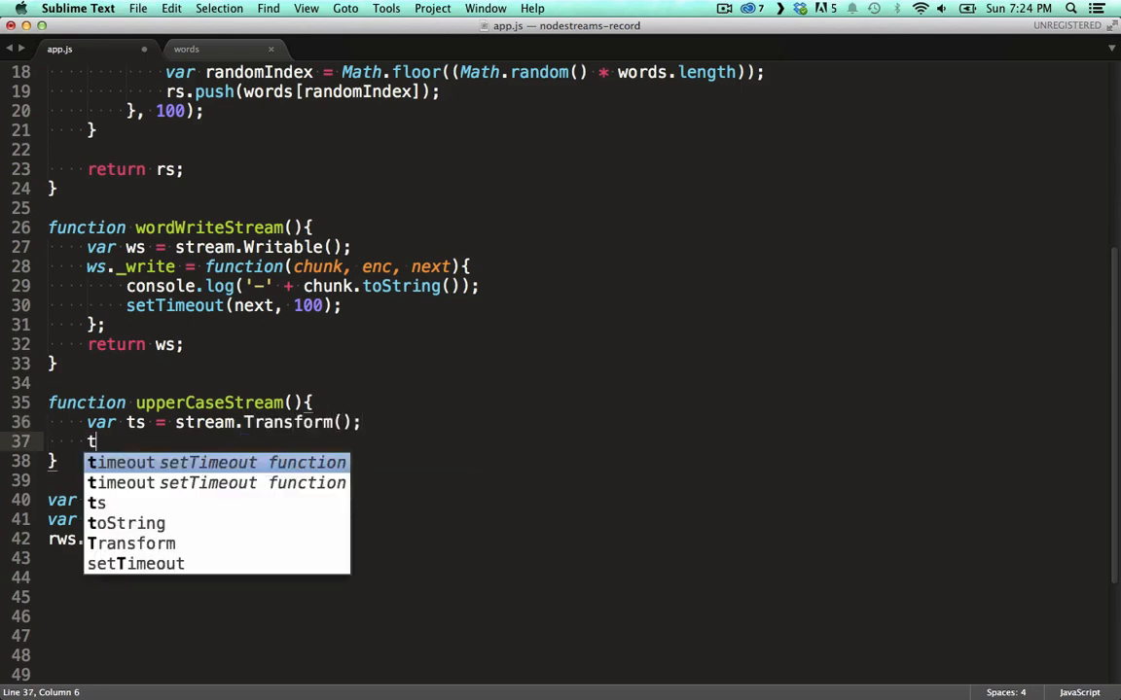
text(s._)
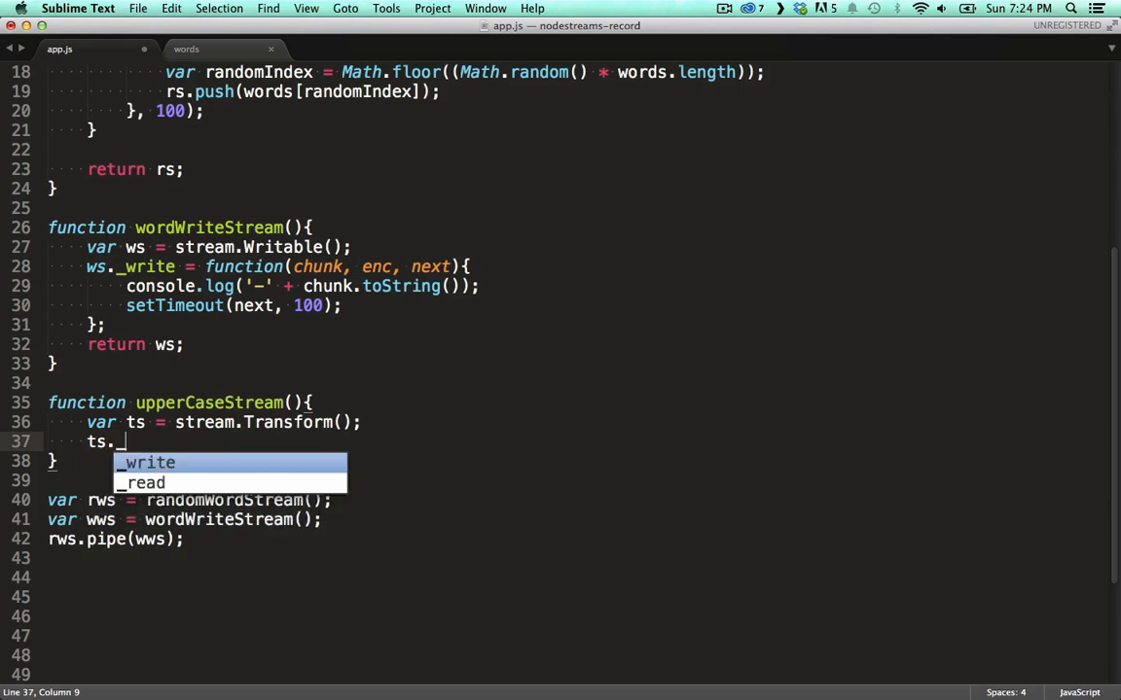
text(transform)
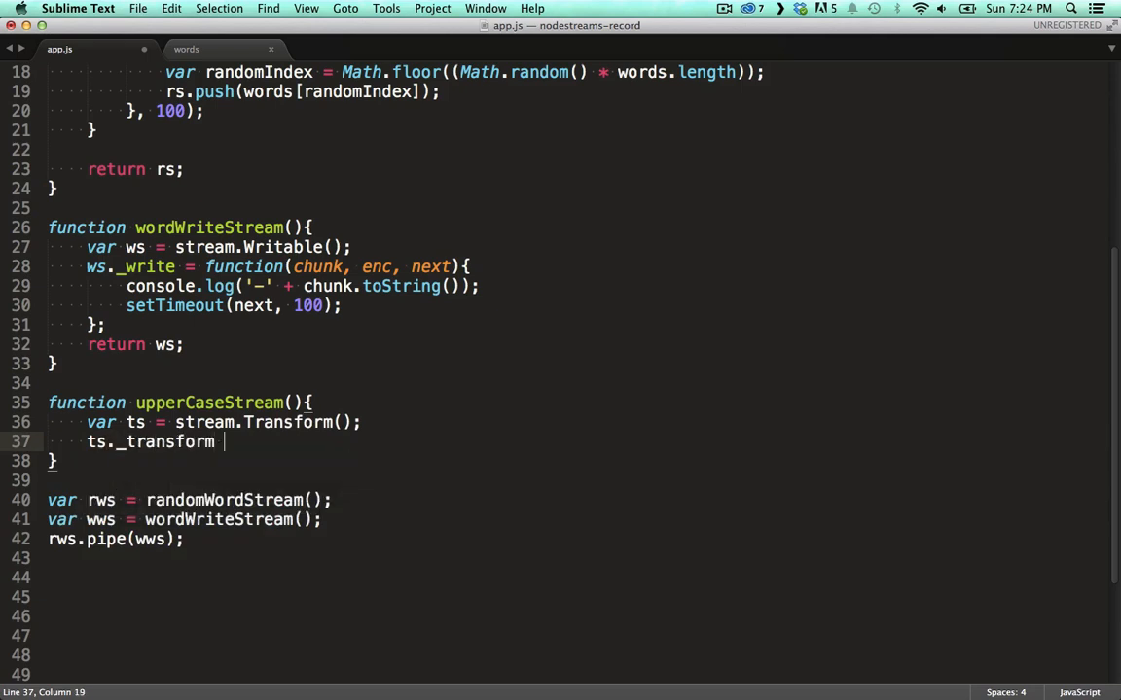
text(= function(chunk, enc, next){)
text(var upper = chunk)
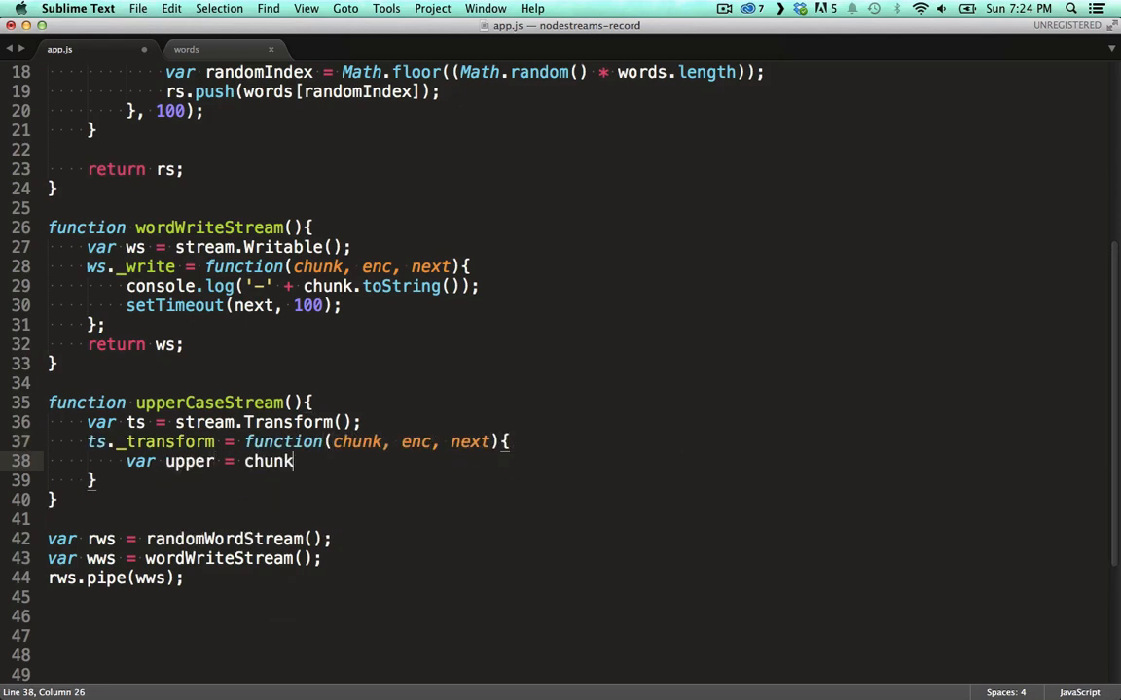
text(.toString().toUpperCase();)
text(this.push(upper);)
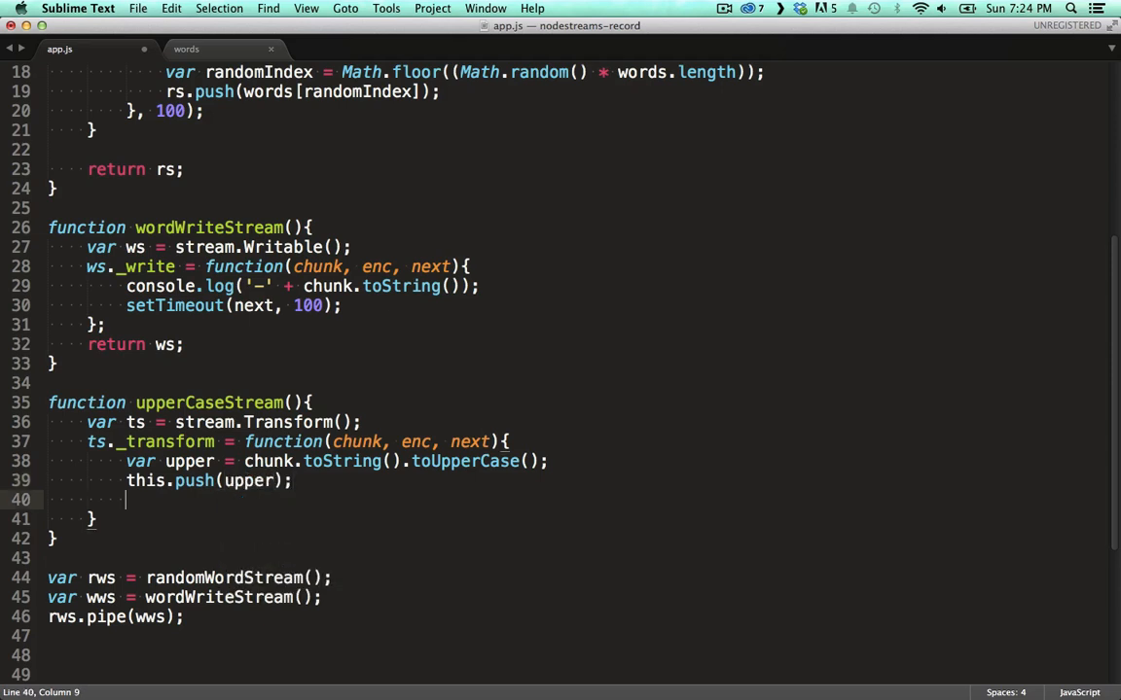
Finish _transform with setTimeout(next, 100) after discarding a mistyped word.
text(windo)
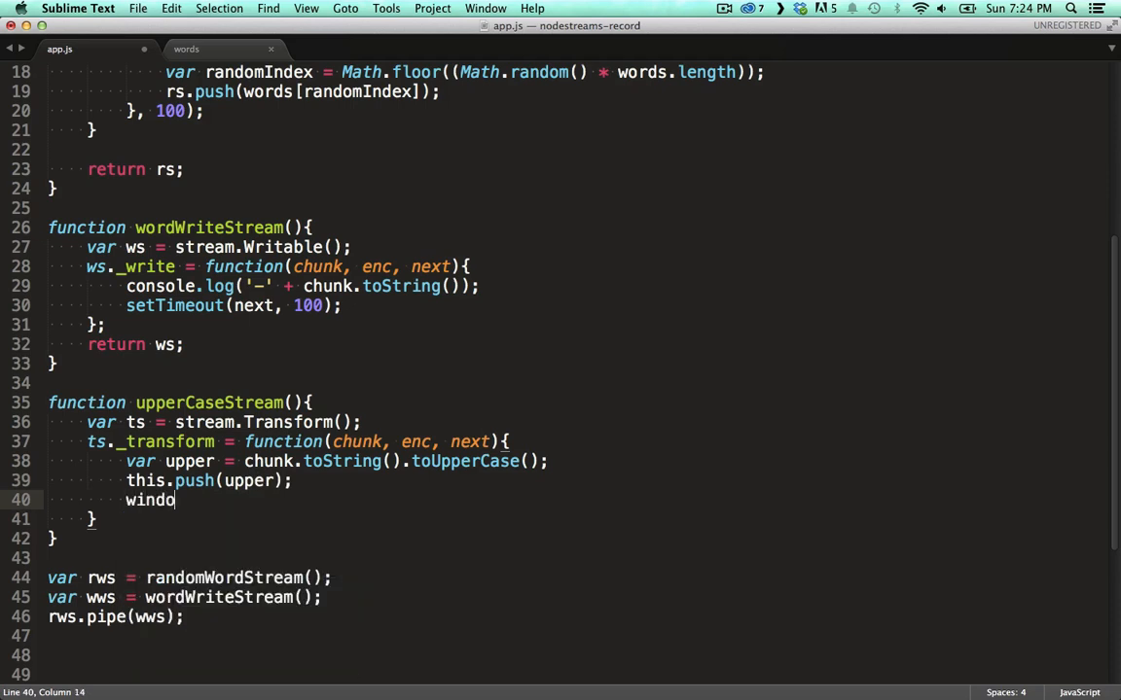
key(backspace)
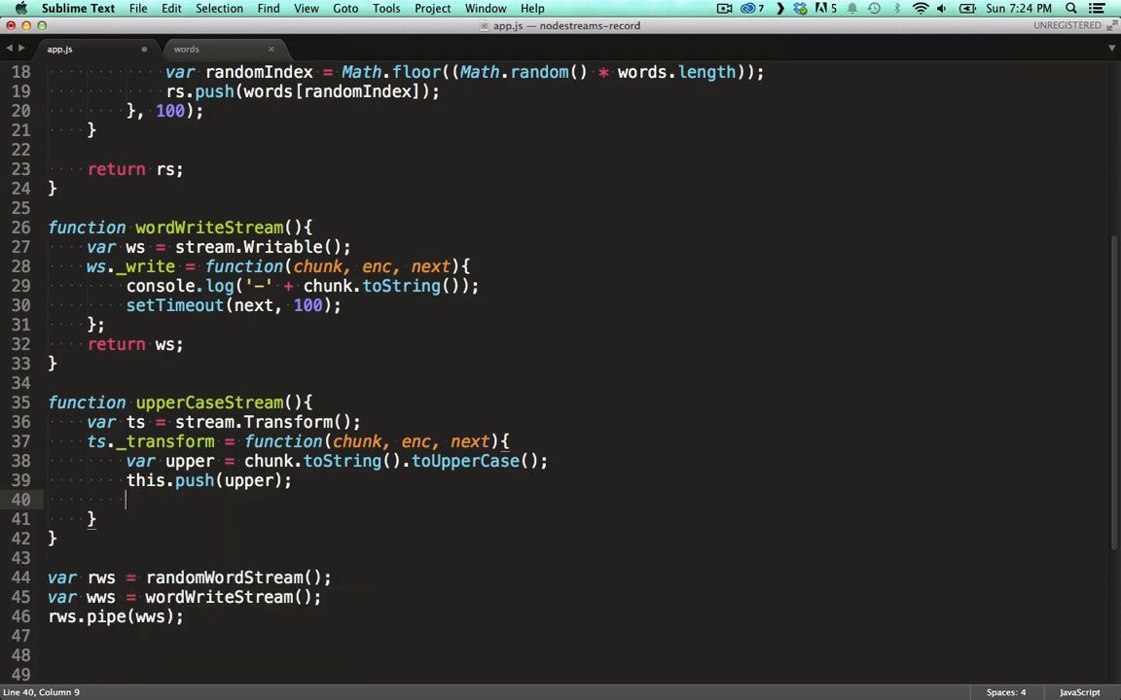
text(setTimeout)
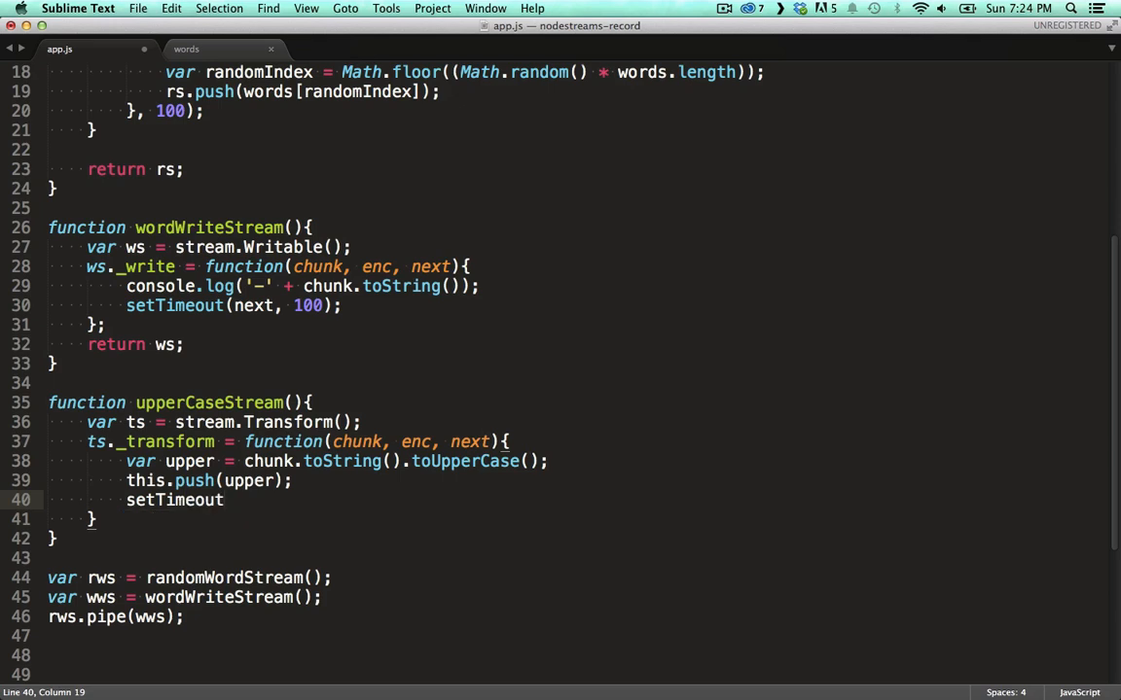
text(())
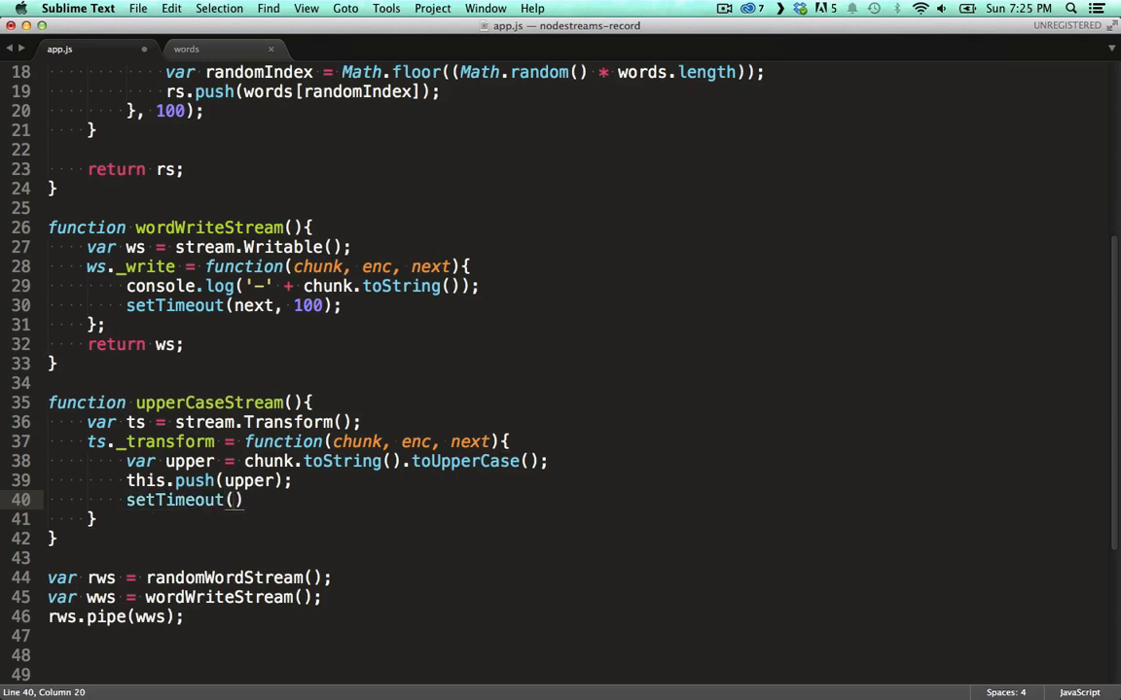
text(nex,)
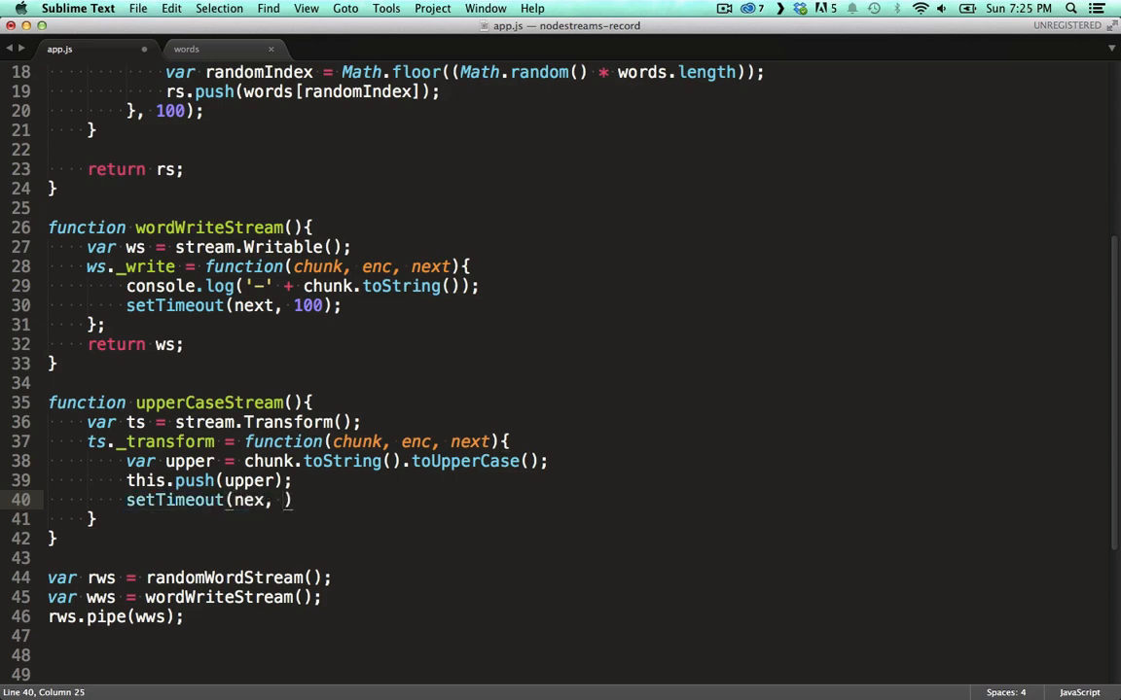
text(t1)
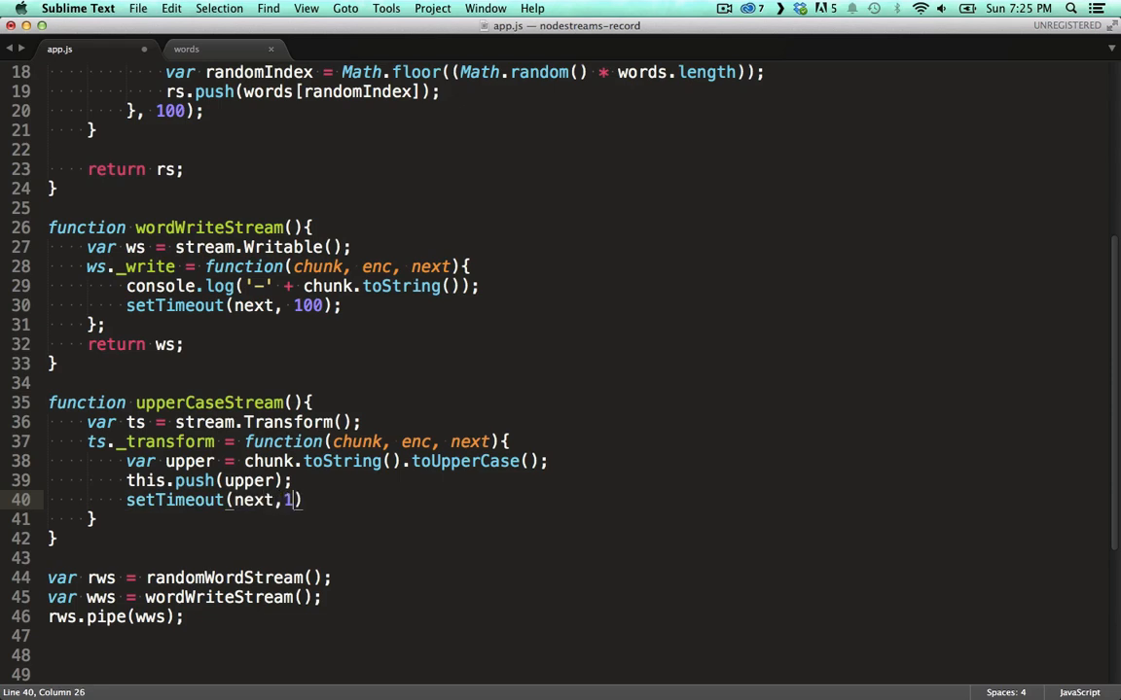
text(00)
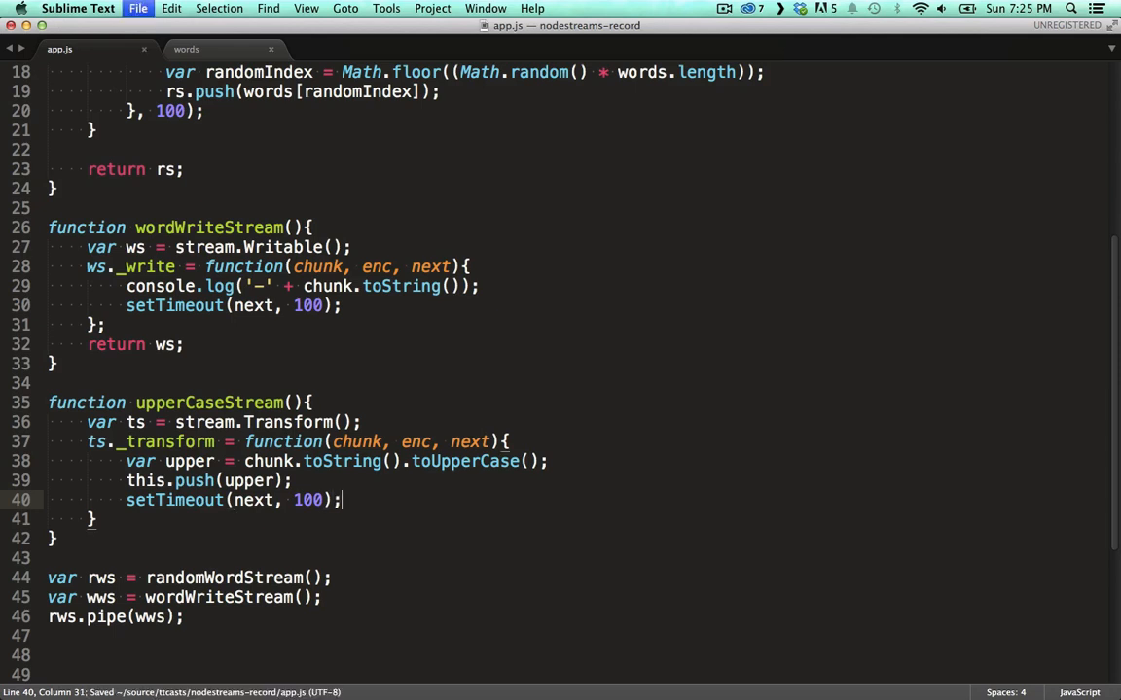
Add var ucs = upperCaseStream() and change the last line to rws.pipe(ucs).pipe(wws).
scroll(down, 3)
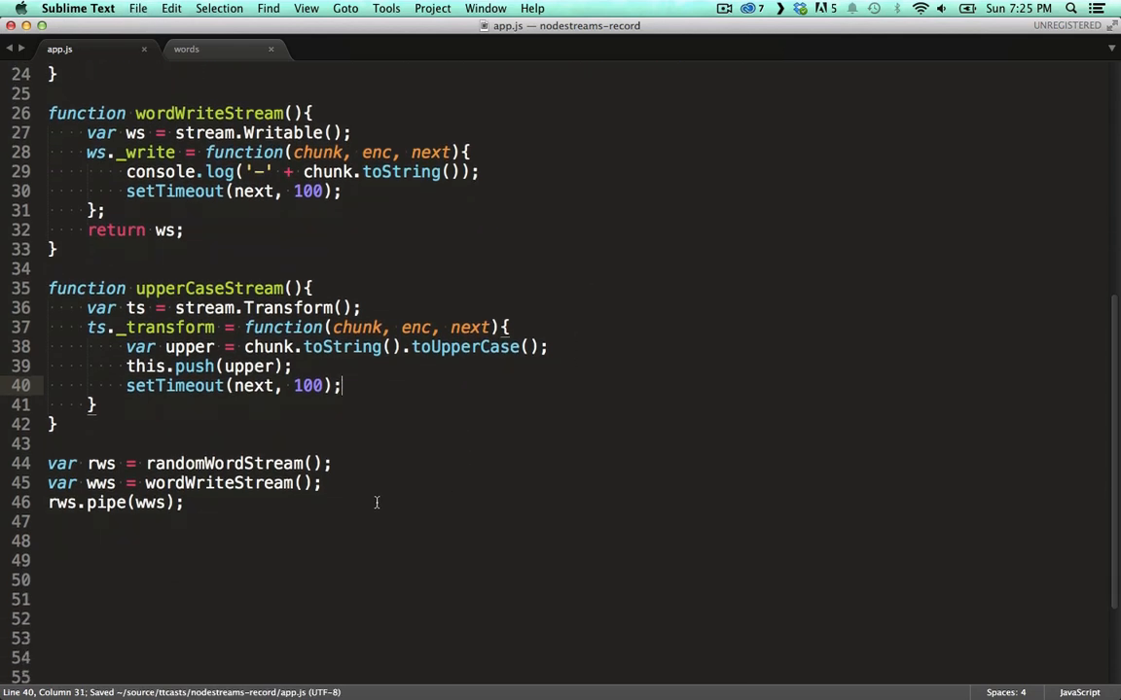
text(var ucs)
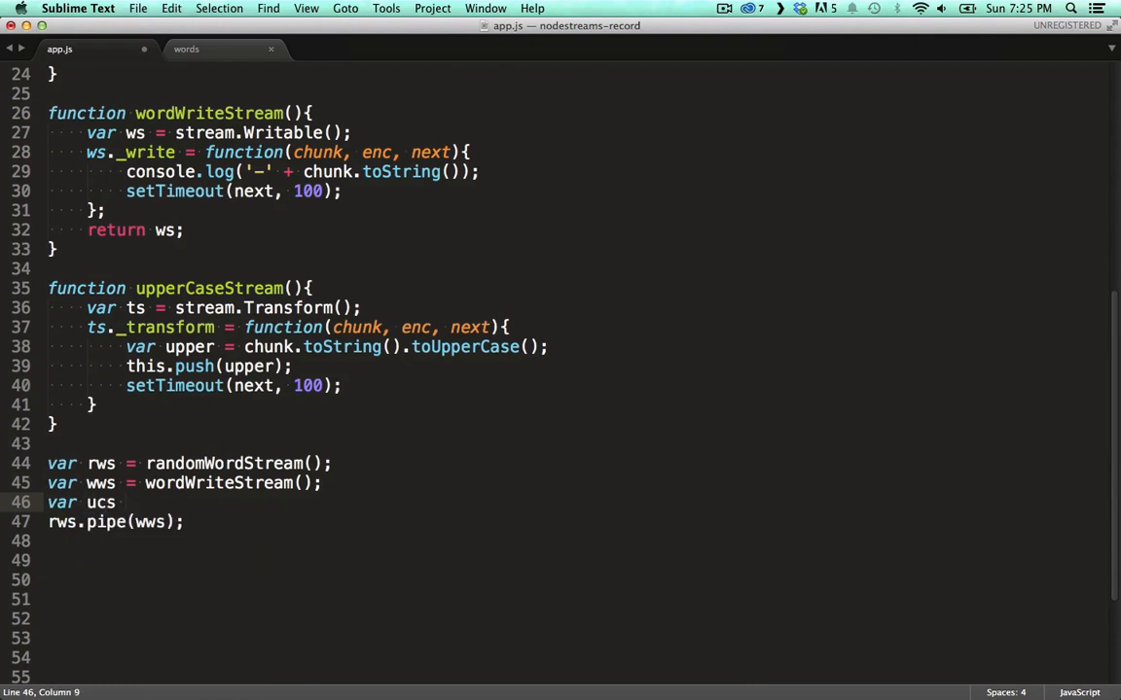
text(= upperCaseStream();)
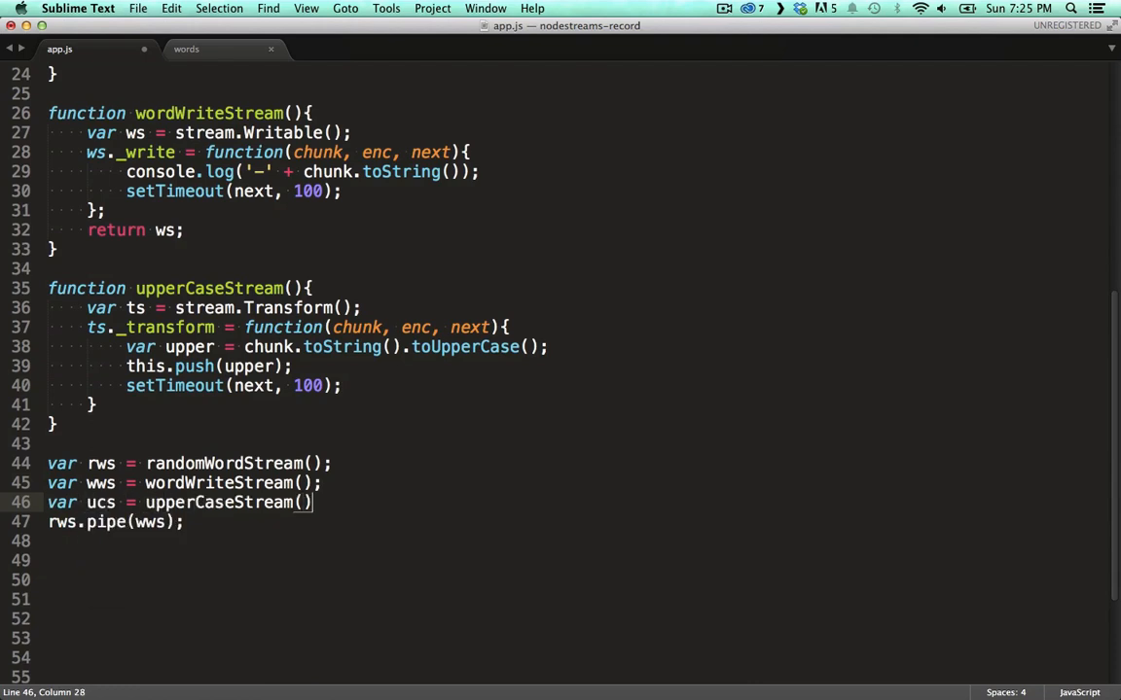
key(enter)
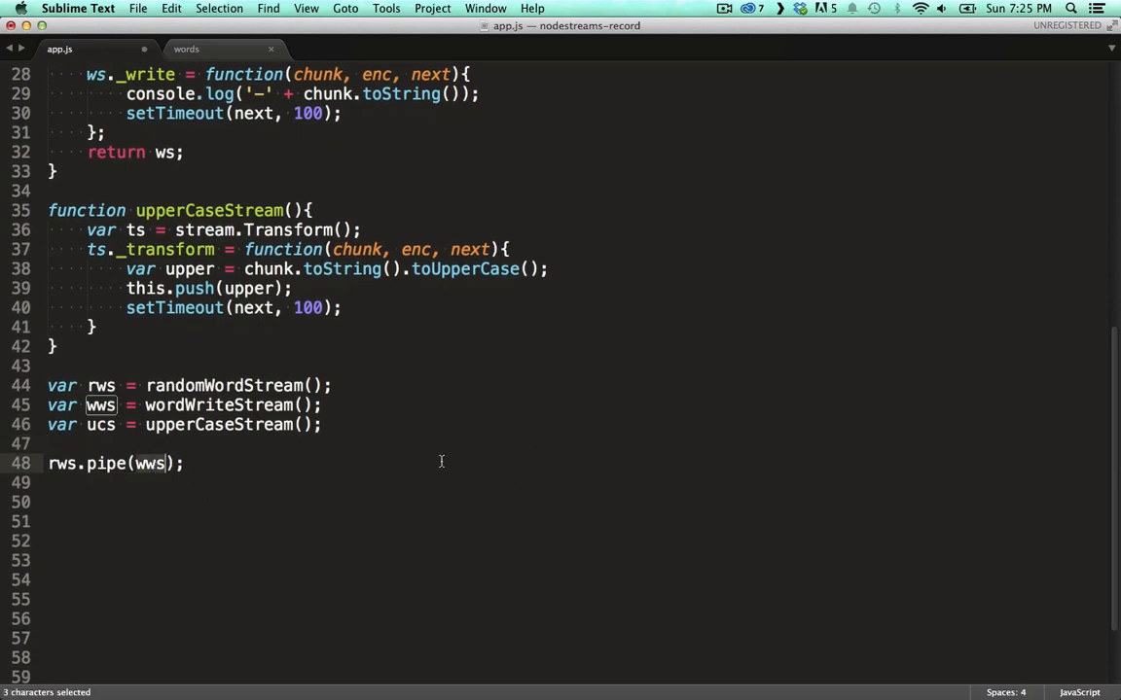
text(ucs).p)
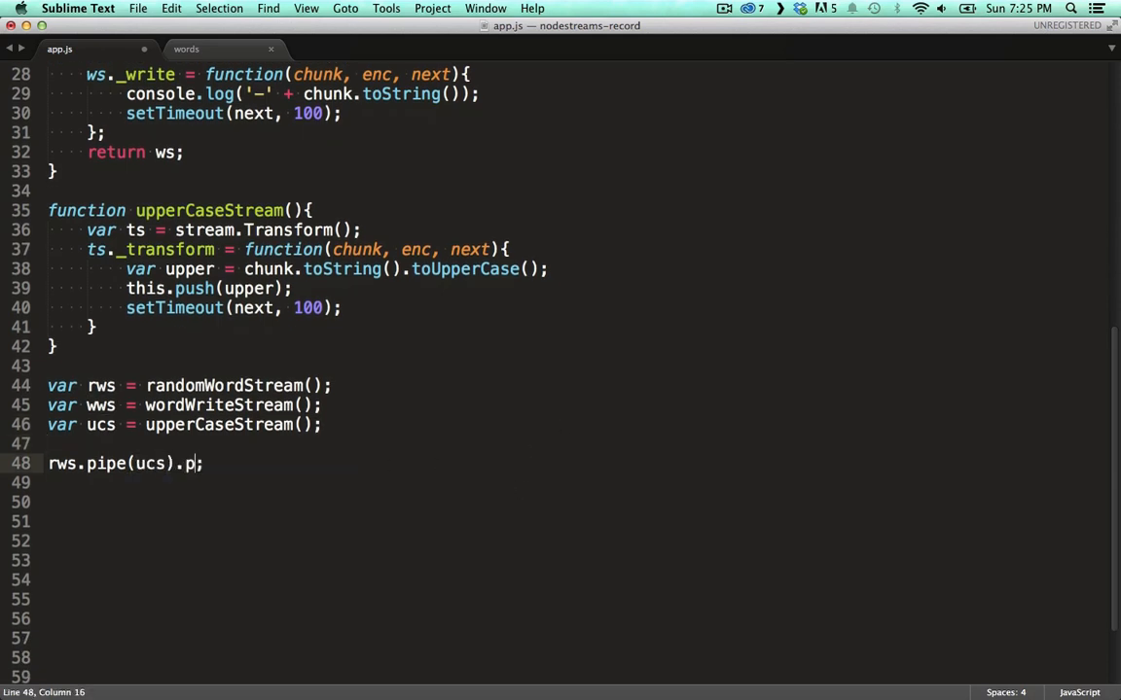
text(ipe())
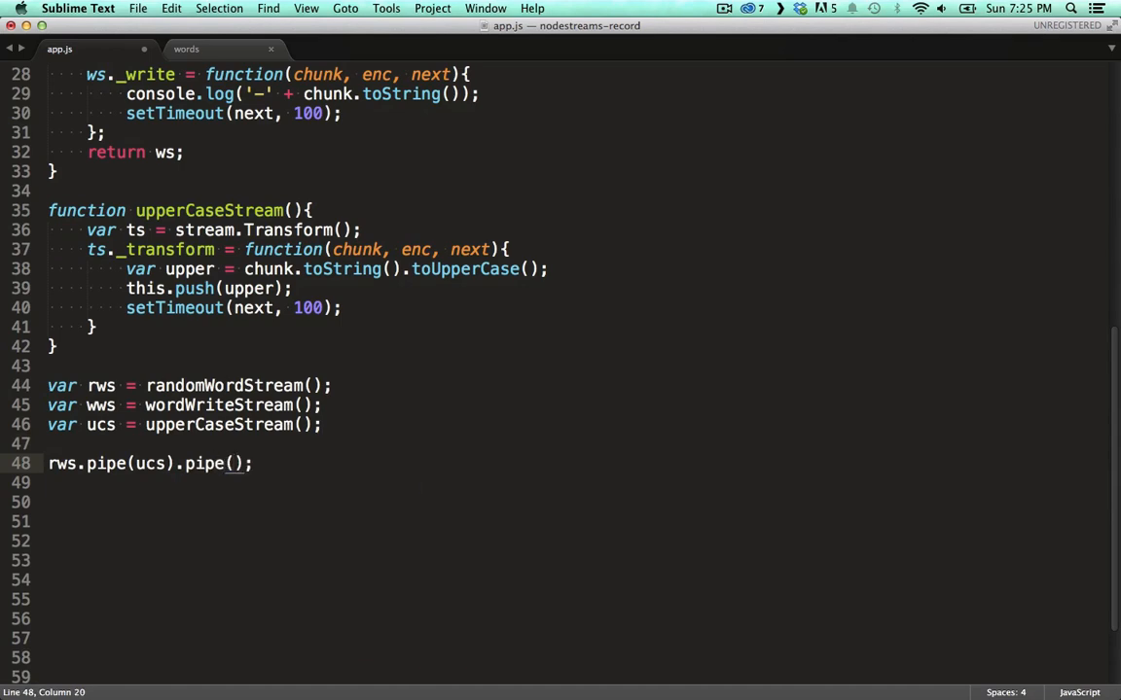
text(wws)
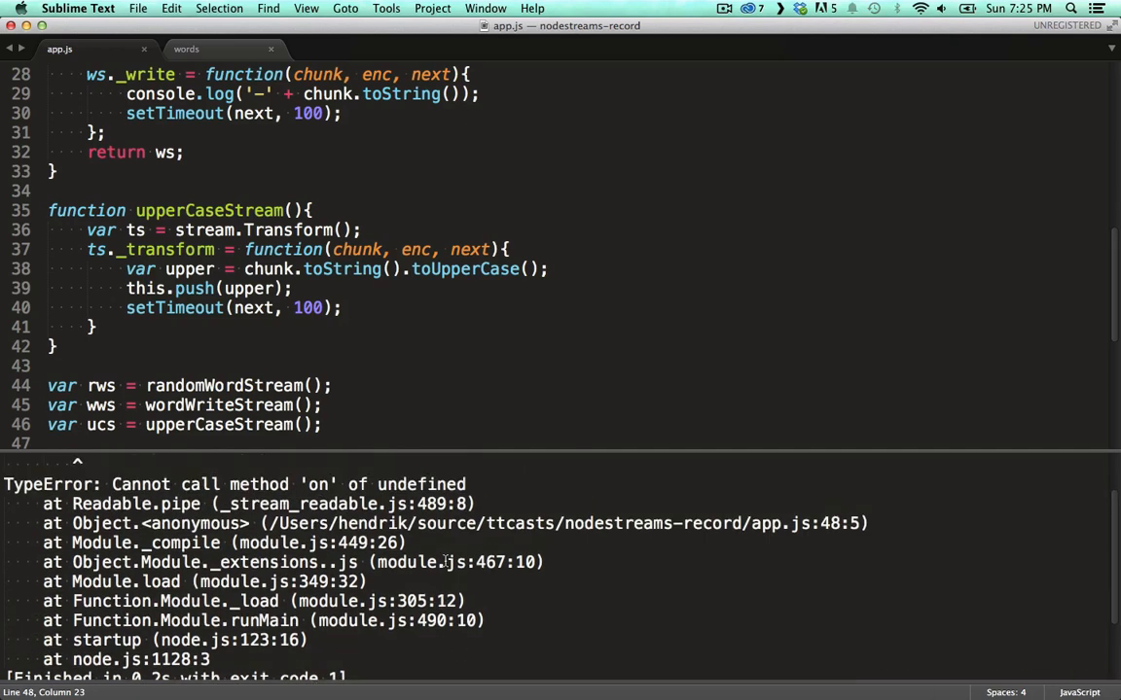
Add 'return ts' at the end of upperCaseStream so it yields its transform stream.
text(return ts)
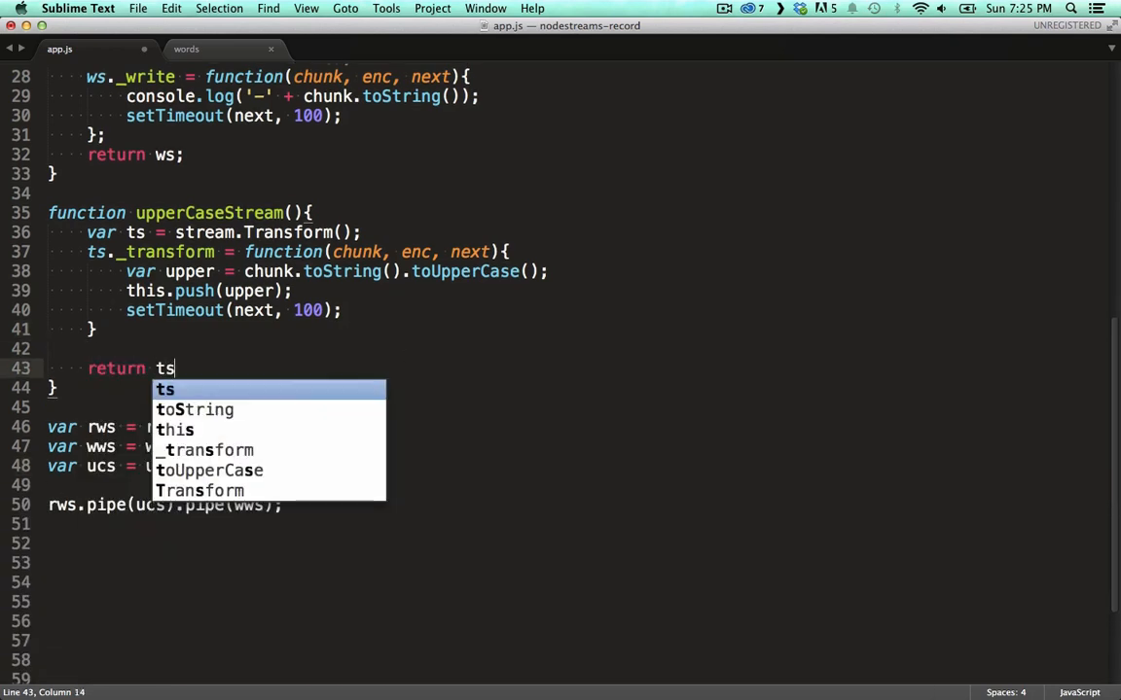